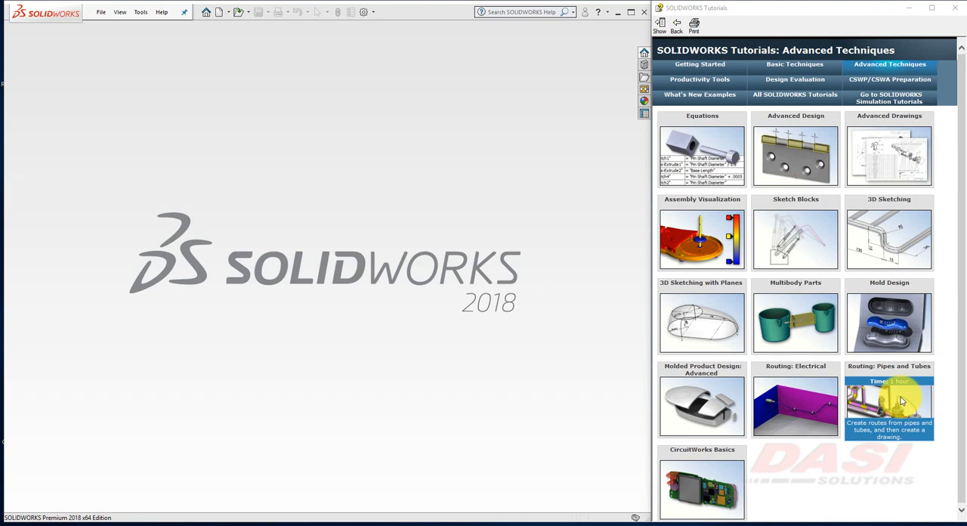
Page the Routing: Pipes and Tubes tutorial forward to the Activating SOLIDWORKS Routing lesson
click(889, 405)
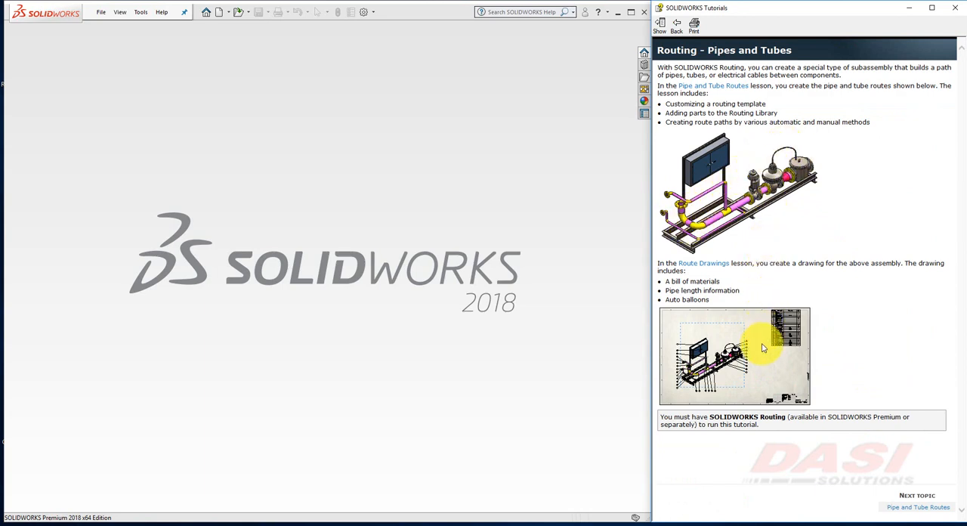
mouse_move(722, 339)
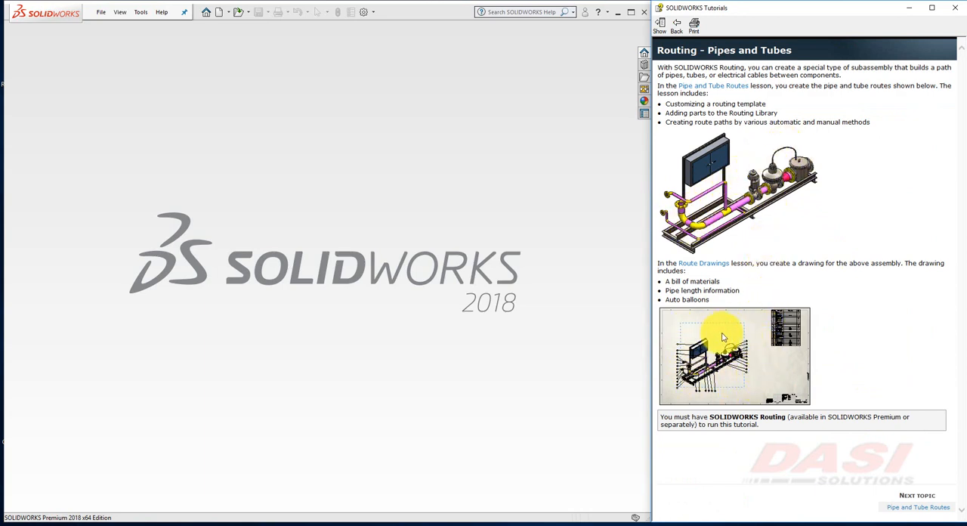
click(919, 506)
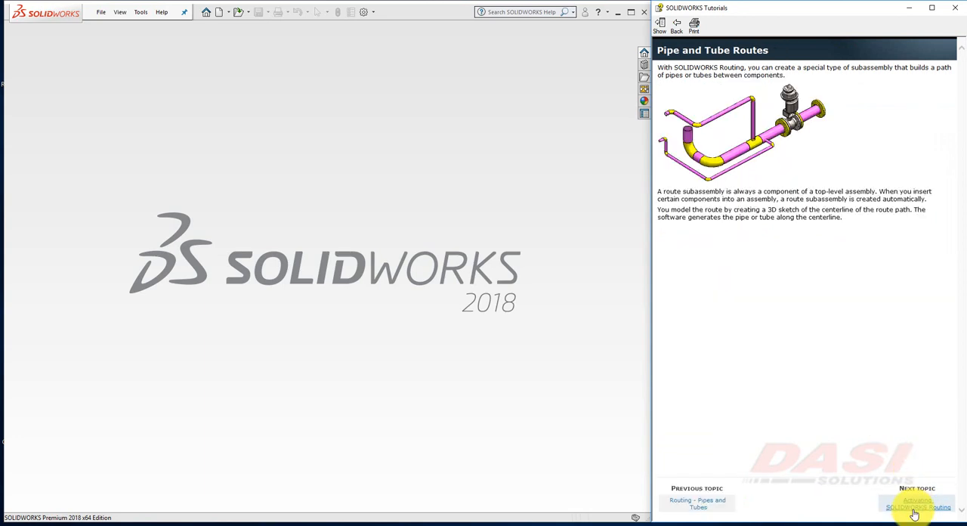
mouse_move(803, 100)
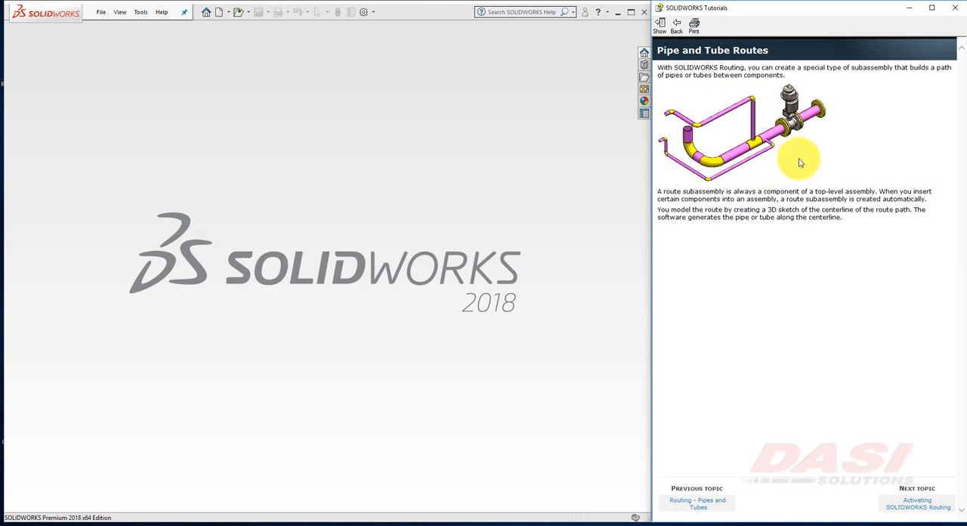
mouse_move(729, 157)
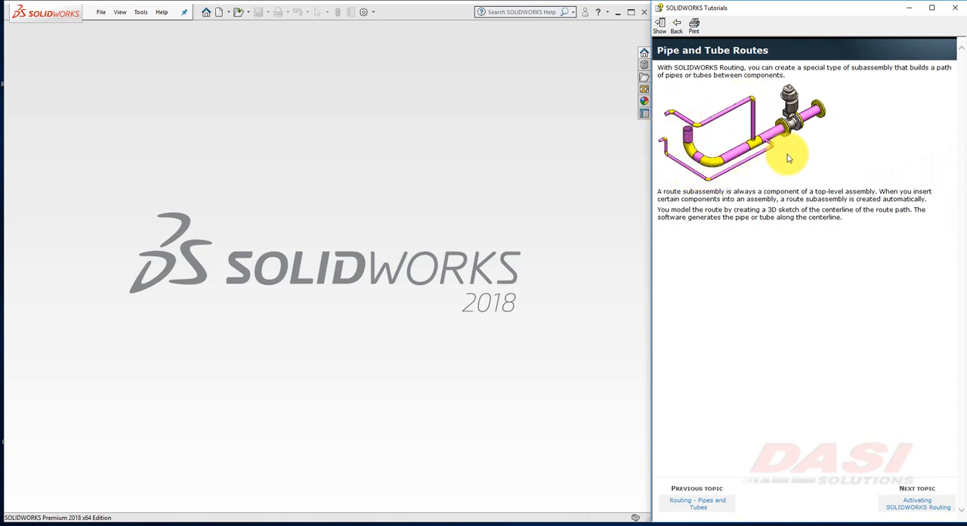
click(918, 504)
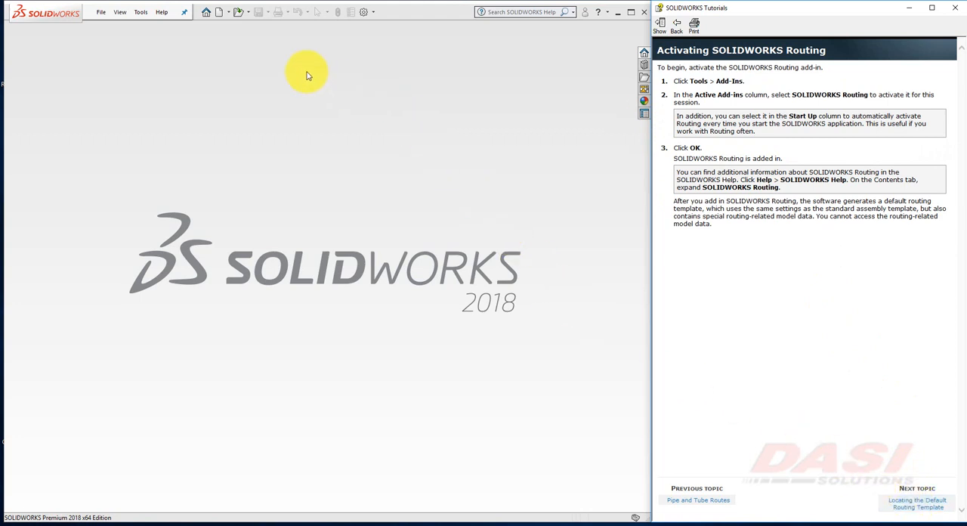
Enable SOLIDWORKS Routing in the Add-Ins dialog and confirm
click(139, 12)
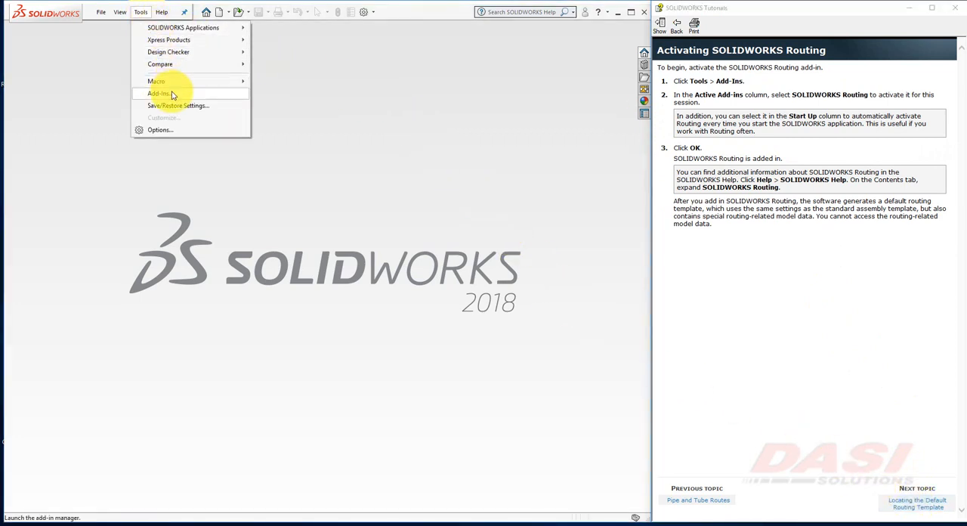
click(158, 94)
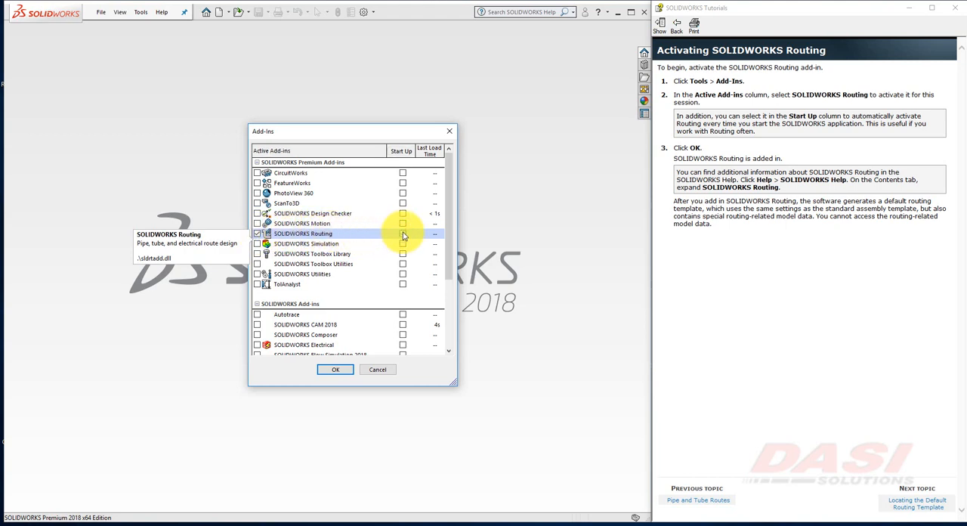
click(402, 233)
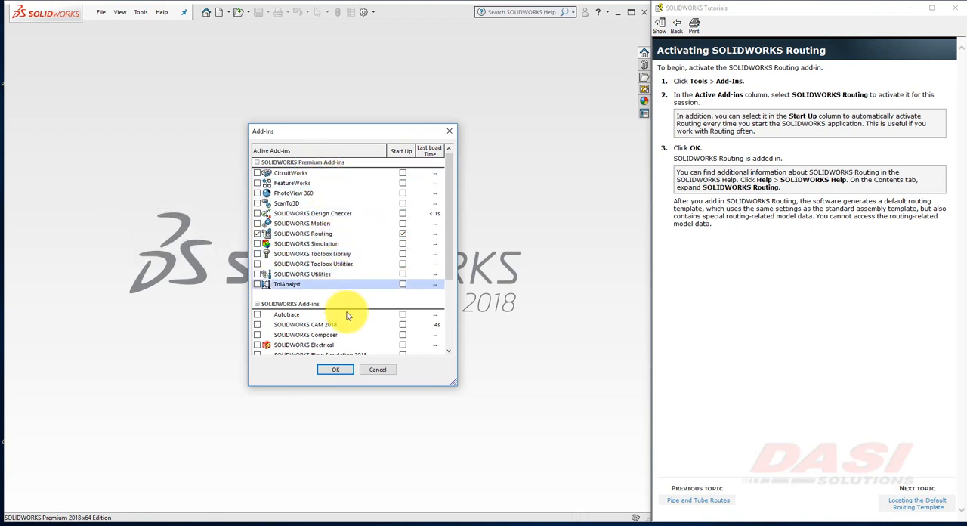
click(336, 369)
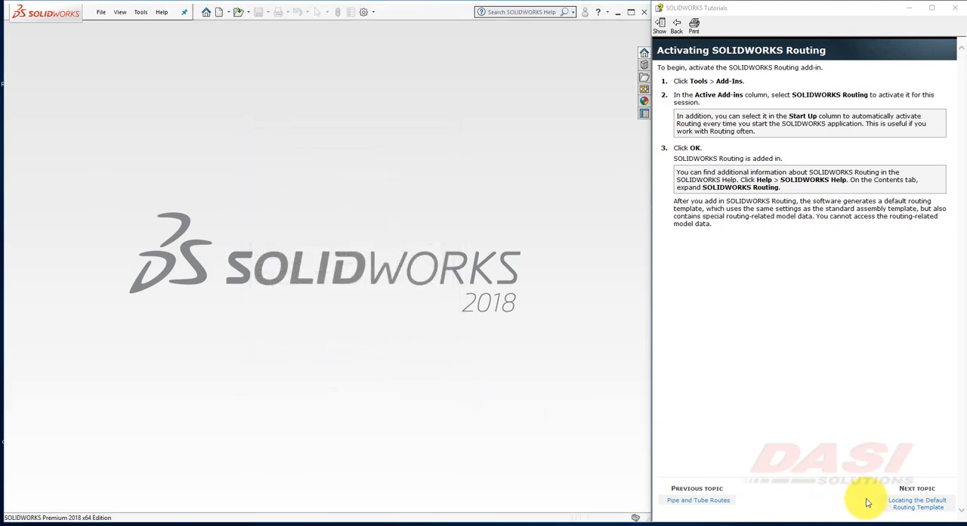
Advance to the routing-template lesson and search the Start menu for 'routing'
click(918, 504)
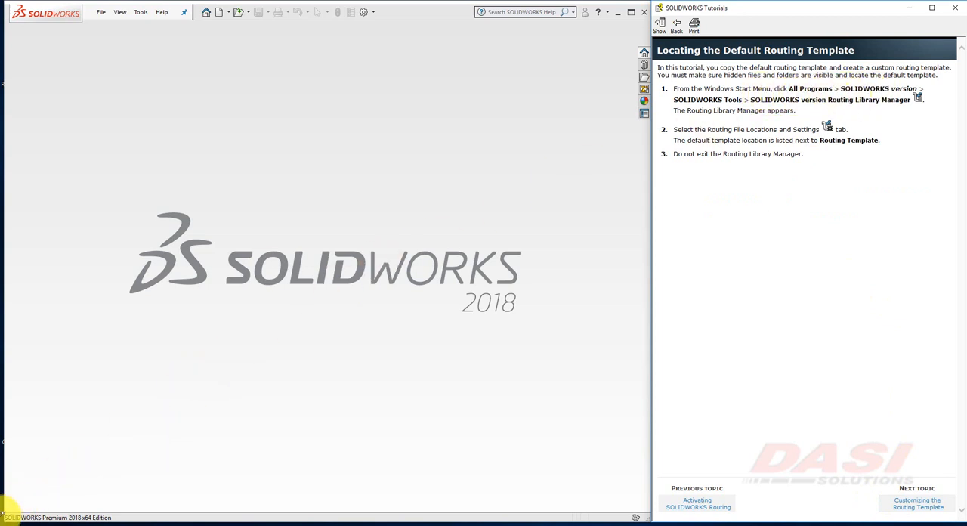
click(8, 517)
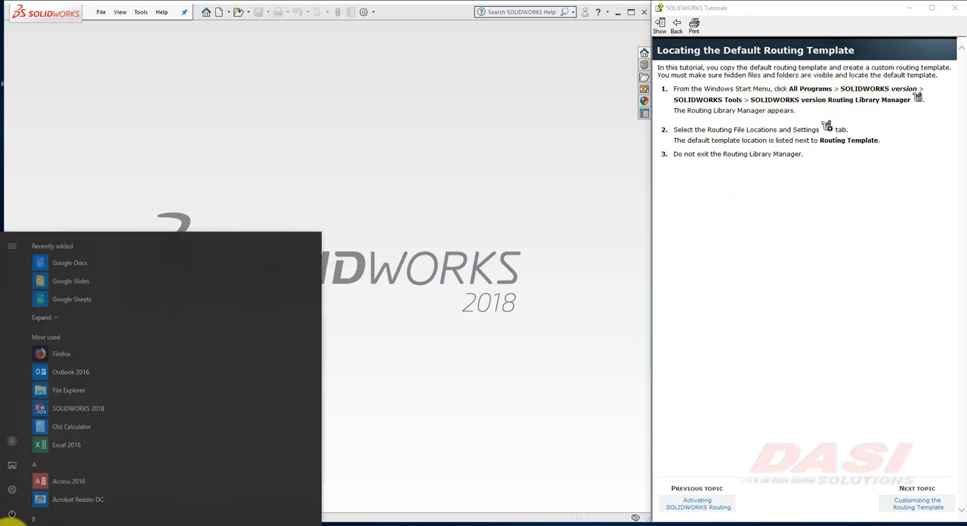
text(routing)
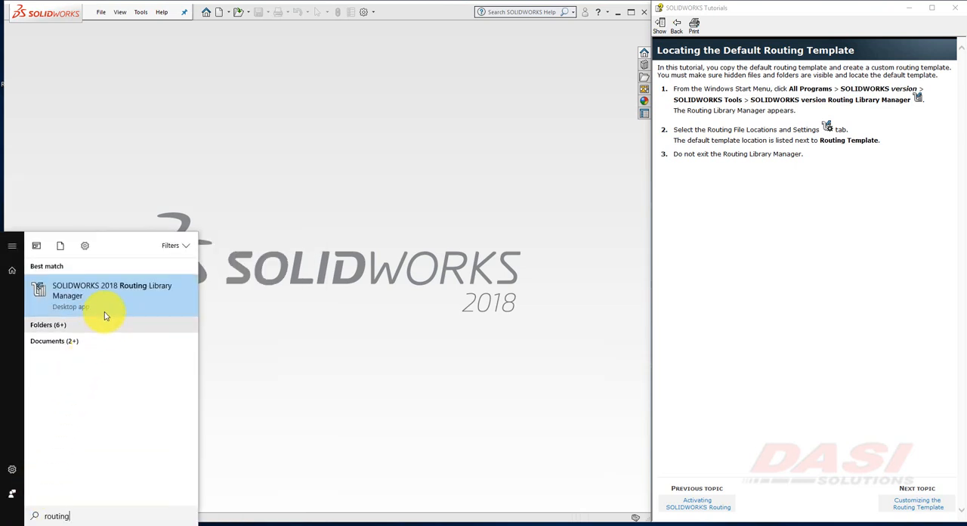
mouse_move(583, 202)
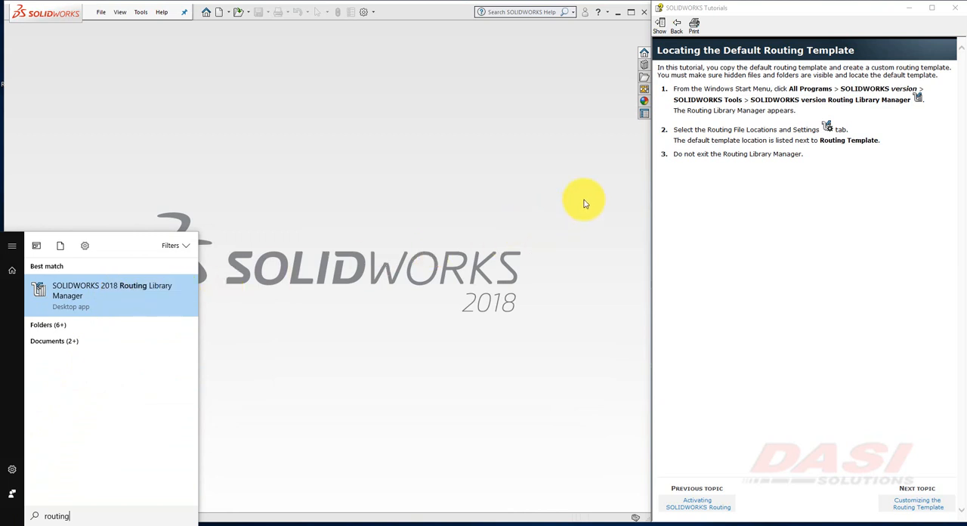
mouse_move(577, 179)
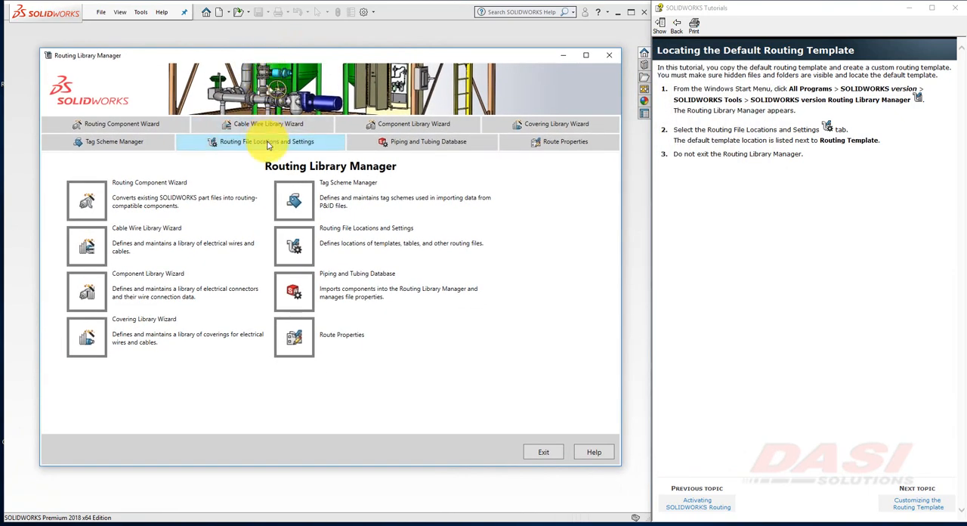
View the Routing File Locations and Settings in the Routing Library Manager
click(266, 143)
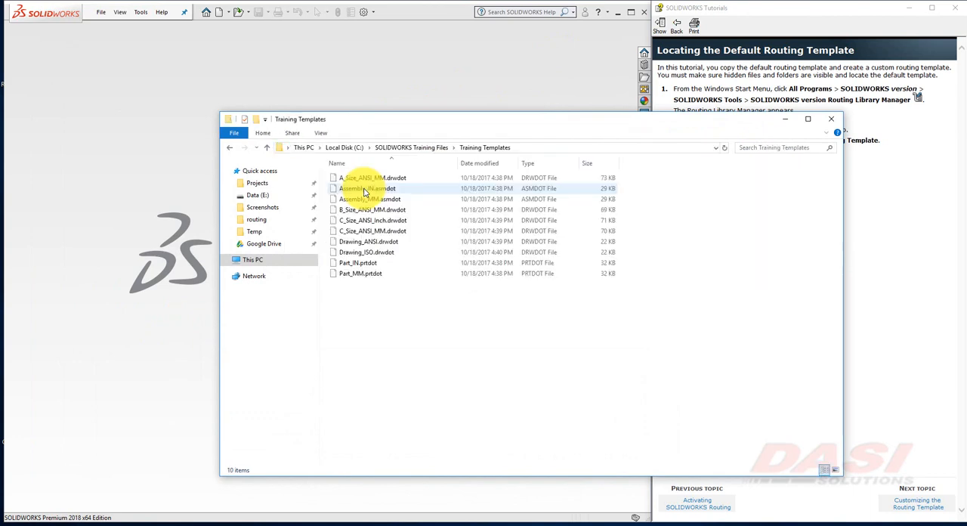
Create a new assembly from the assem template without inserting any component
click(371, 179)
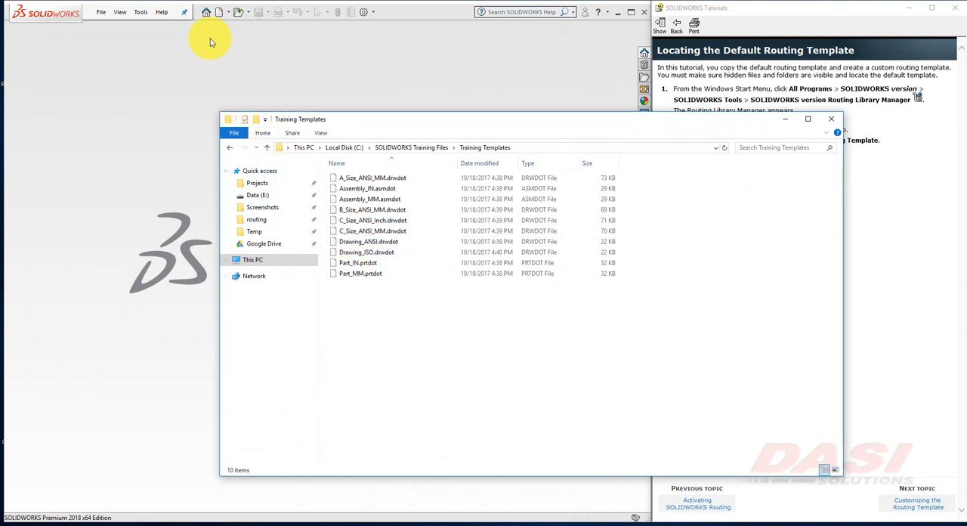
click(219, 13)
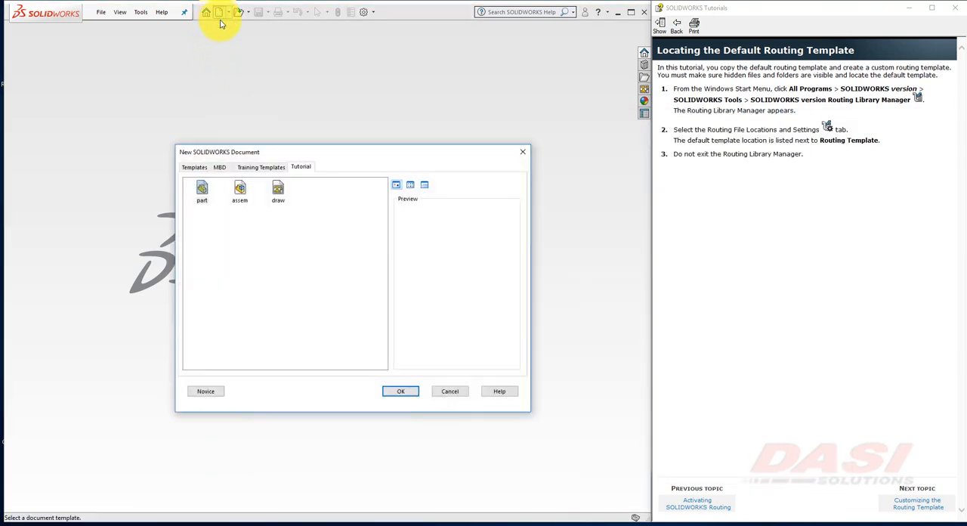
click(239, 191)
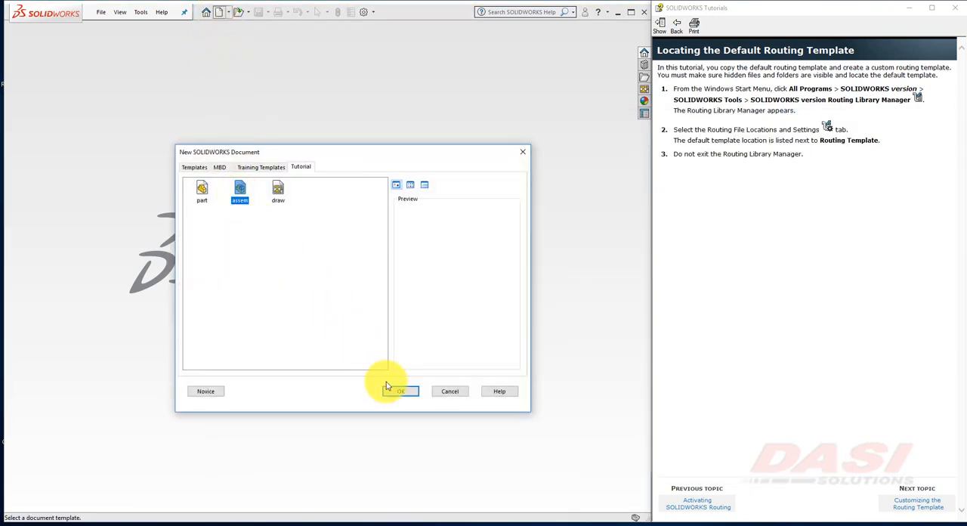
click(399, 390)
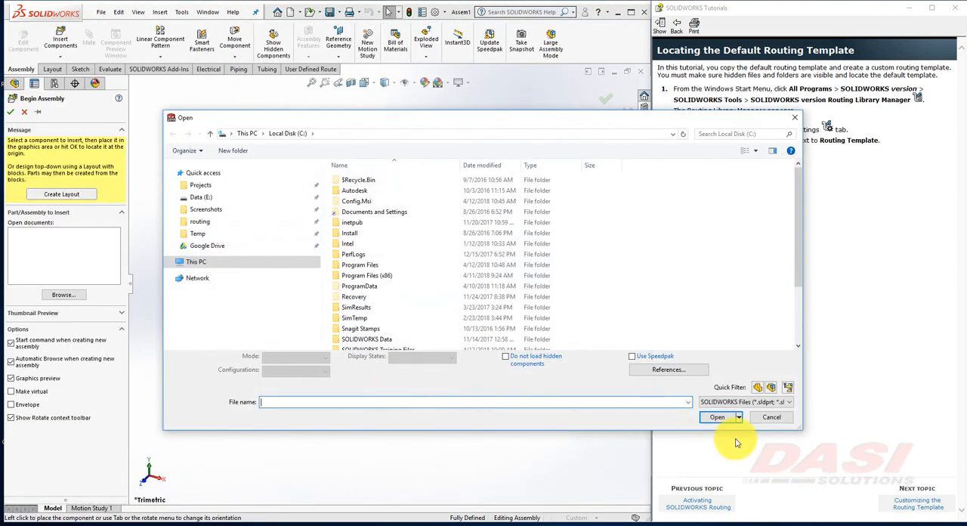
click(771, 417)
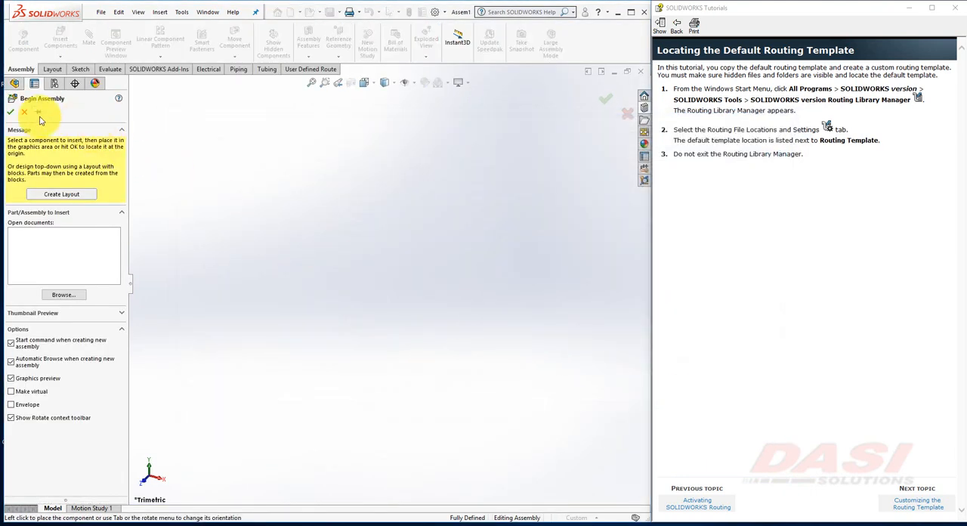
click(24, 112)
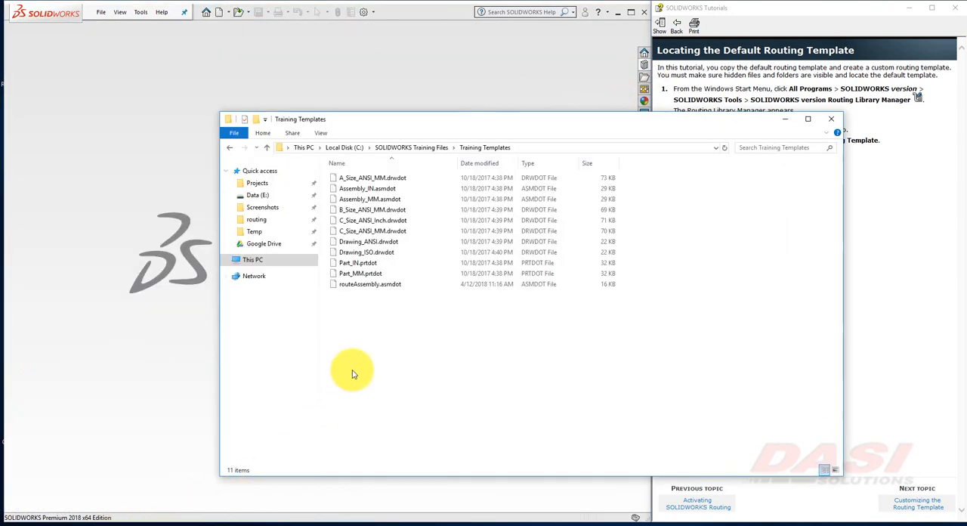
Set routeAssembly.asmdot units to IPS and move to the Customizing the Routing Template lesson
click(369, 285)
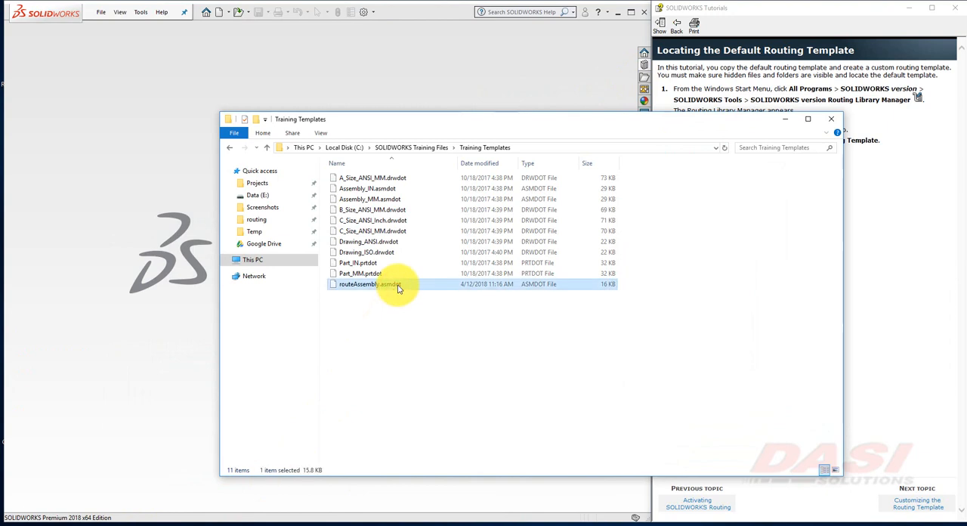
mouse_move(178, 316)
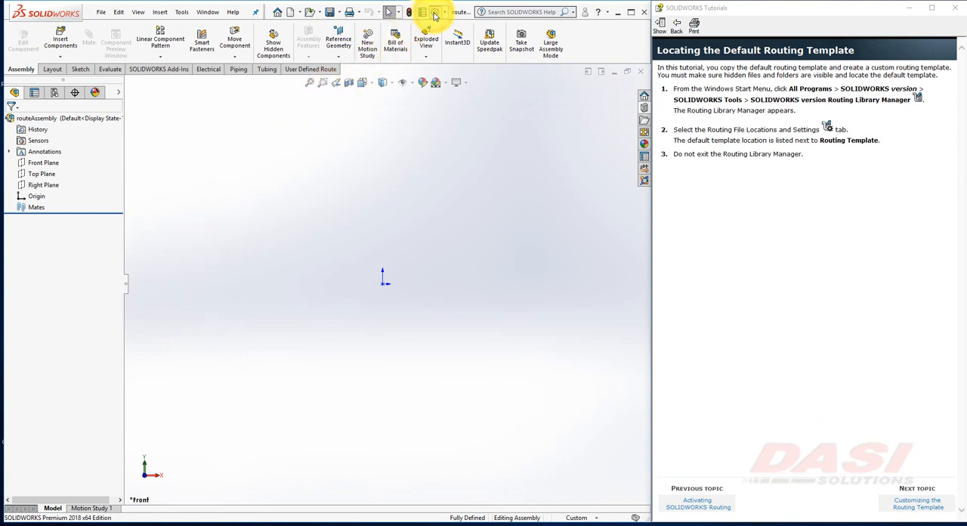
click(435, 12)
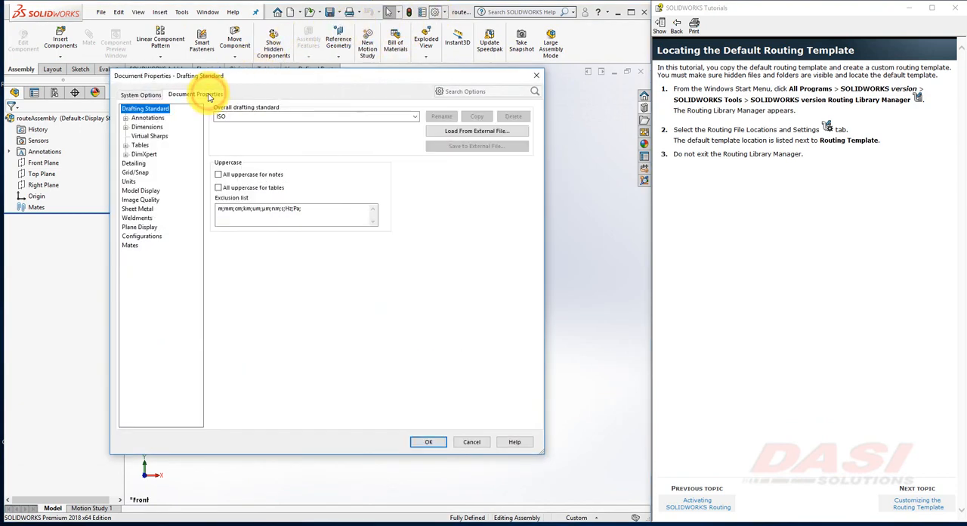
click(128, 181)
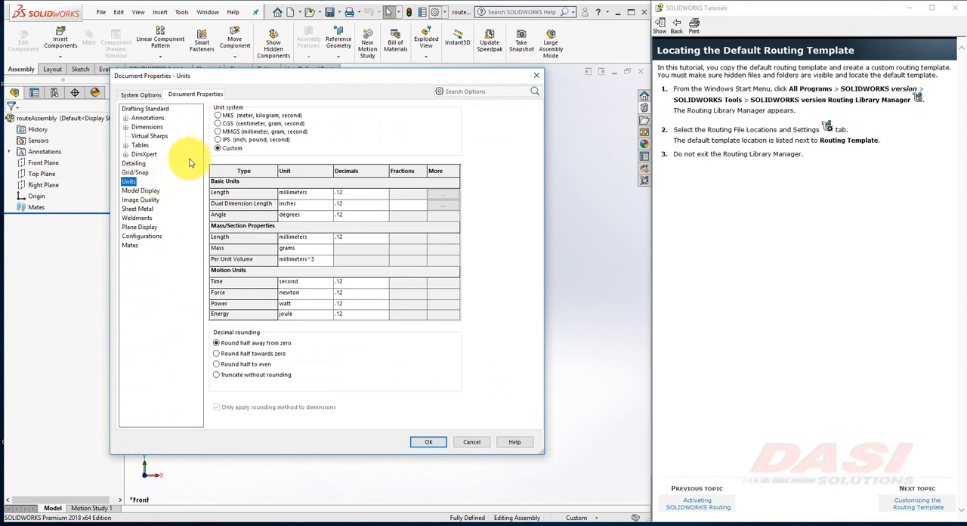
click(218, 141)
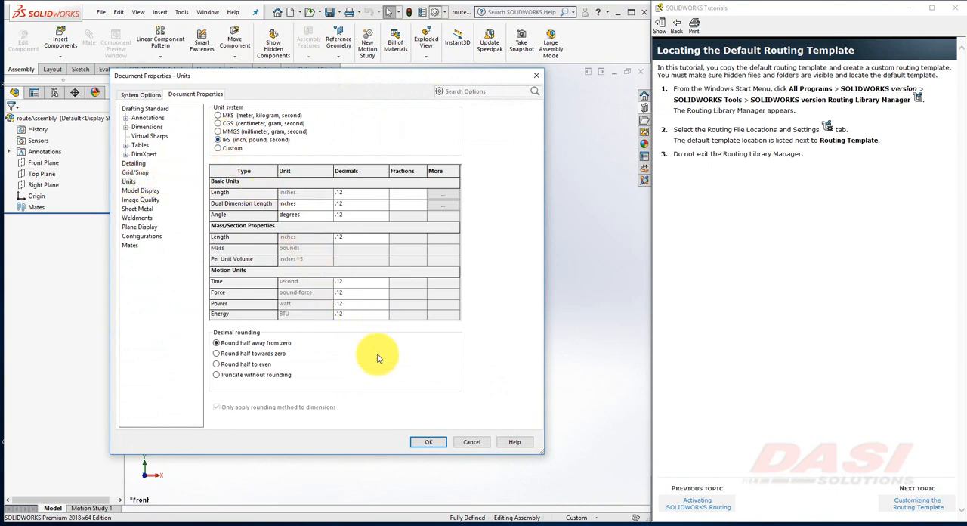
click(429, 441)
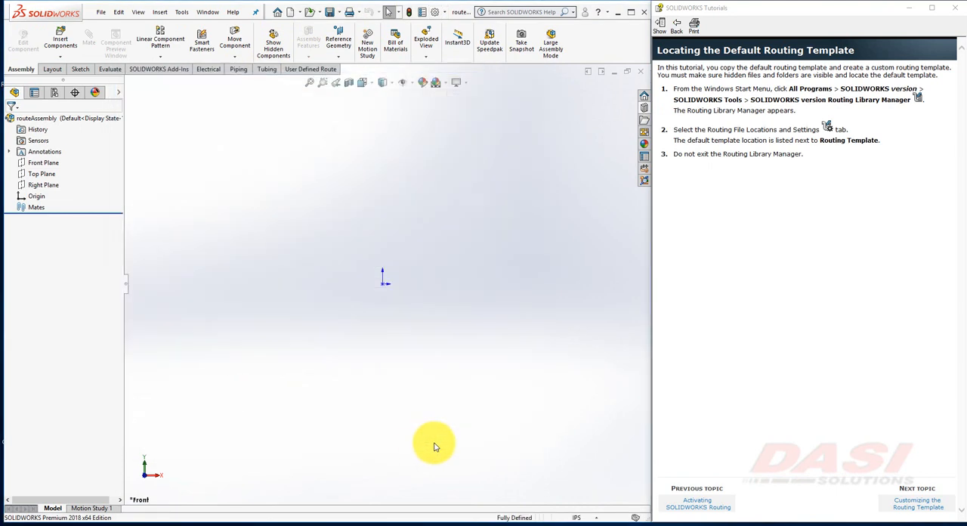
click(916, 502)
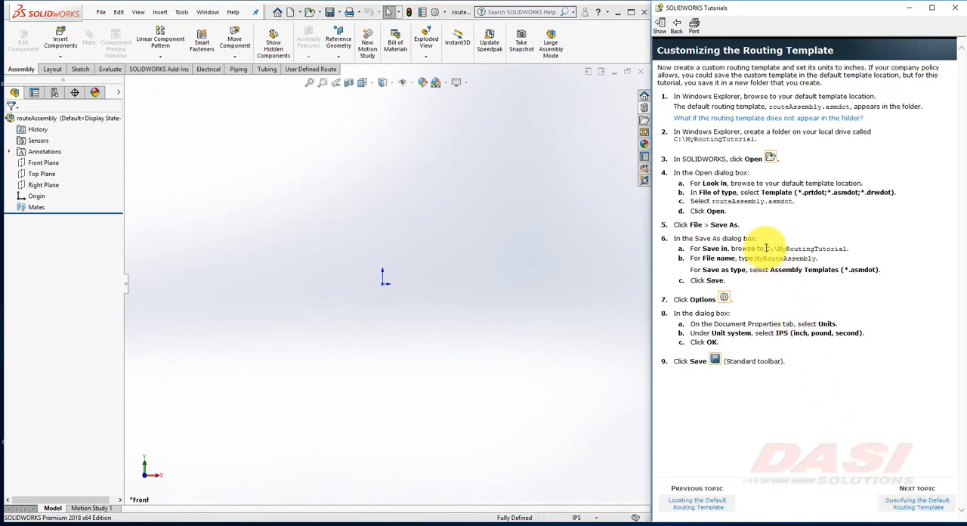
Save the assembly as MyRouteAssembly.asmdot in a new C:\MyRoutingTutorial folder
double_click(807, 248)
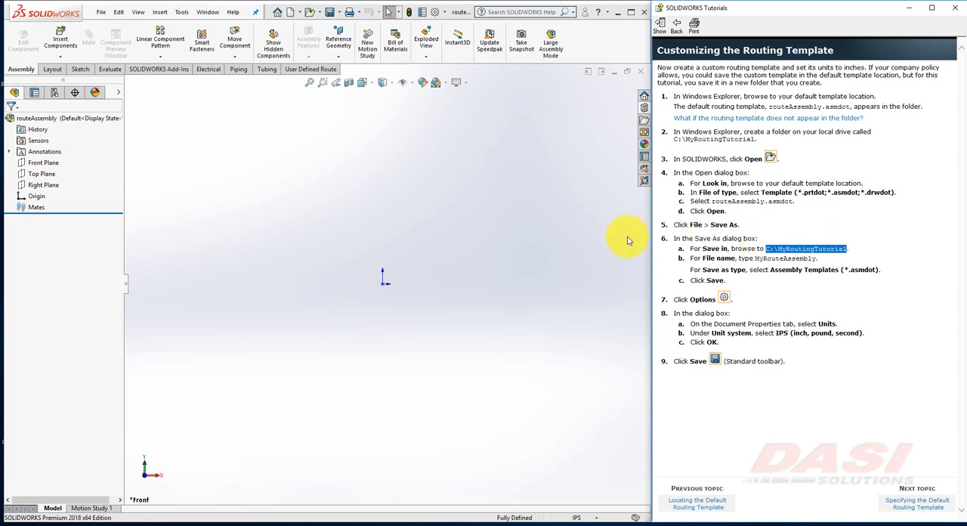
click(100, 13)
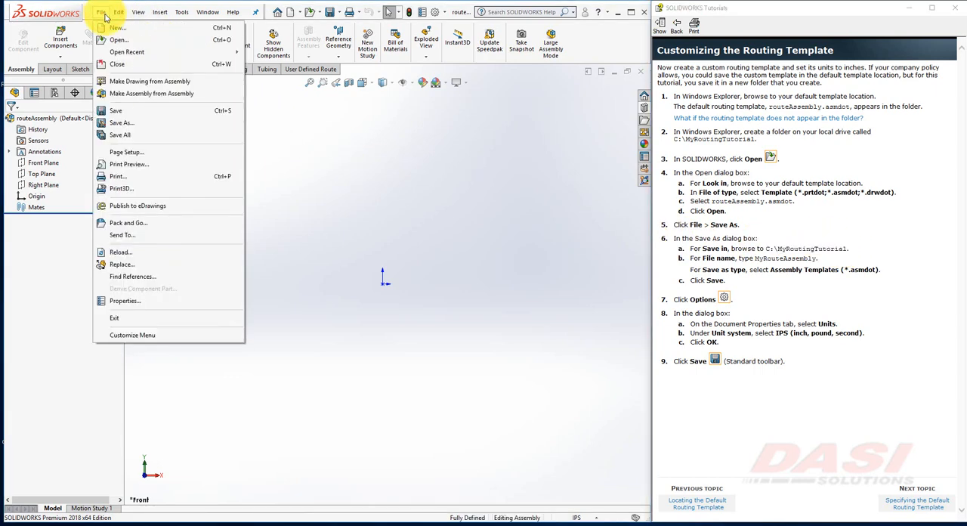
click(121, 122)
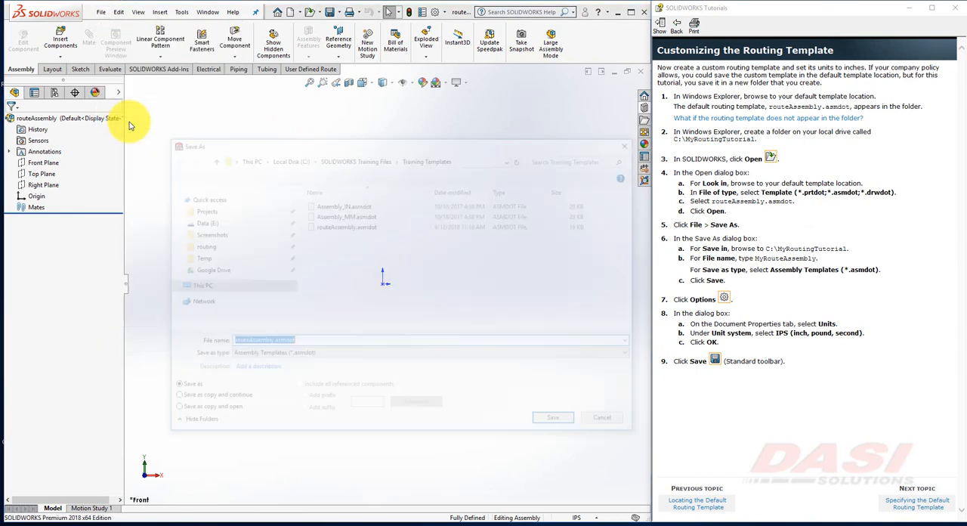
click(287, 157)
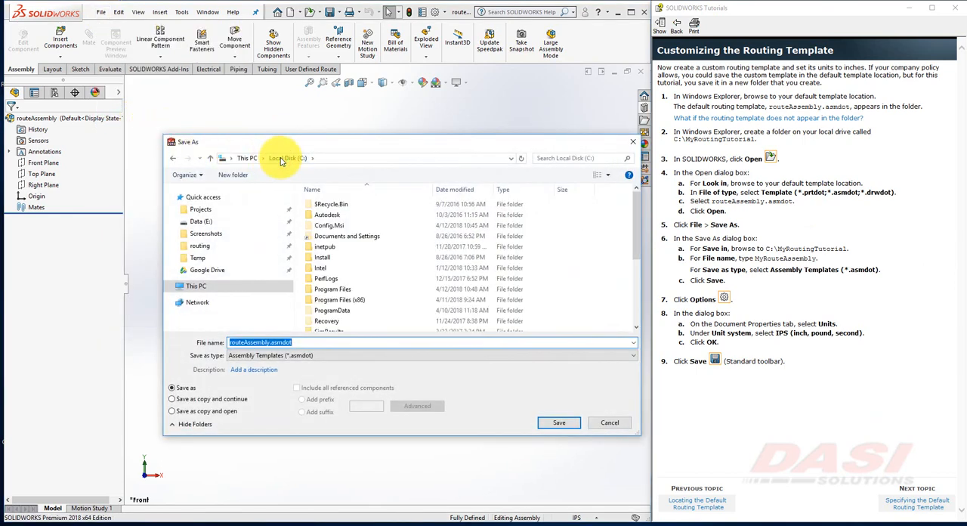
click(233, 176)
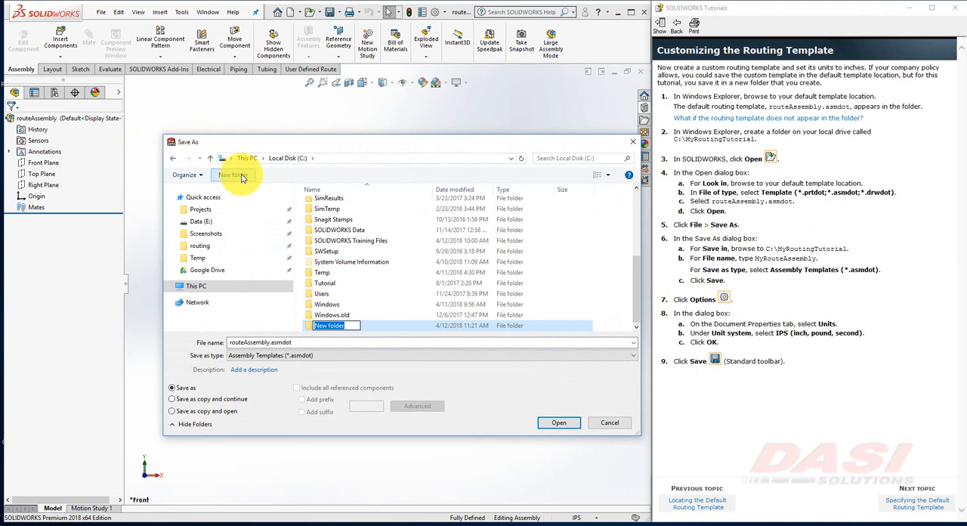
text(MyRoutingTutorial)
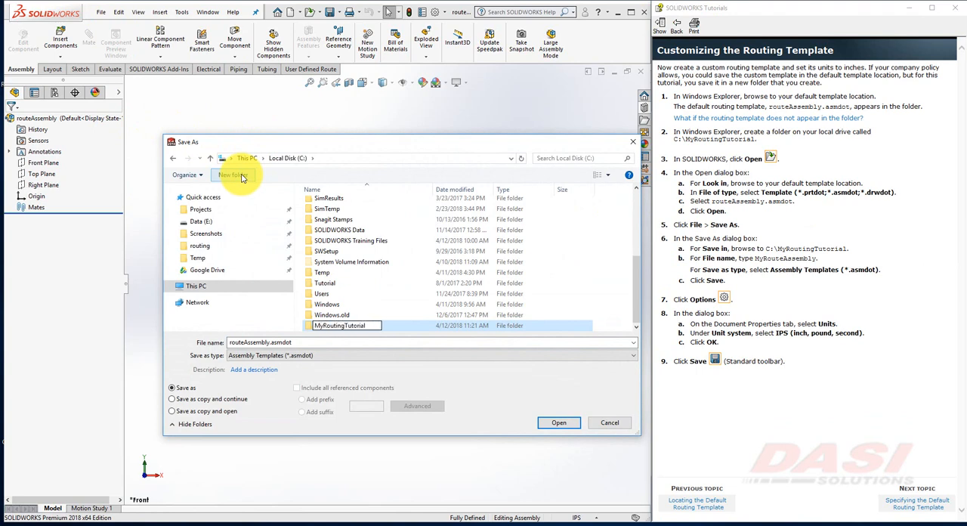
double_click(339, 325)
text(M)
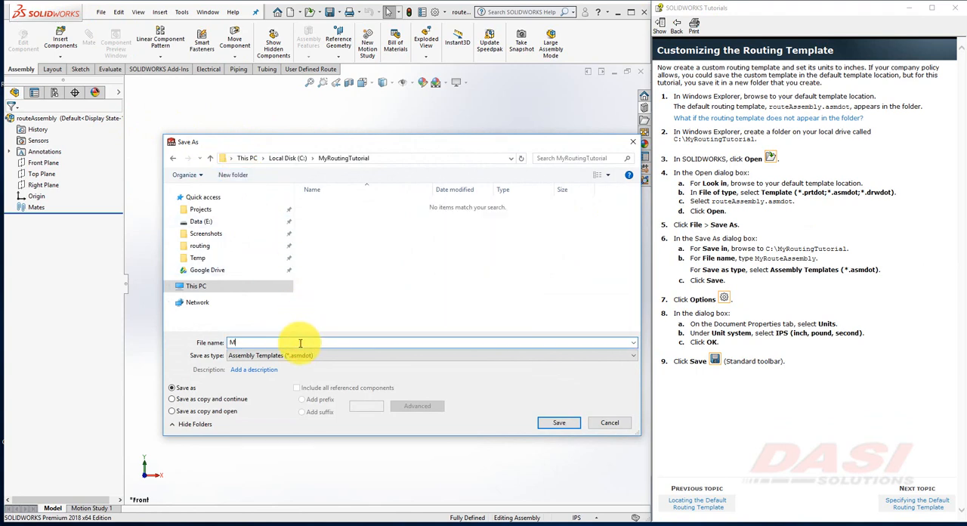
text(yRouteAssembly)
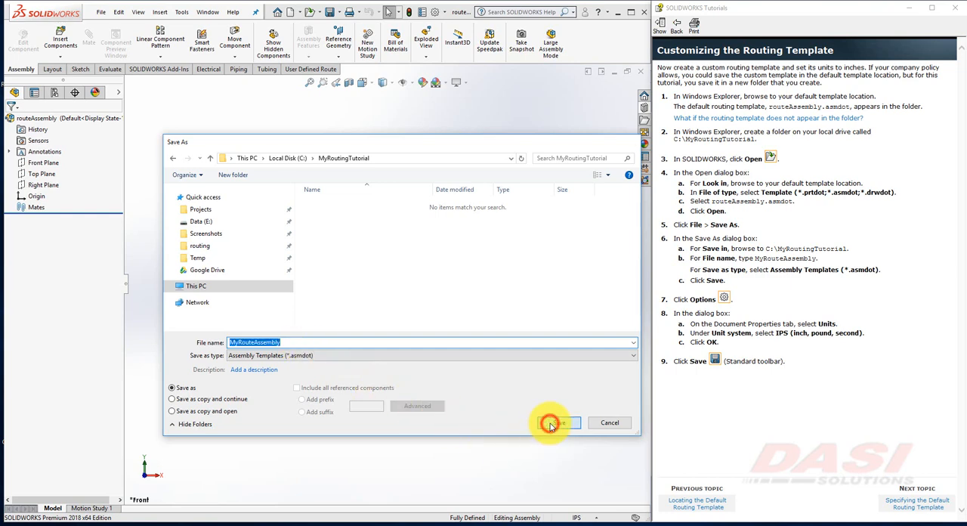
click(553, 423)
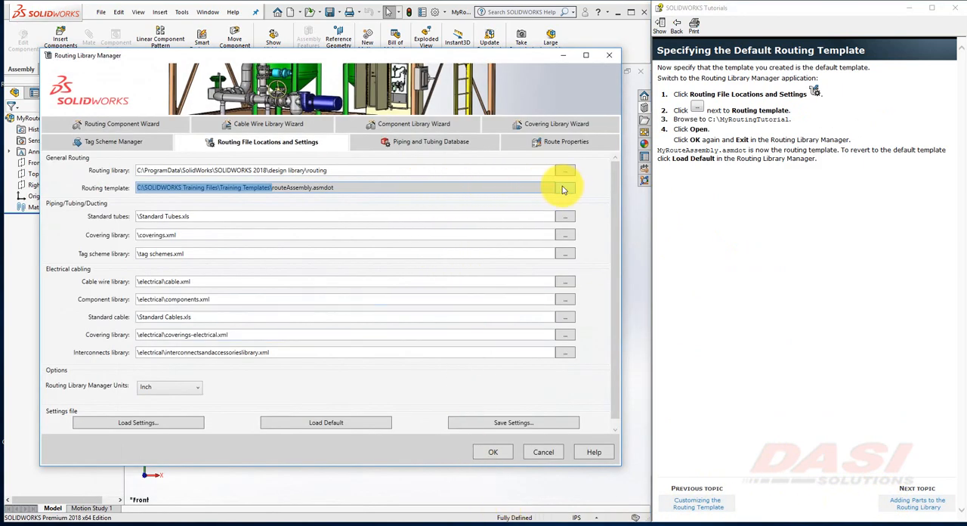
mouse_move(566, 189)
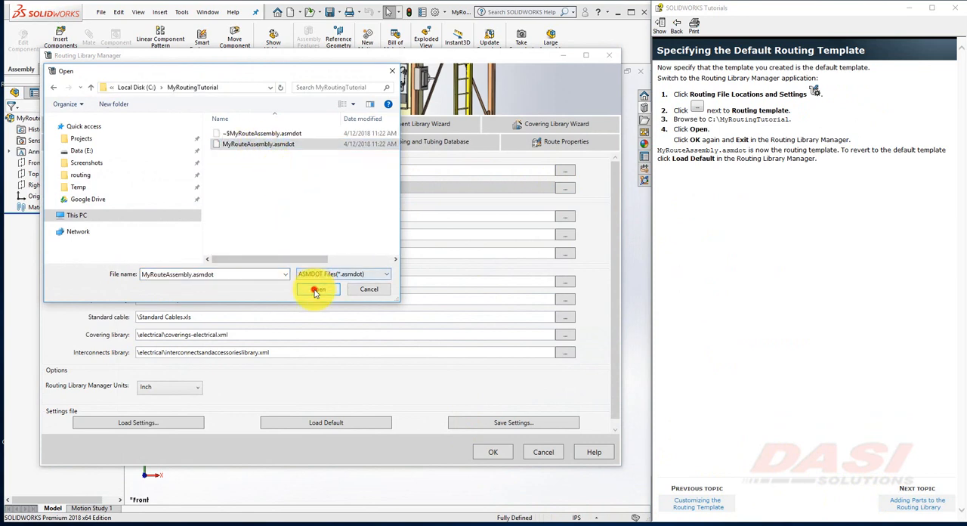
Make MyRouteAssembly the default routing template in Routing Library Manager and exit it
click(318, 290)
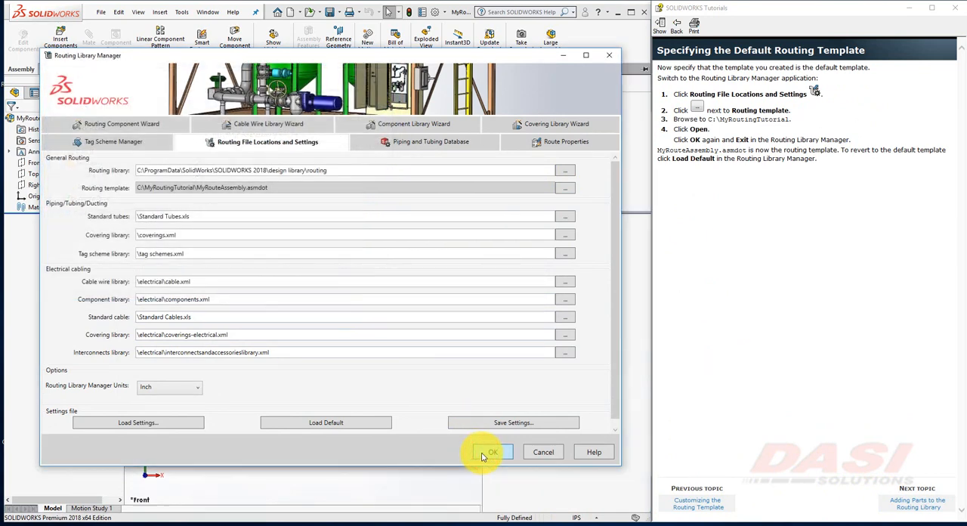
click(514, 424)
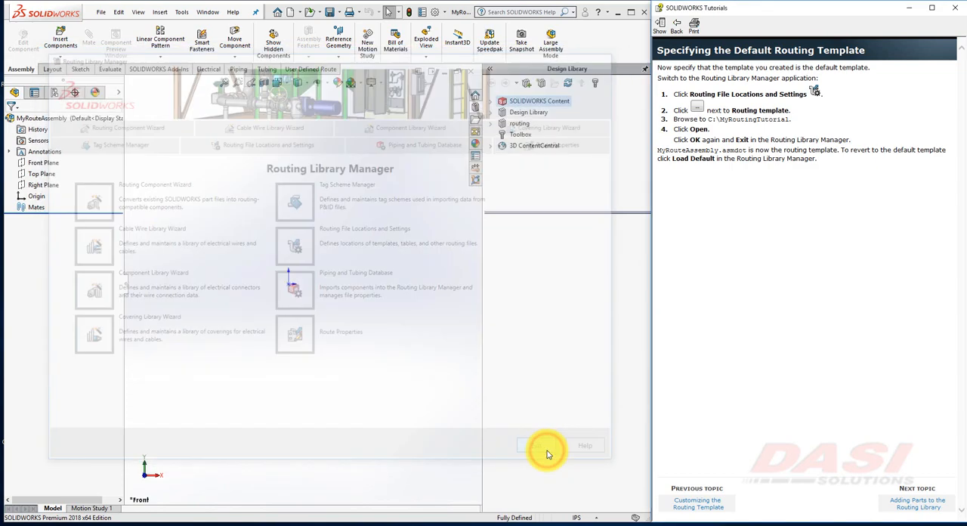
click(542, 444)
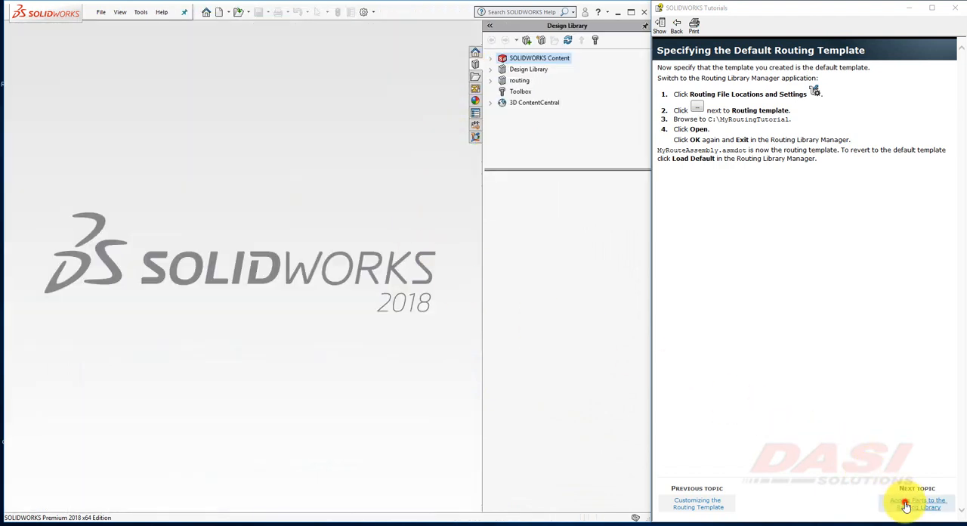
Create a 'tutorial' folder inside the Design Library's routing > tubing folder
click(919, 502)
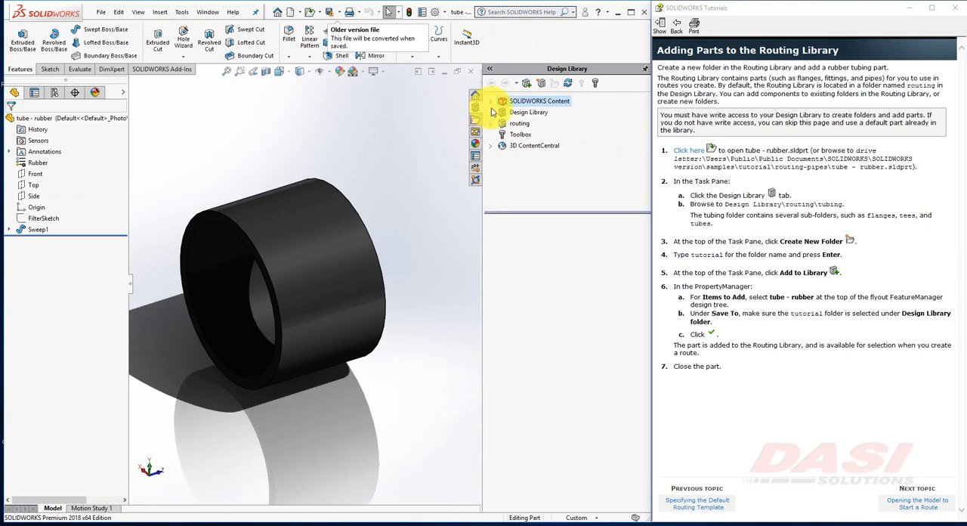
click(492, 112)
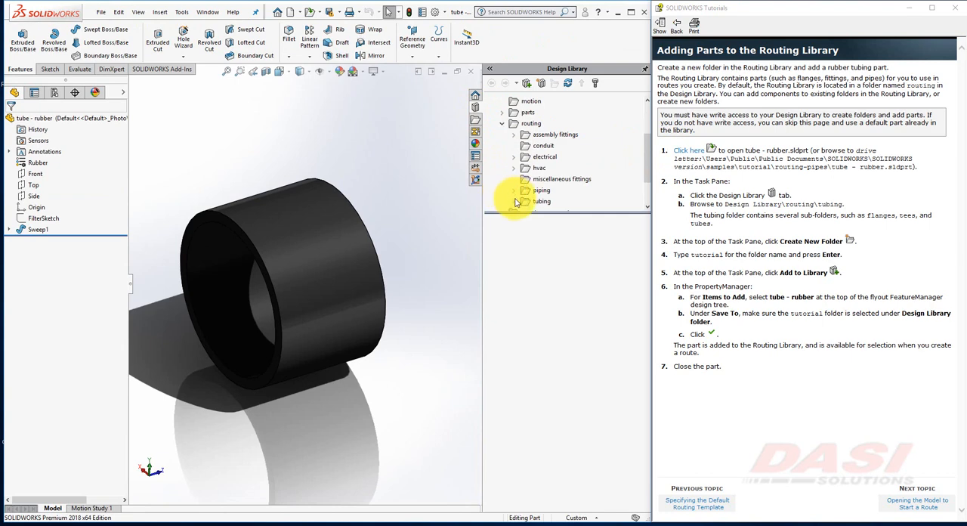
click(514, 201)
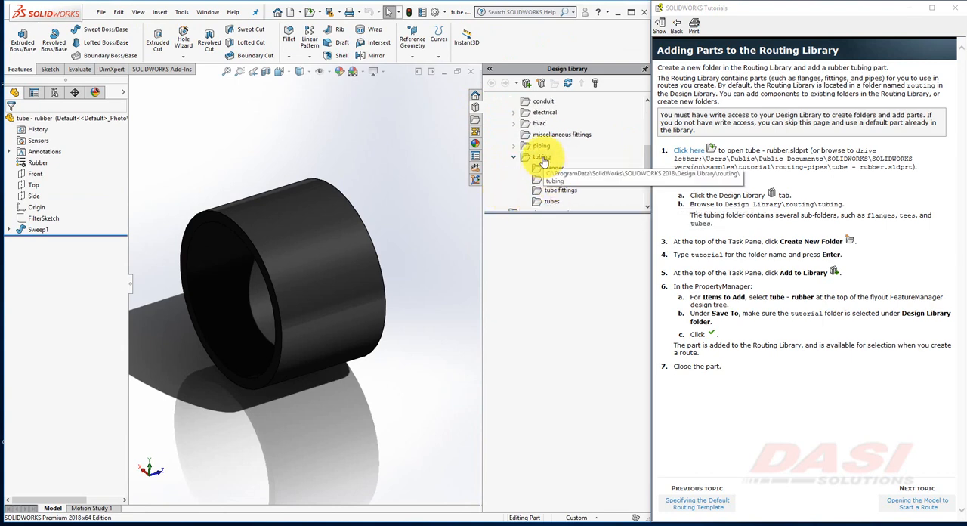
click(541, 158)
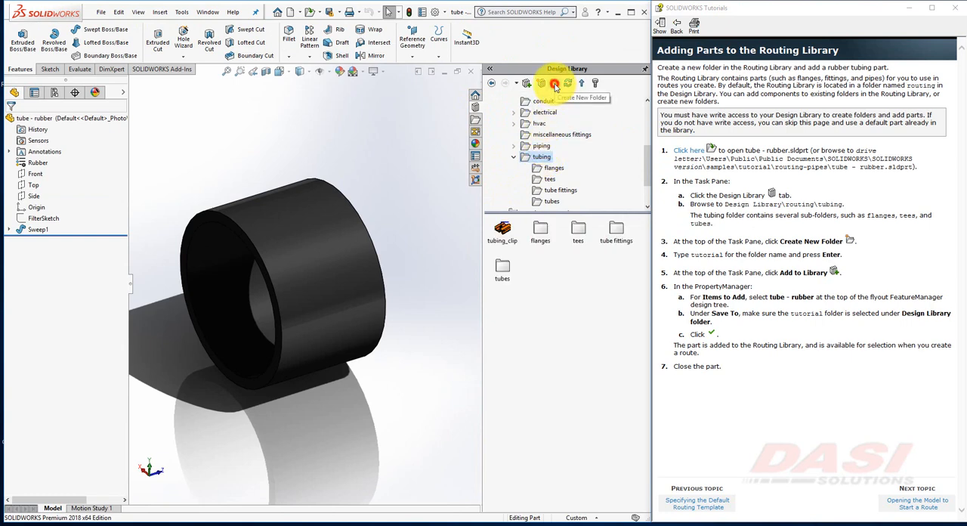
click(557, 83)
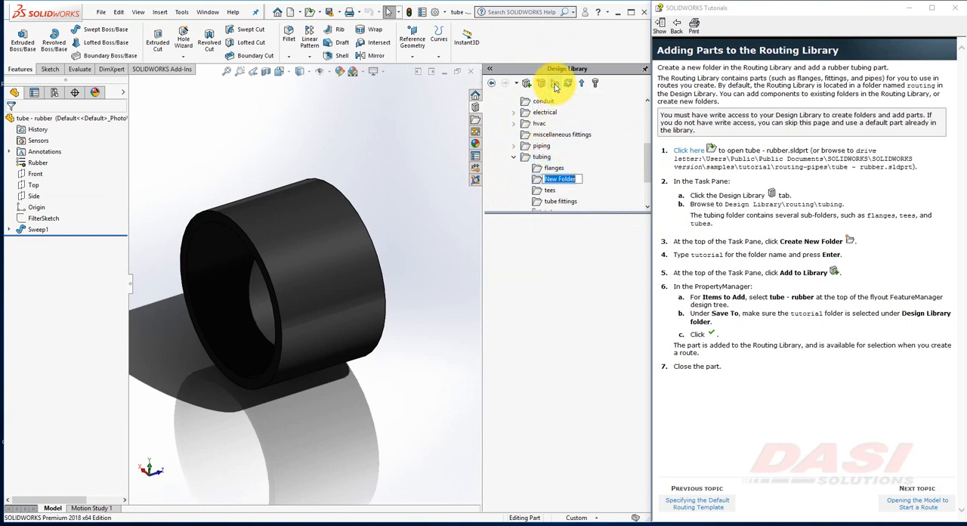
text(tutorial)
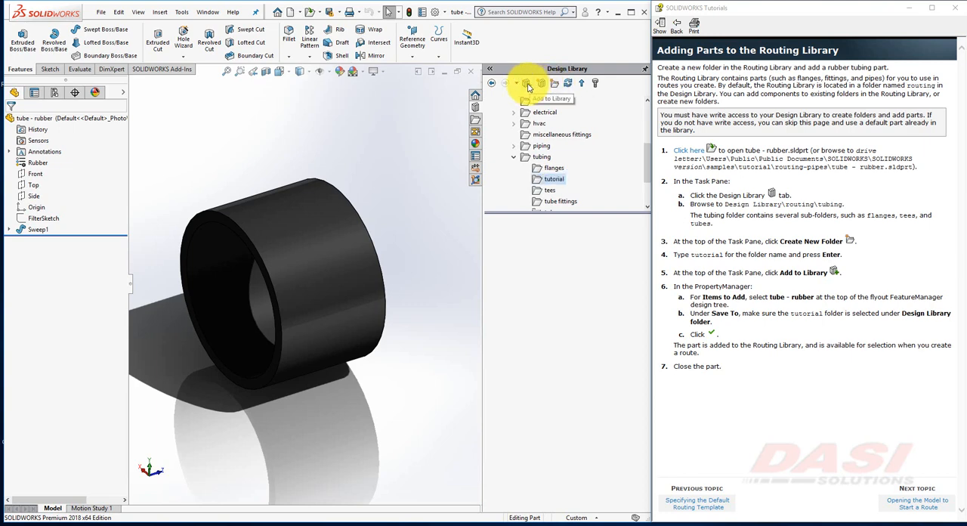
Add the tube - rubber part to the tutorial folder, saving it in the current version
click(541, 83)
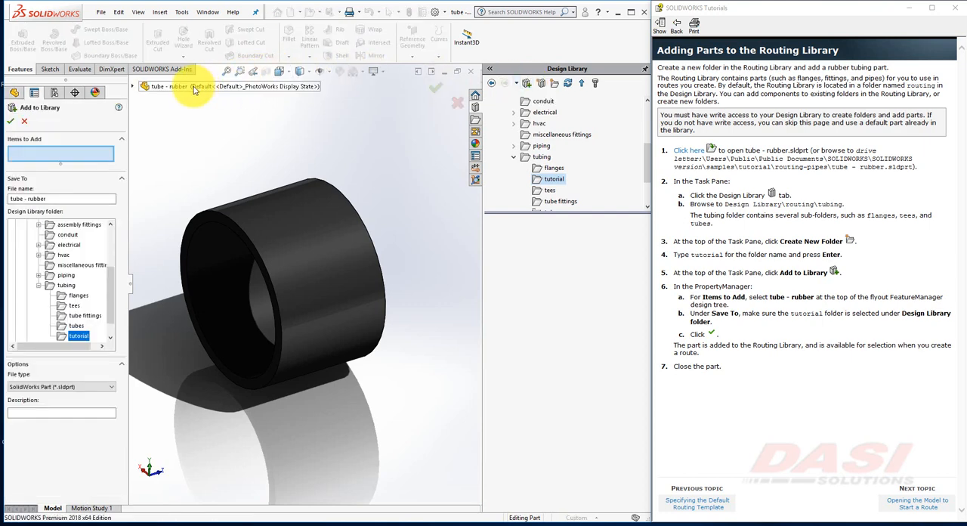
click(178, 86)
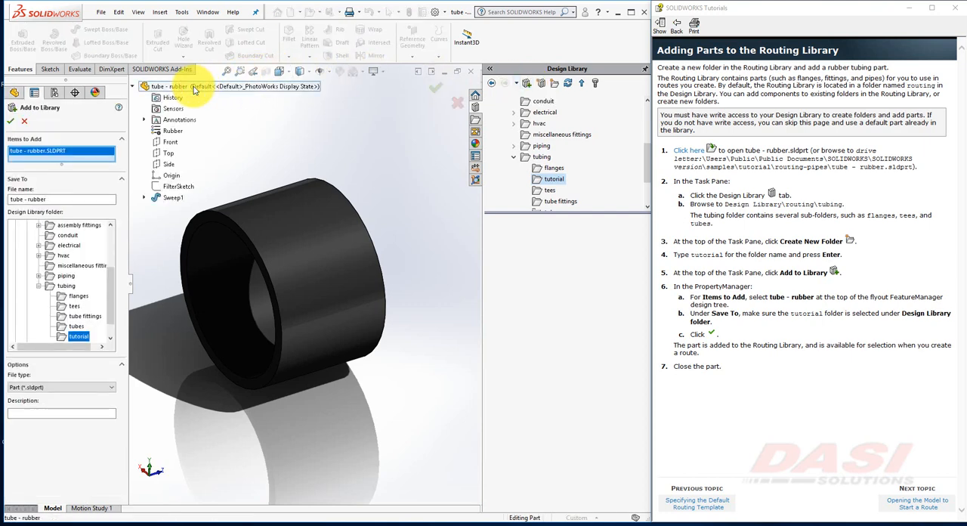
click(11, 120)
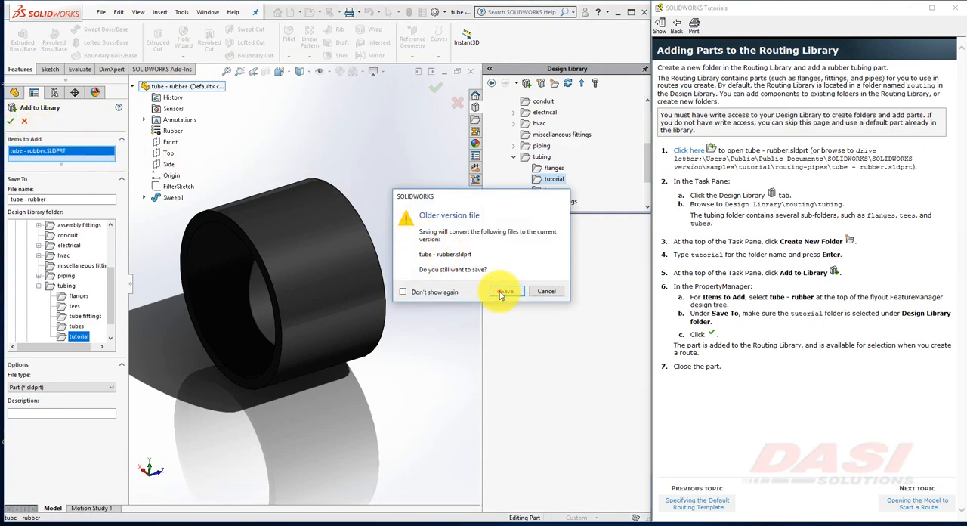
click(505, 290)
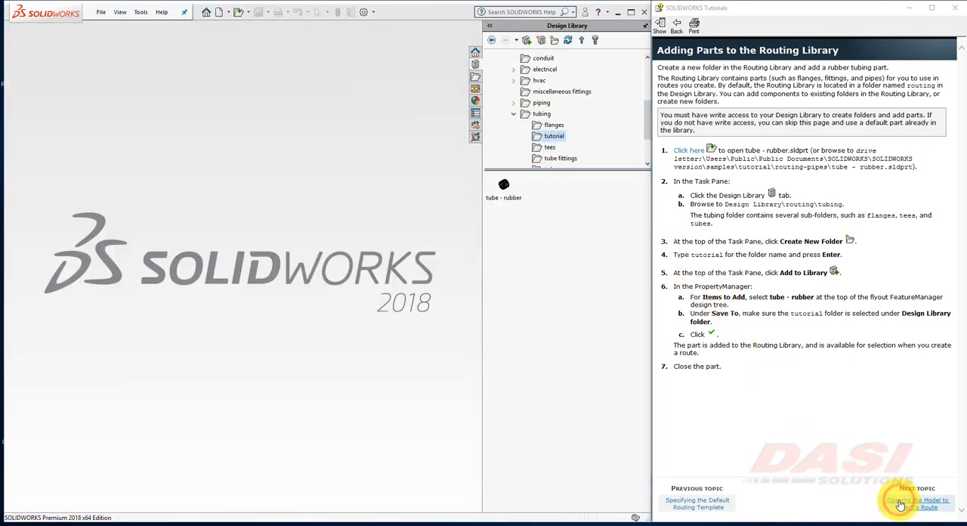
Set External References to include sub-folders and stop Assemblies saving new components externally
click(922, 502)
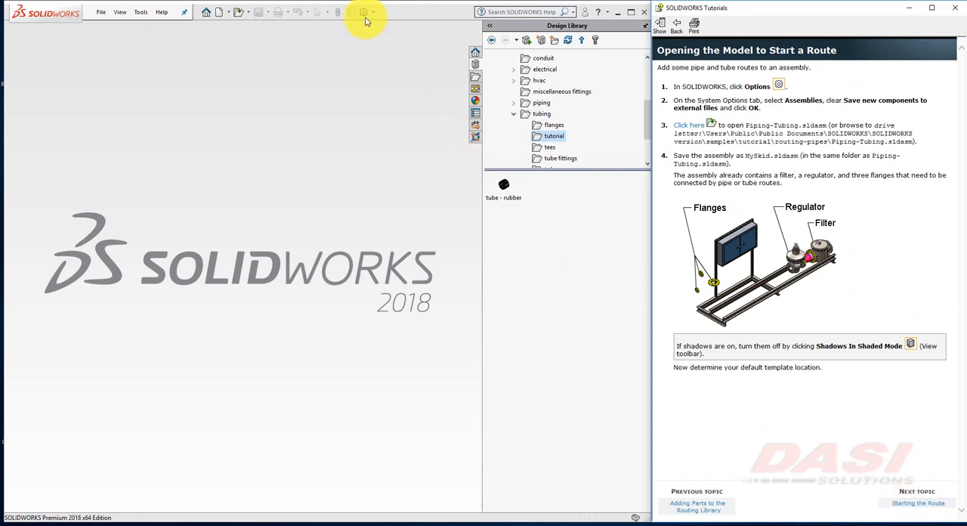
click(363, 13)
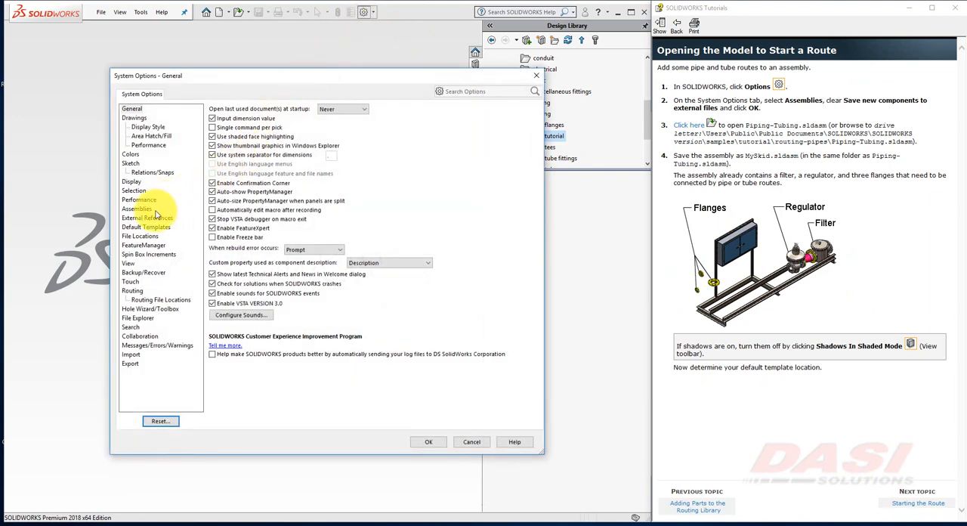
click(149, 218)
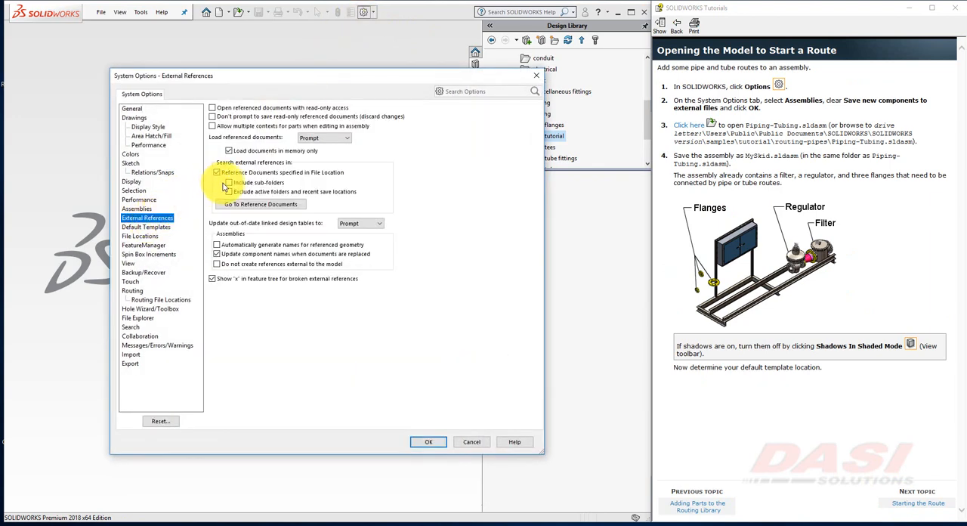
click(229, 183)
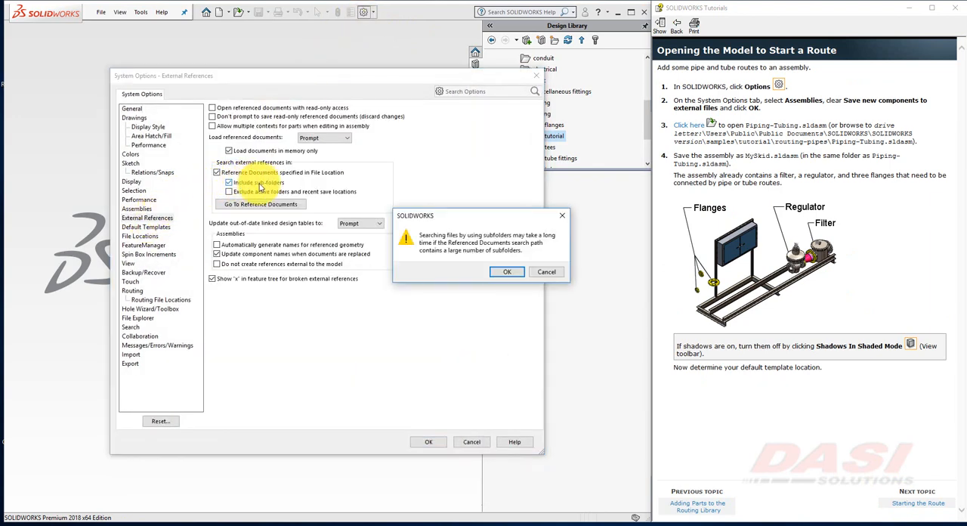
click(508, 272)
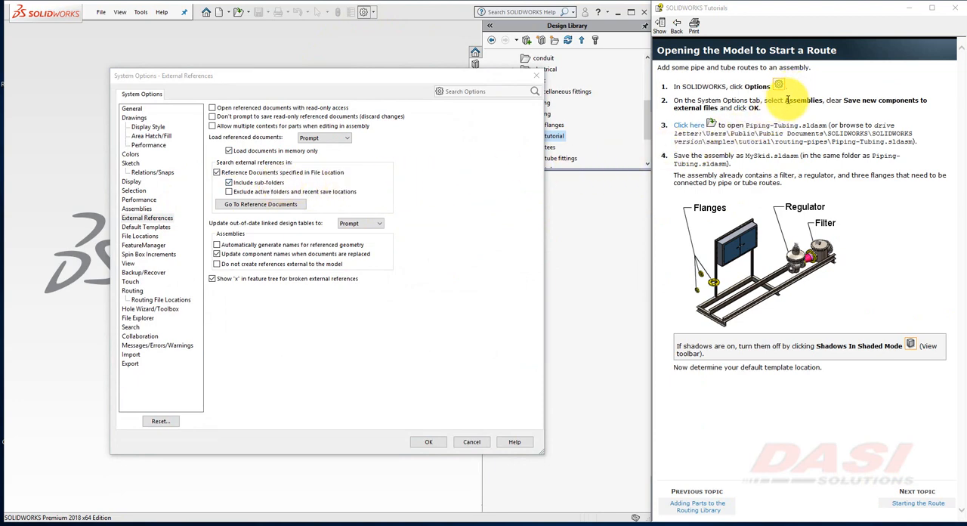
click(136, 209)
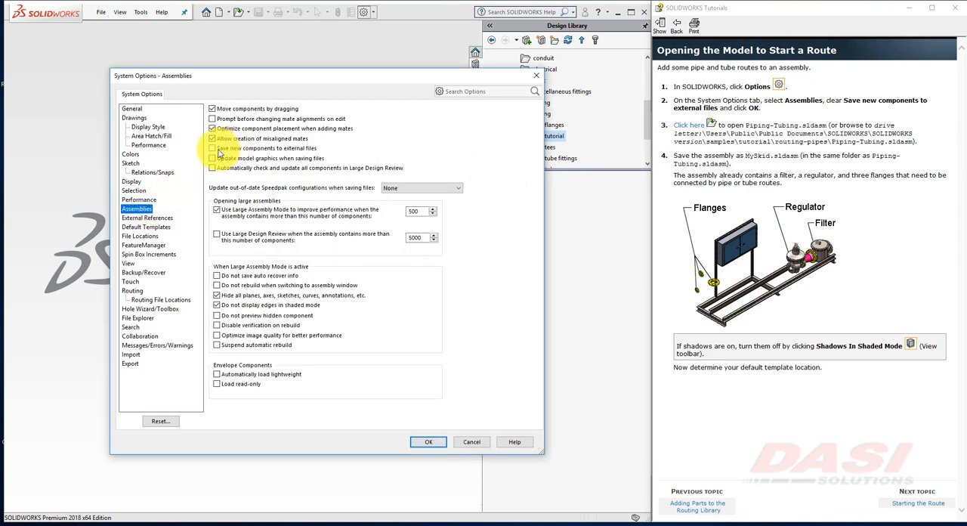
click(429, 442)
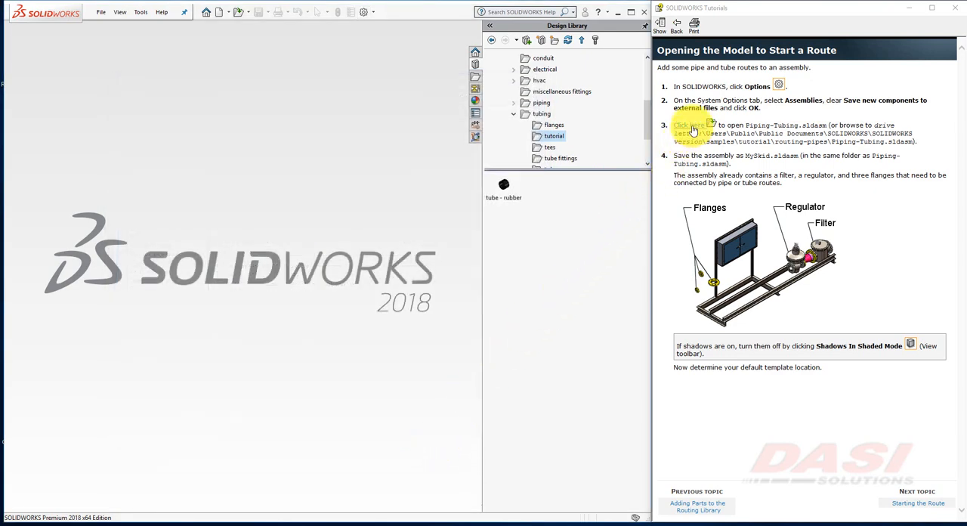
Open the Piping-Tubing assembly, rebuild it and save it as MySkid, replacing the existing file
click(688, 126)
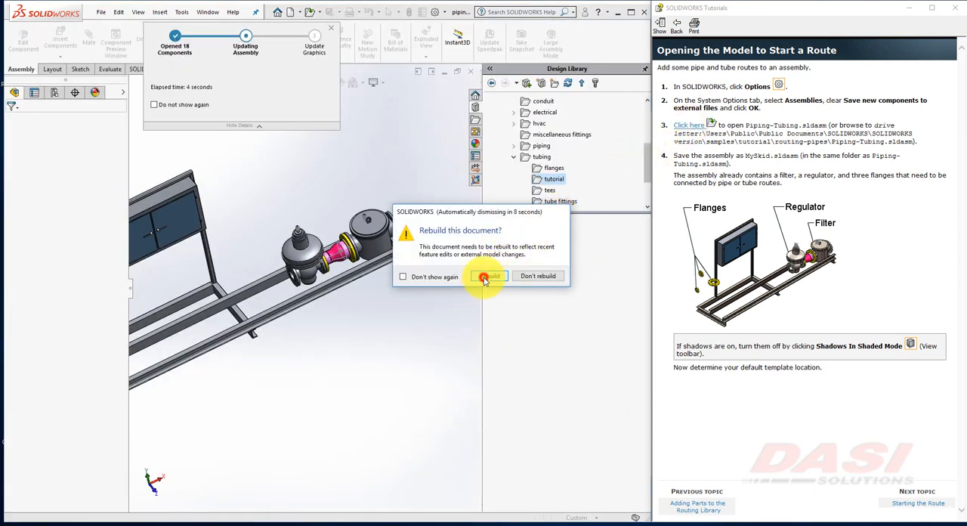
click(486, 275)
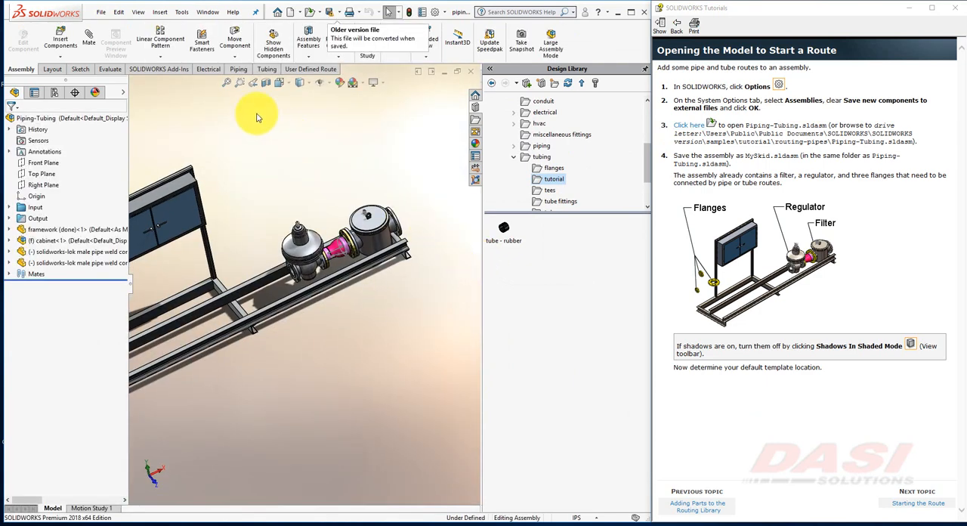
click(100, 13)
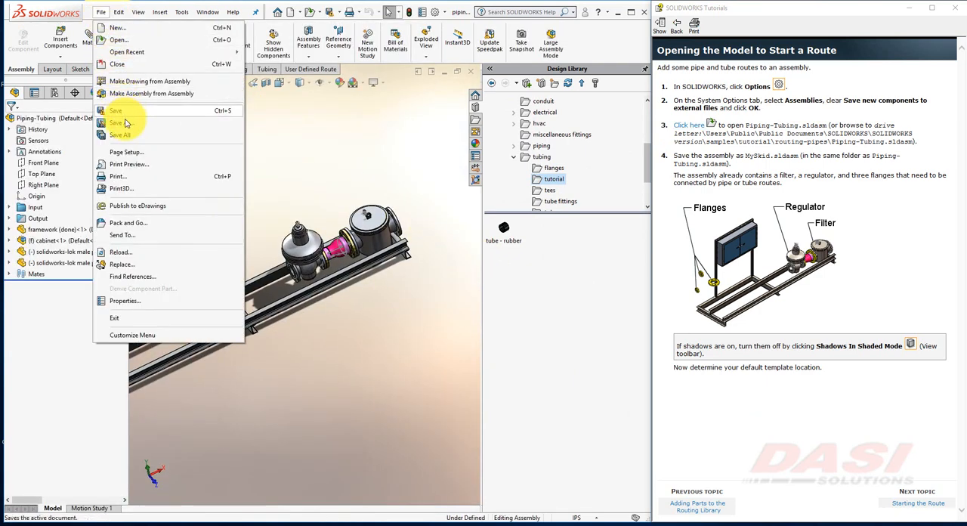
click(115, 110)
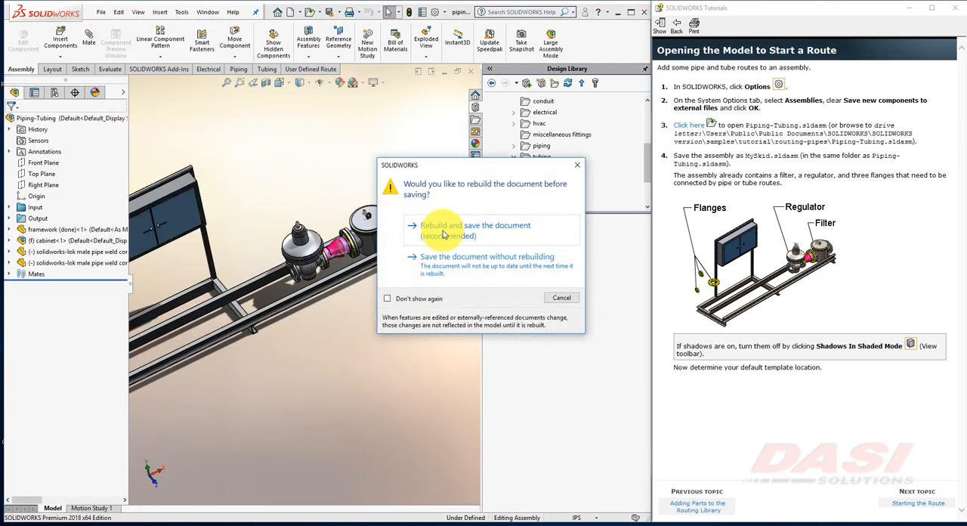
click(474, 229)
text(MySkid)
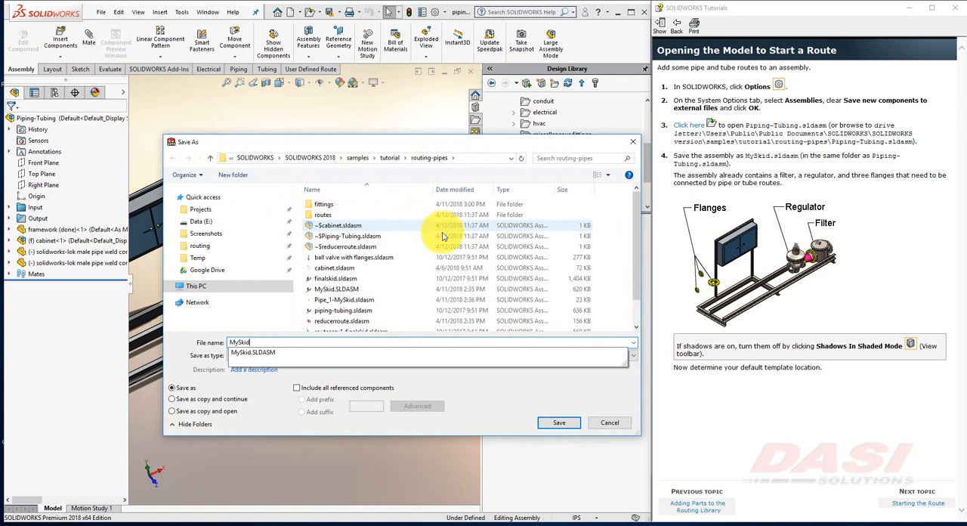
click(559, 423)
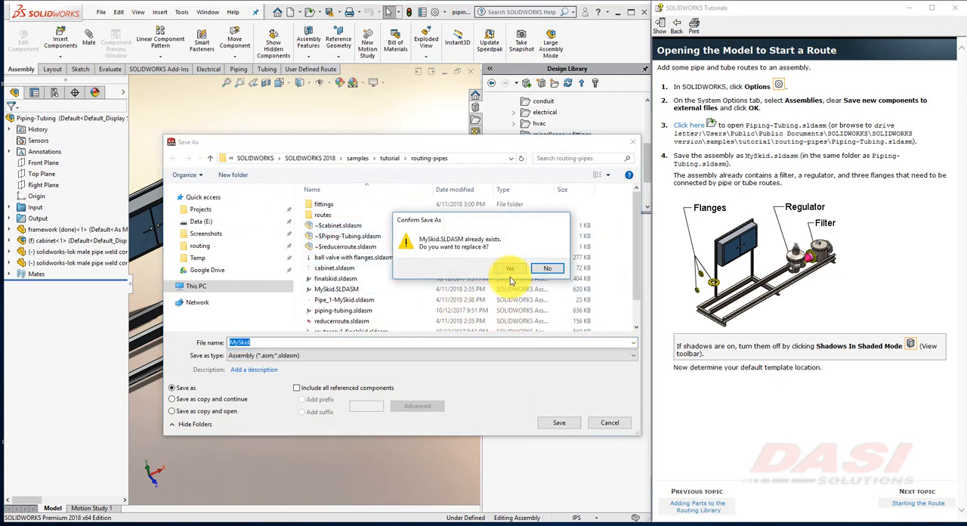
click(511, 269)
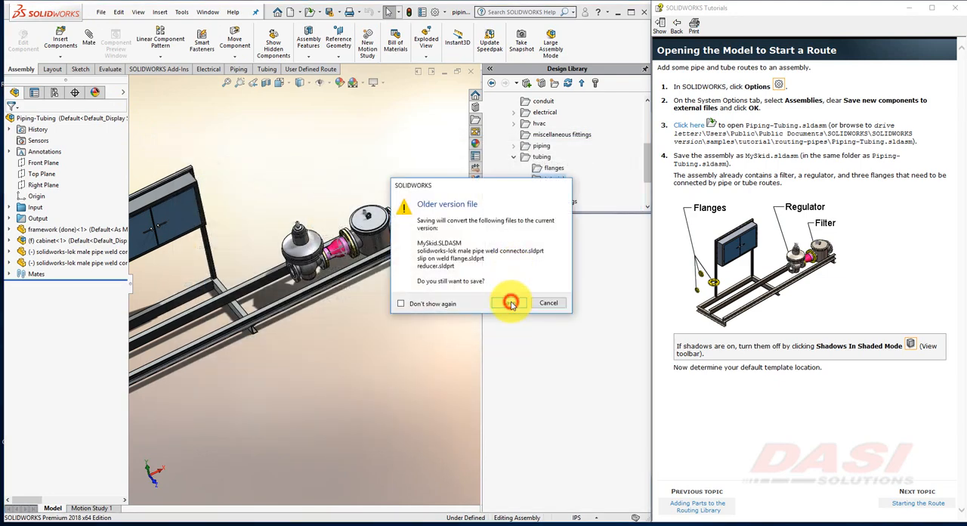
click(511, 303)
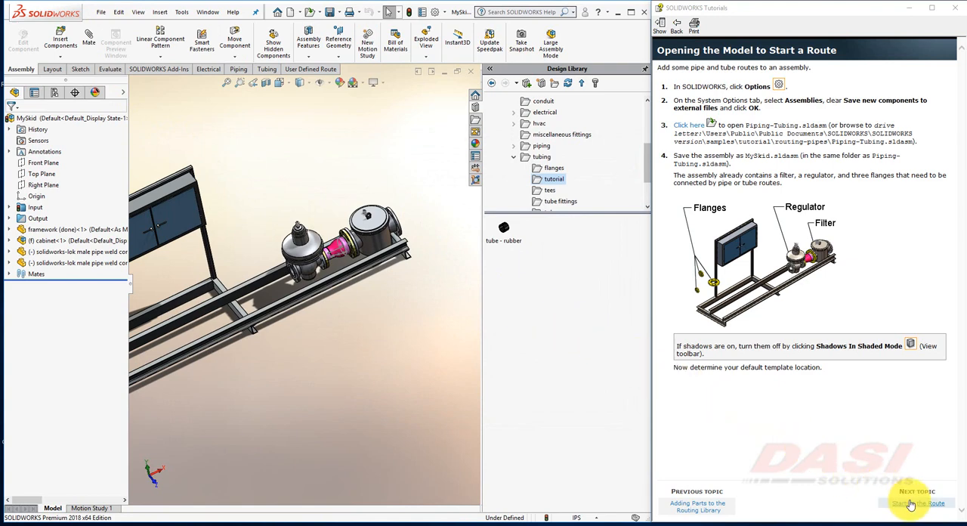
Begin a drag/drop route, drop a slip-on weld flange on the regulator and list all its configurations
click(916, 501)
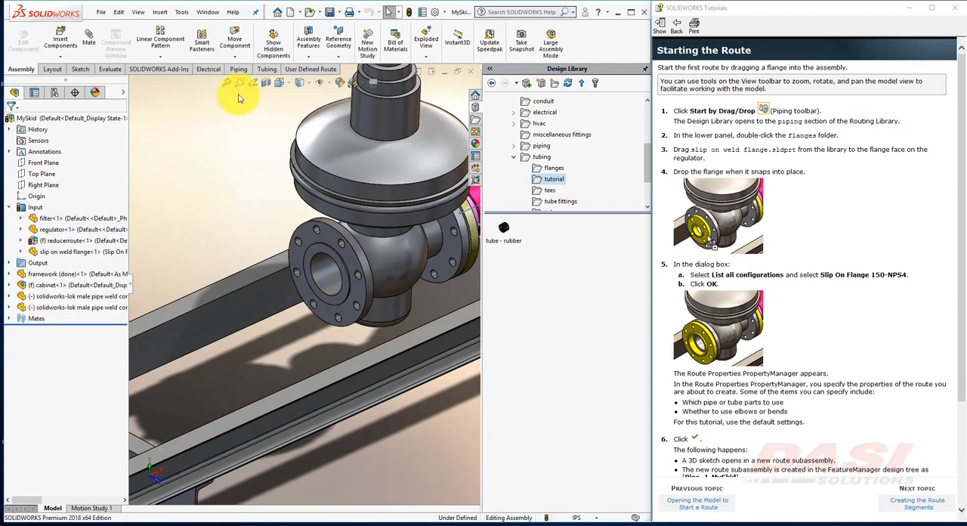
click(238, 69)
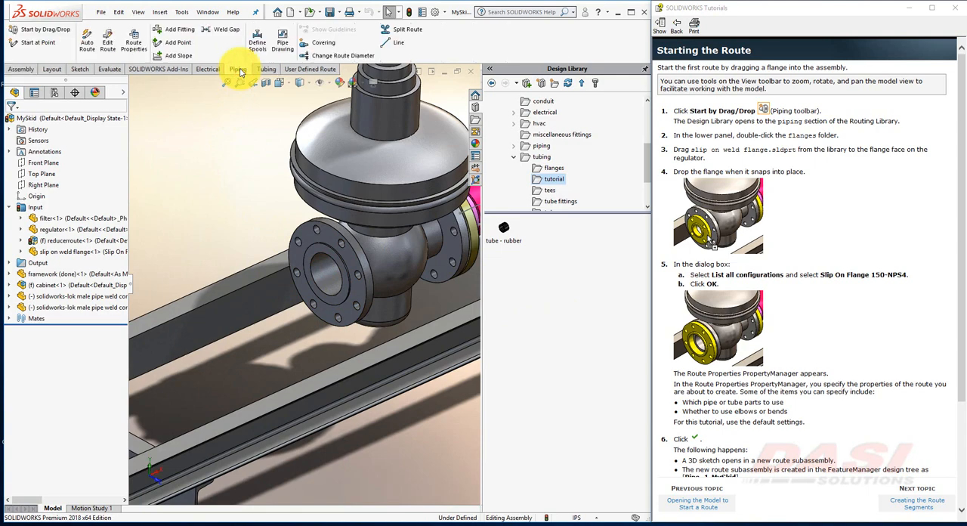
mouse_move(64, 32)
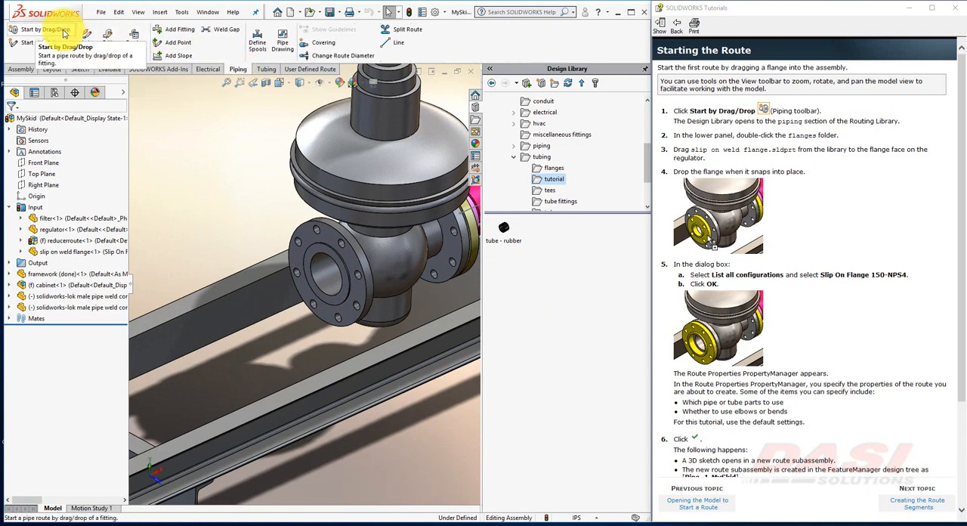
click(42, 29)
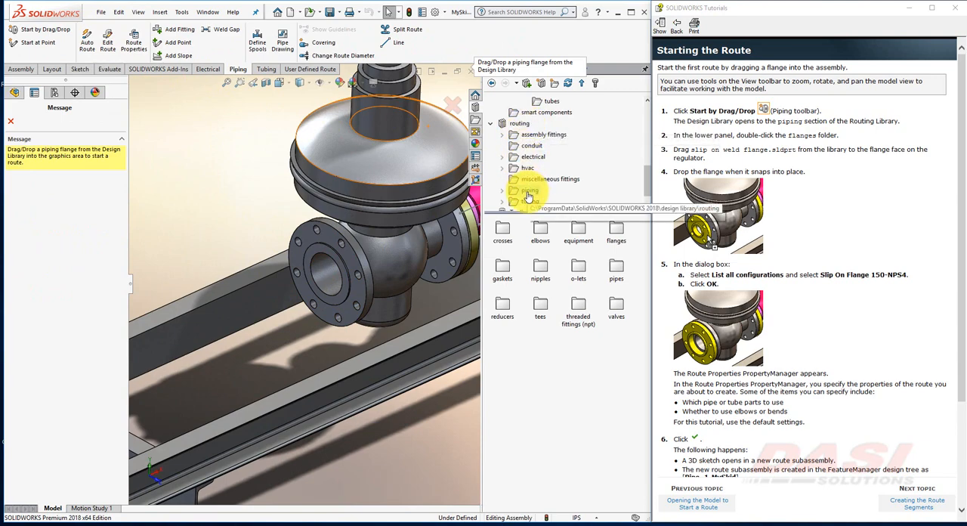
click(529, 190)
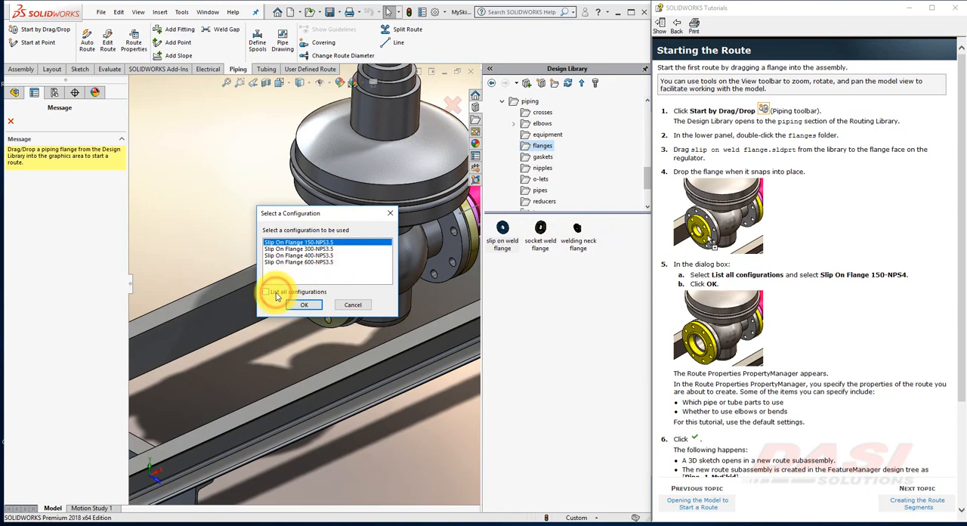
click(266, 291)
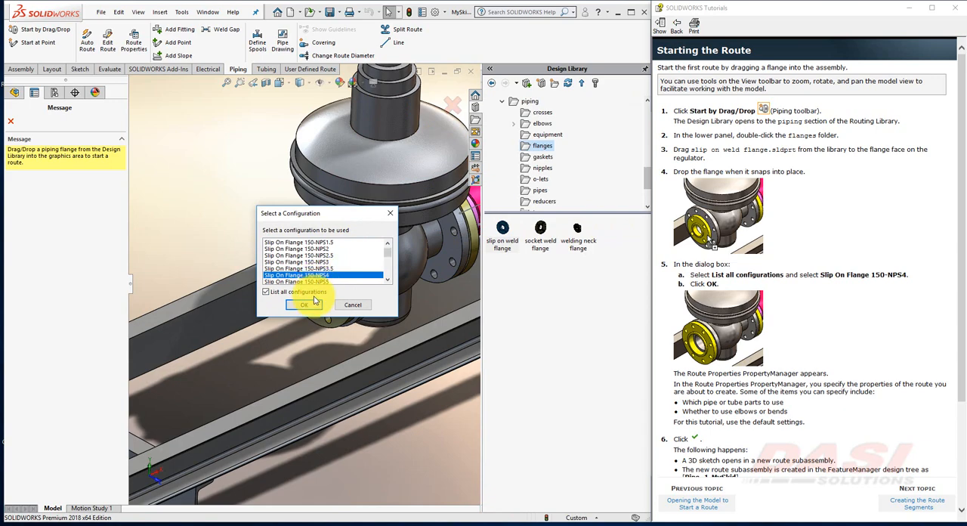
Accept the flange configuration and default route properties, creating the route subassembly with its pipe stub
click(303, 304)
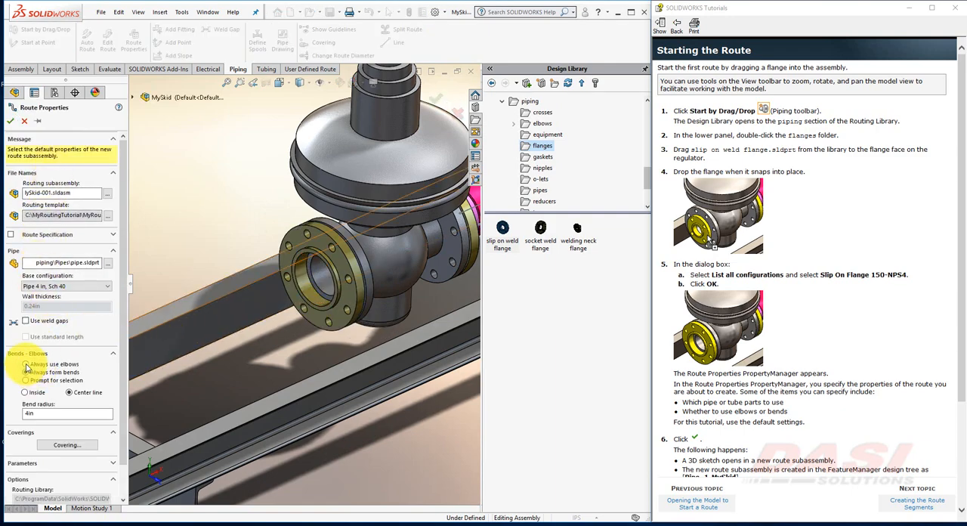
click(27, 365)
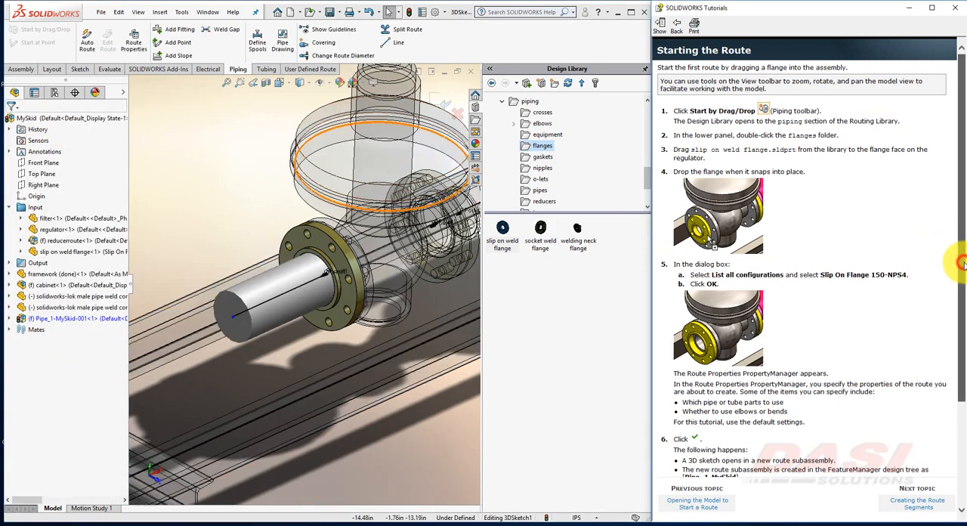
scroll(down, 3)
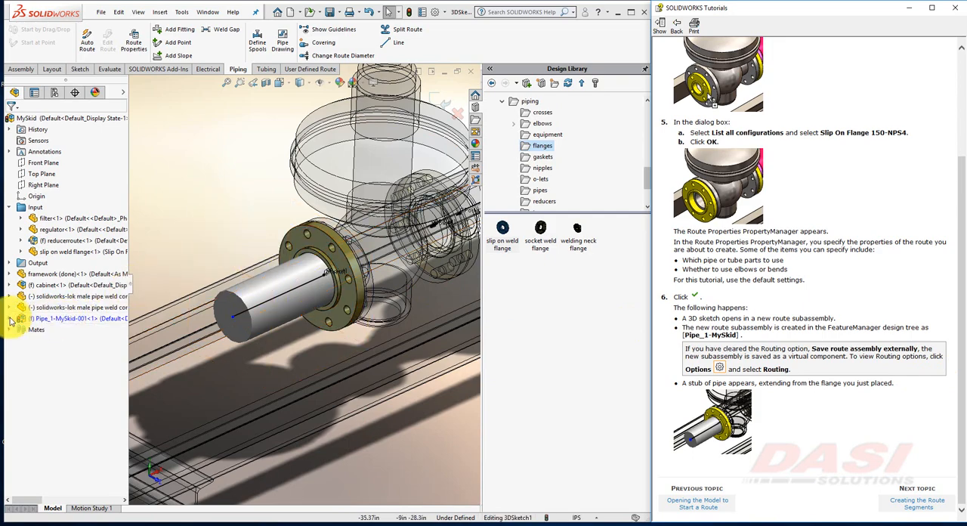
click(21, 319)
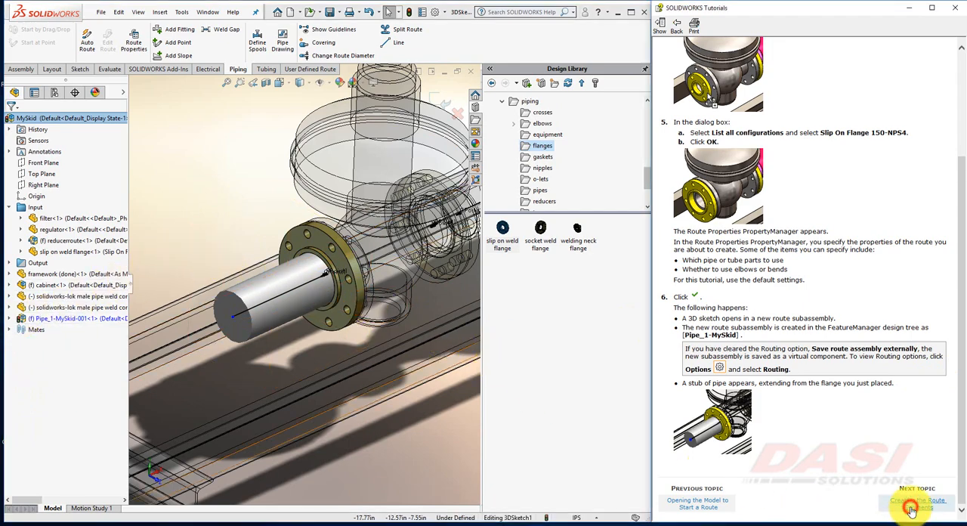
click(918, 502)
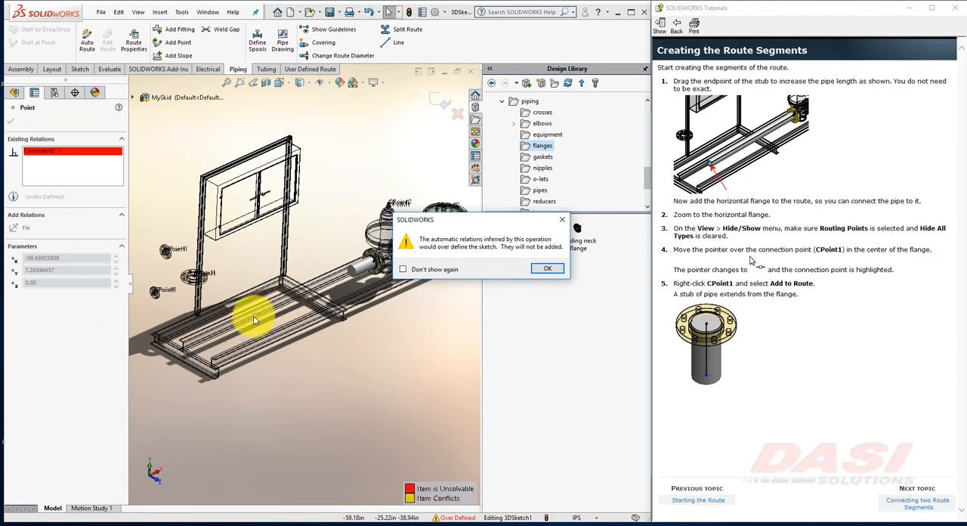
mouse_move(257, 317)
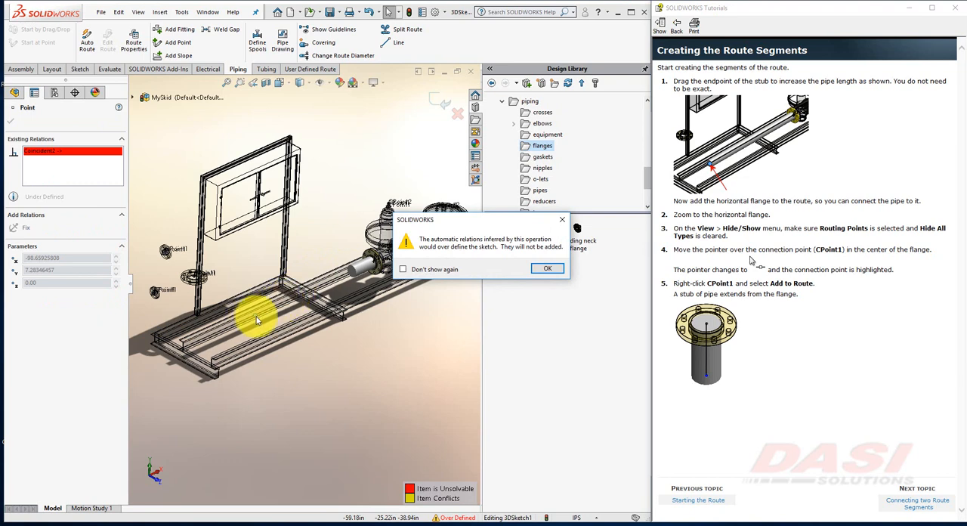
mouse_move(547, 269)
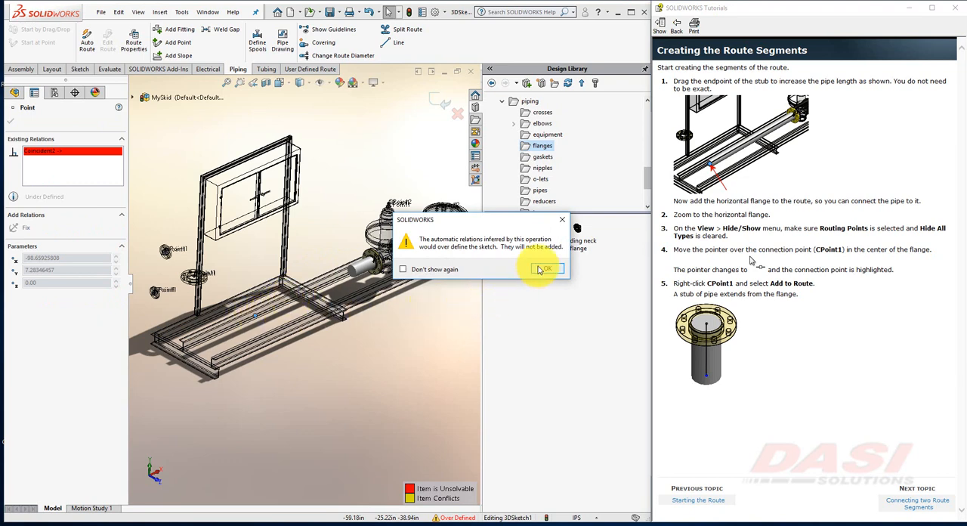
Dismiss the relations warning and add the horizontal flange's CPoint1 to the route as a second stub
click(547, 269)
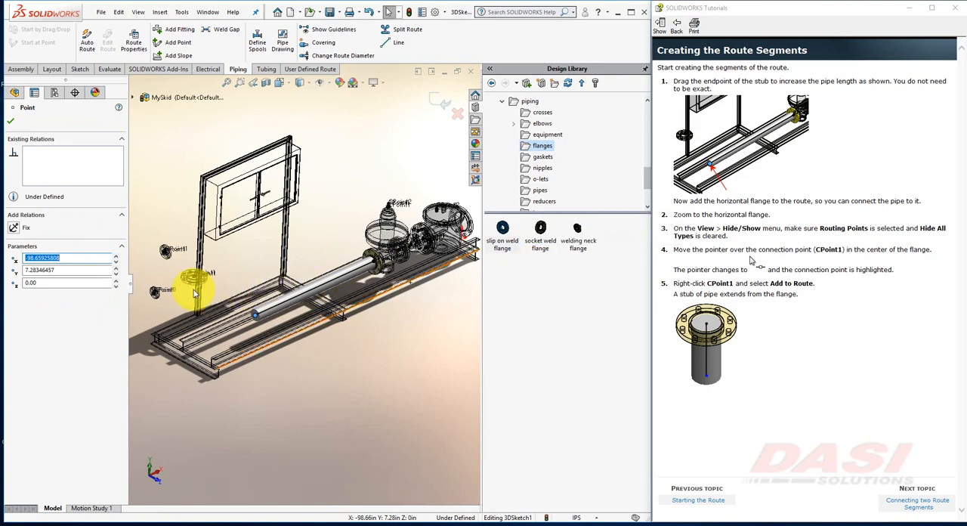
scroll(down, 3)
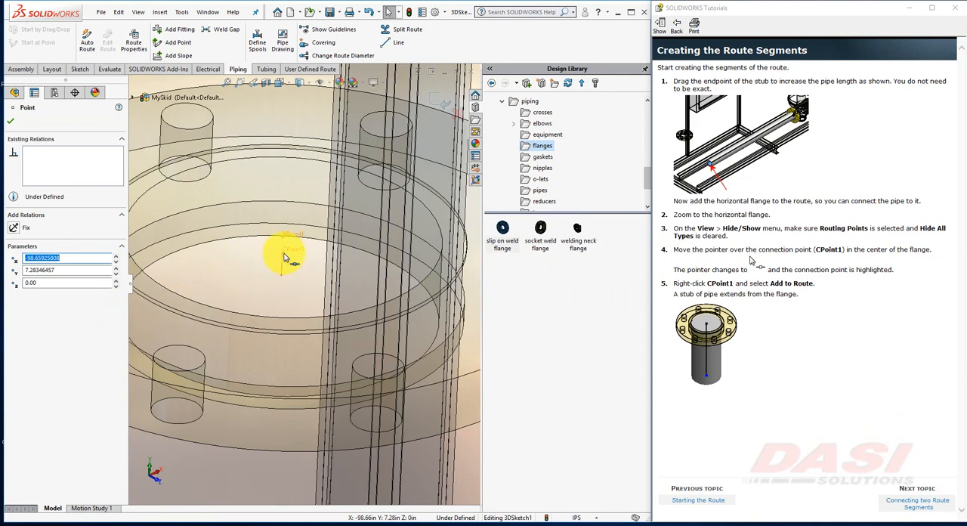
right_click(285, 254)
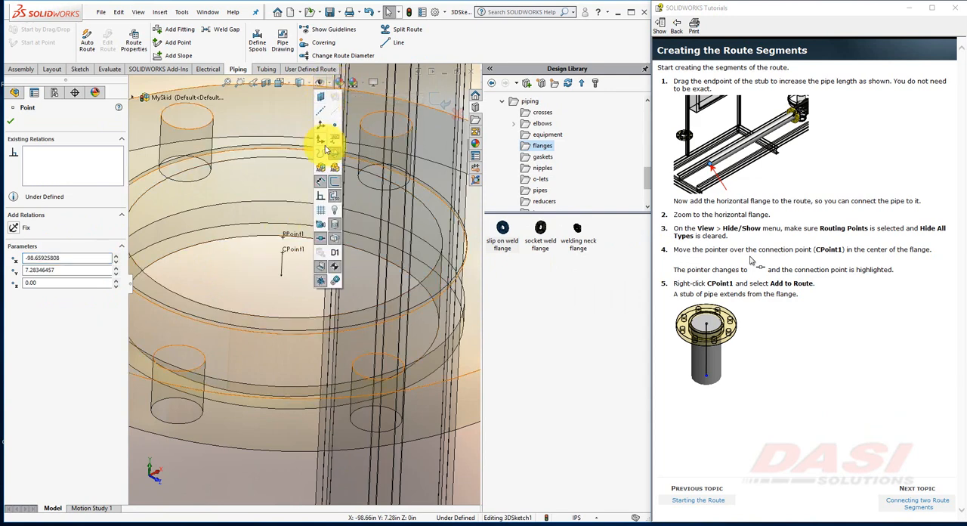
mouse_move(320, 235)
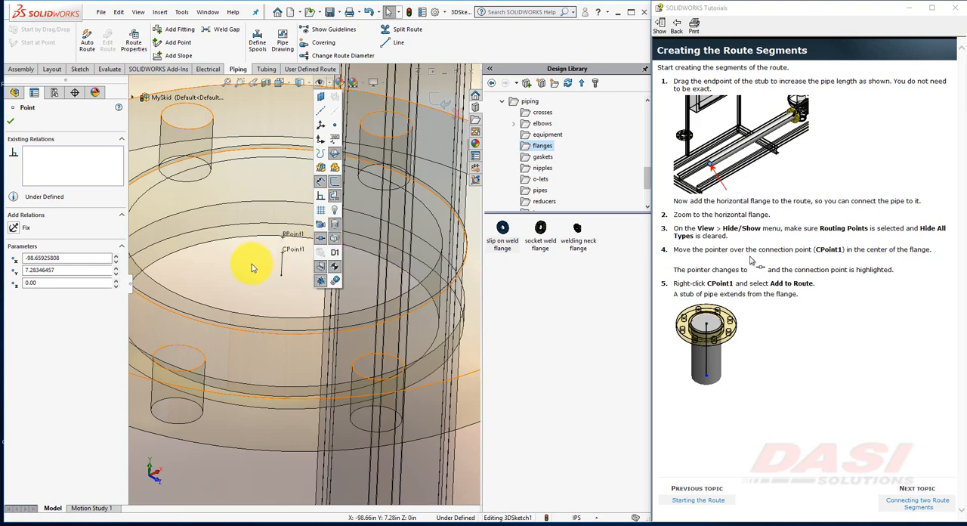
right_click(287, 254)
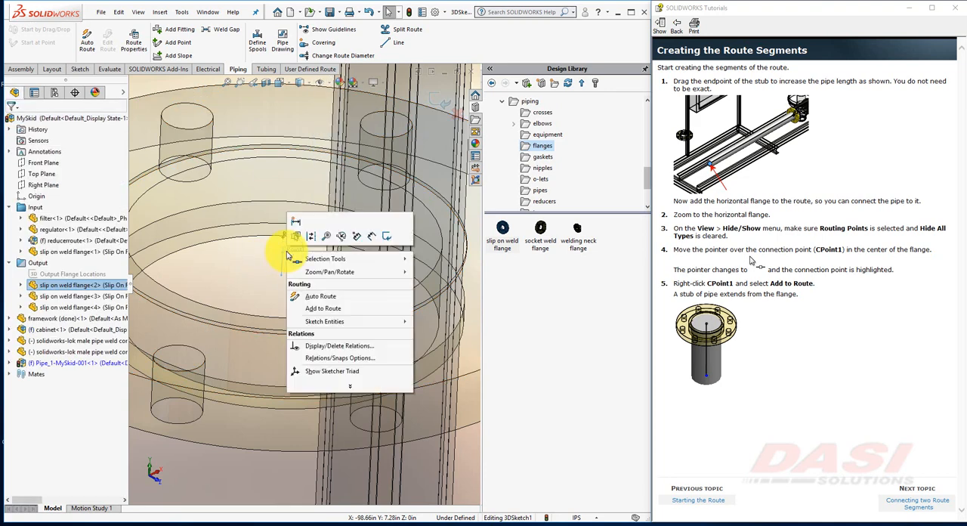
mouse_move(324, 308)
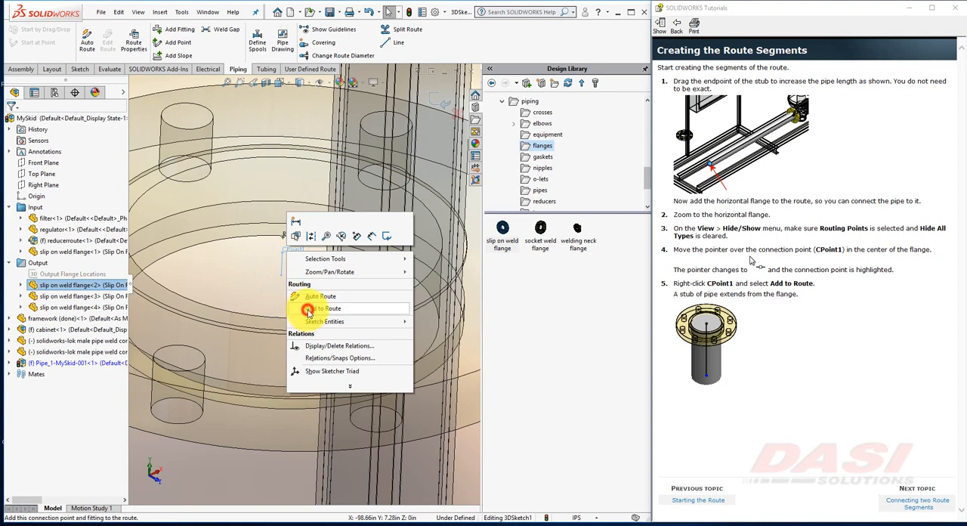
click(330, 309)
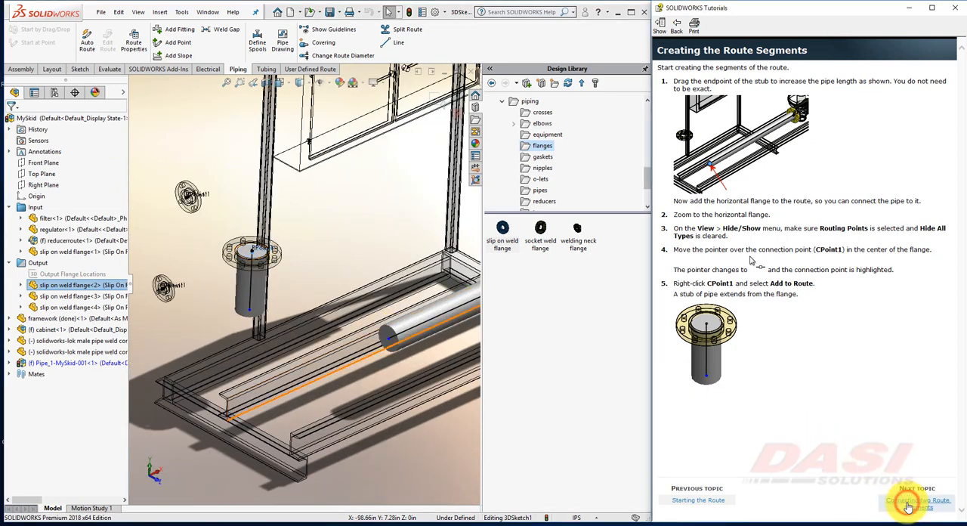
Sketch a line joining the two stub endpoints into one bent route, then advance to Adding a Tee Fitting
click(920, 502)
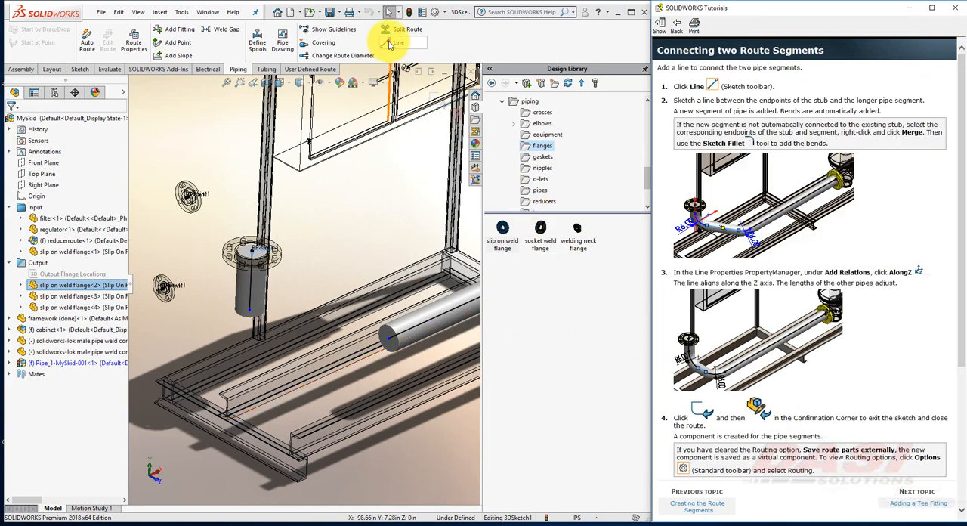
click(399, 42)
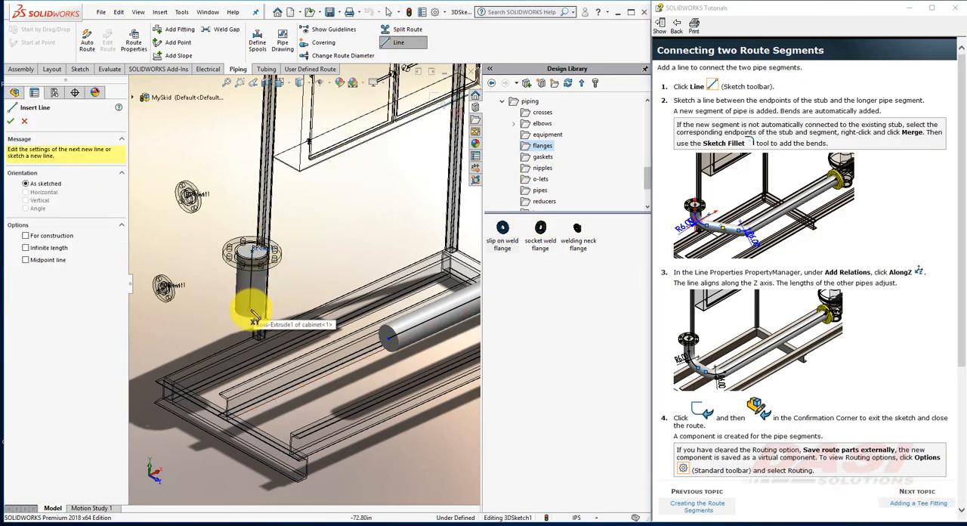
drag(257, 314, 393, 340)
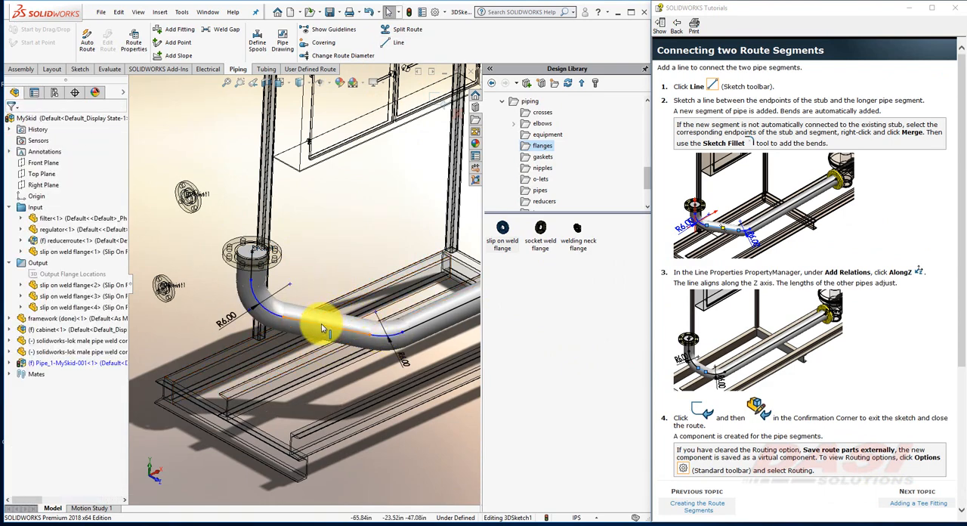
click(325, 325)
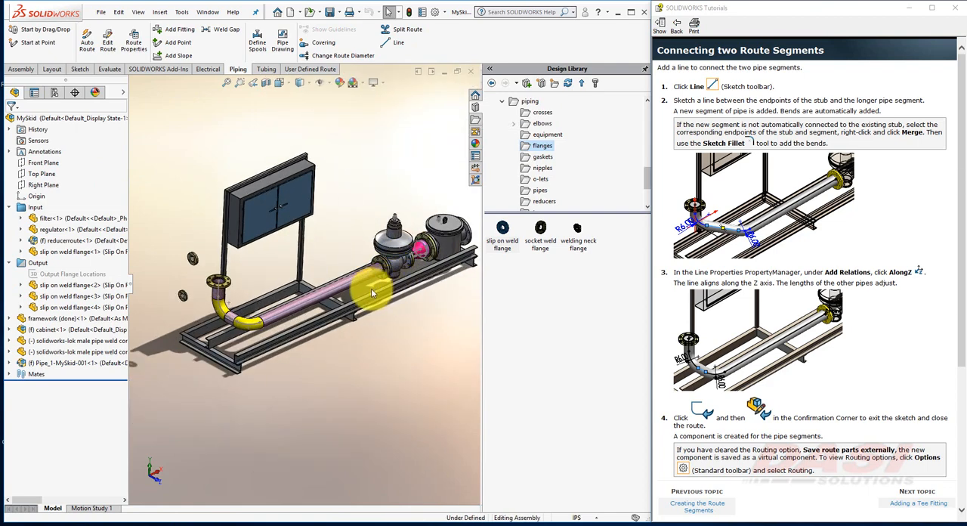
click(895, 505)
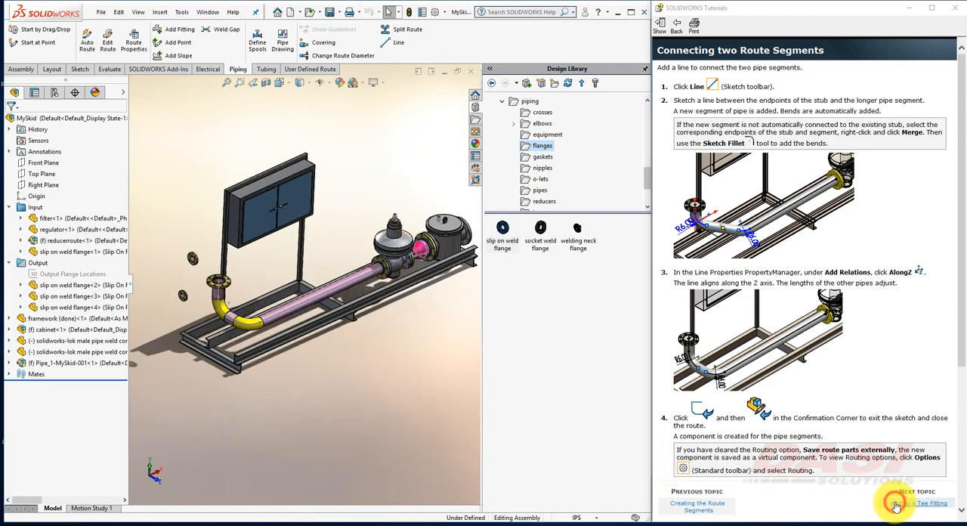
click(929, 504)
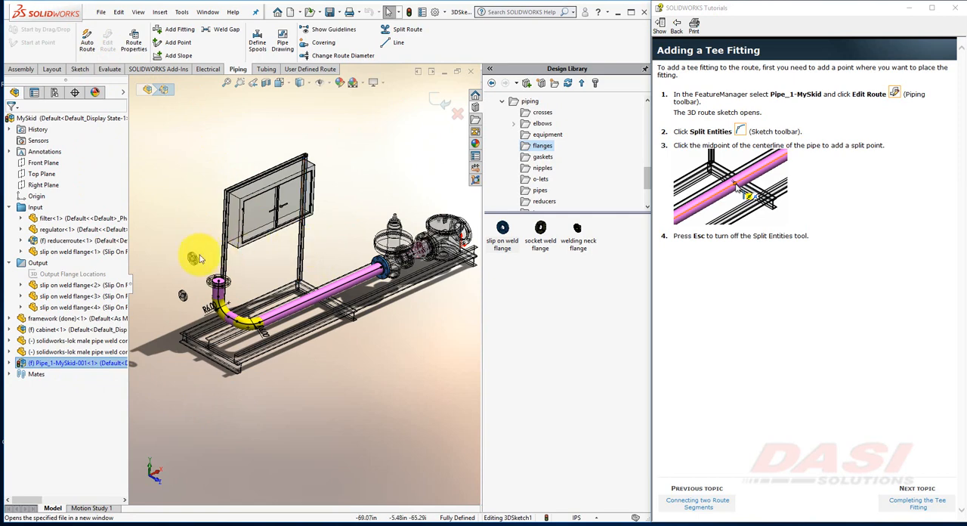
mouse_move(335, 230)
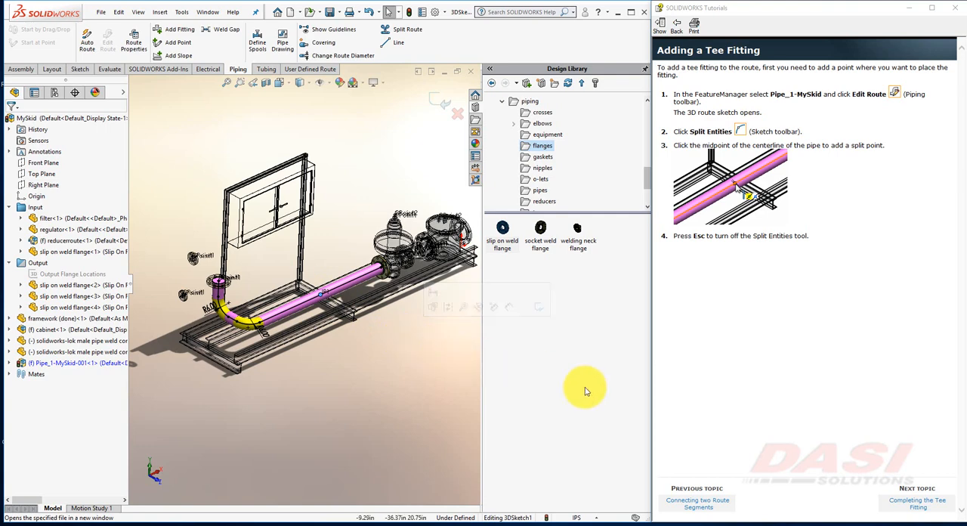
Advance the tutorial to the Completing the Tee Fitting lesson
click(916, 506)
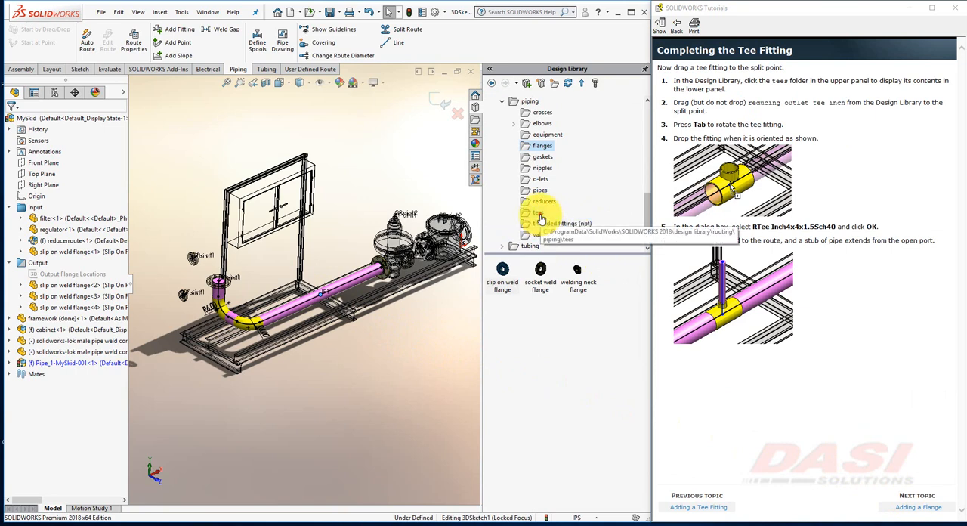
Drop a reducing outlet tee at the split point, confirm its configuration, and advance to Adding a Flange
click(538, 212)
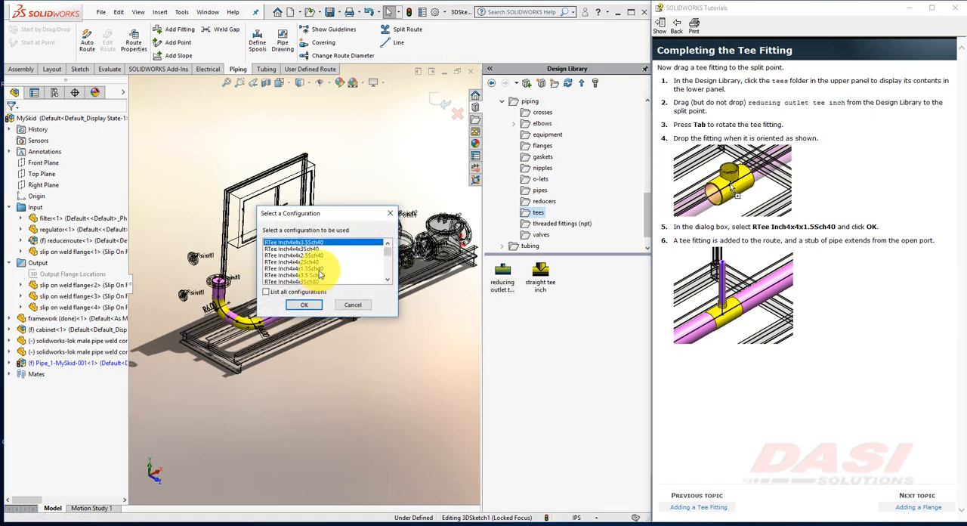
click(321, 269)
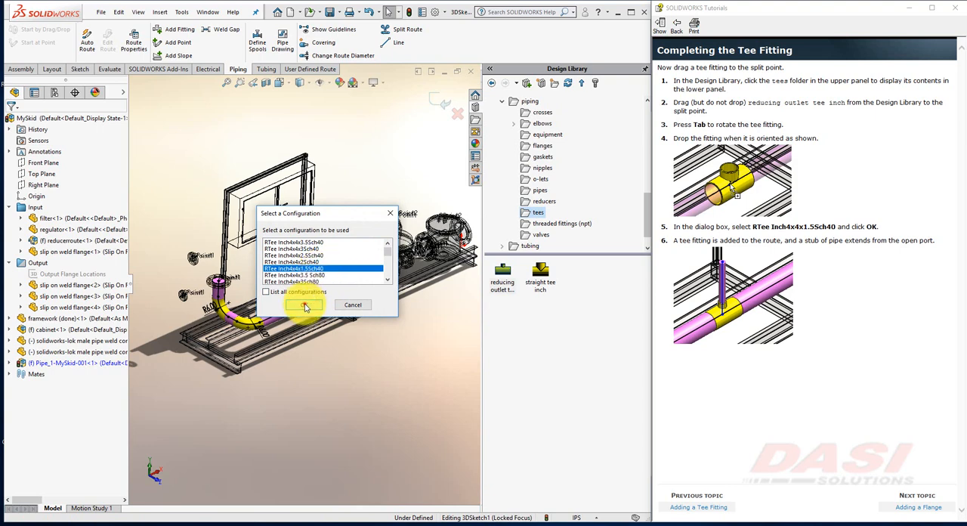
click(304, 304)
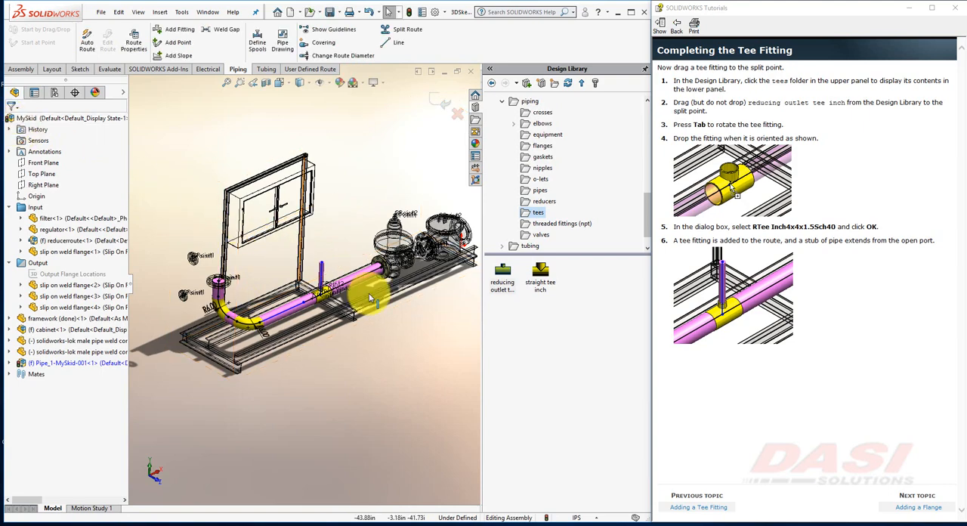
click(916, 498)
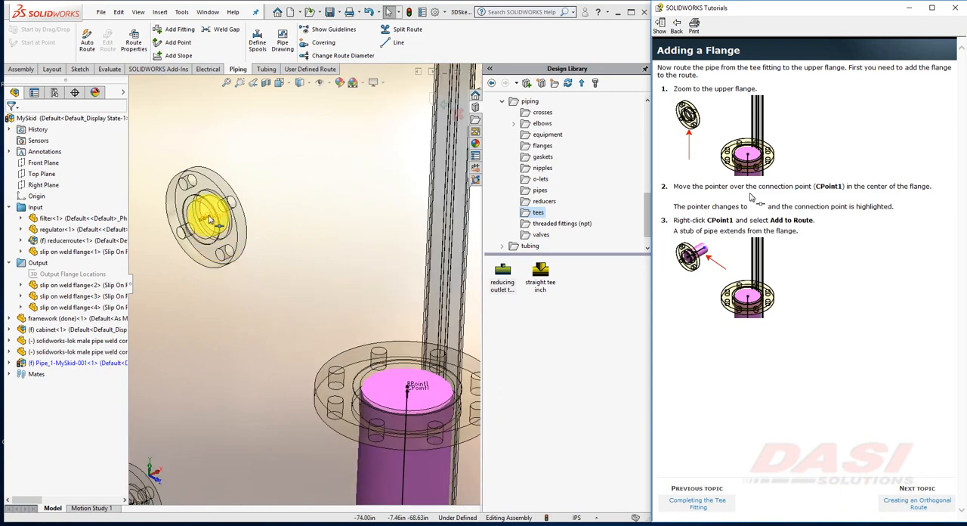
Add the upper flange's CPoint1 to the route and advance to Creating an Orthogonal Route
right_click(211, 220)
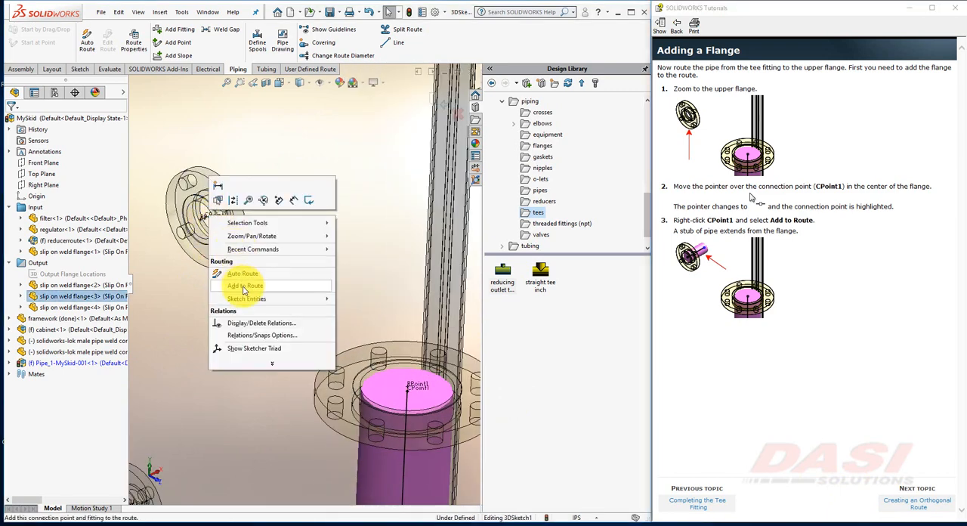
click(245, 286)
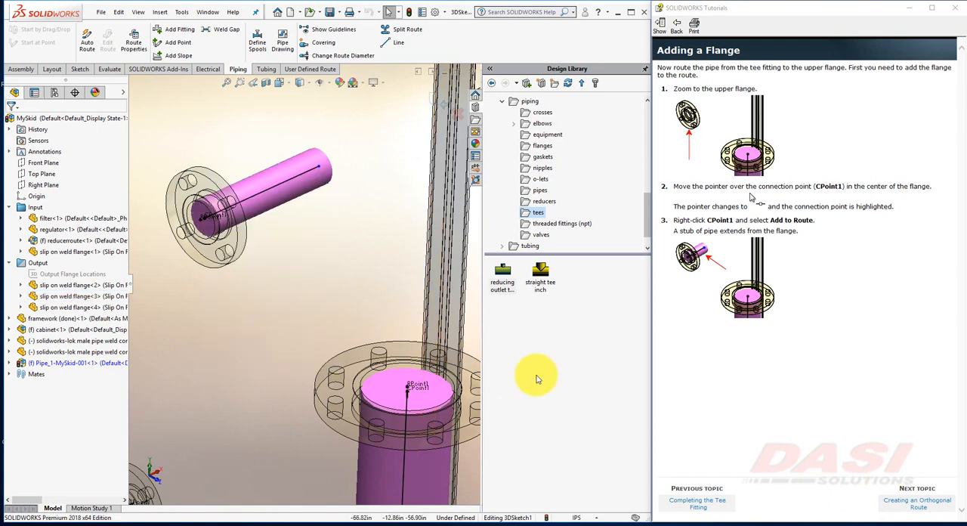
click(916, 489)
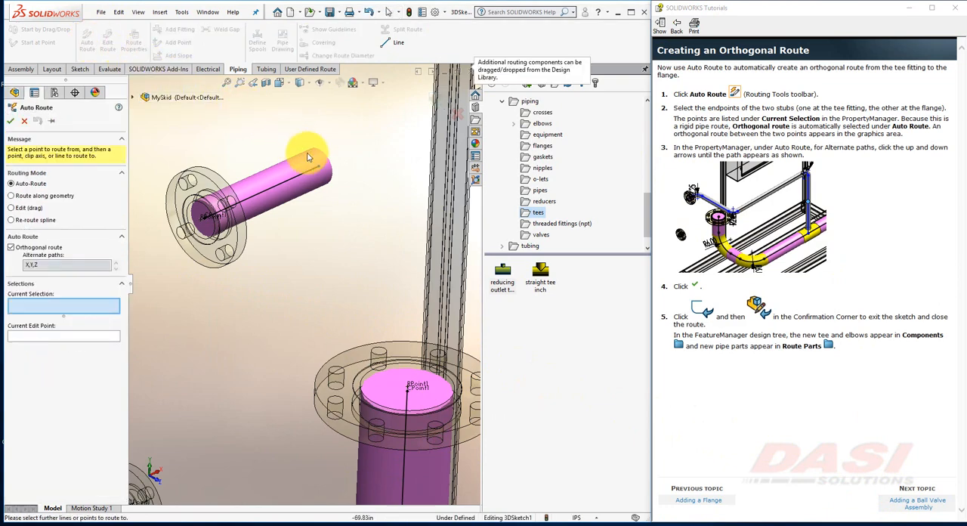
Auto Route an orthogonal path from the tee stub to the upper flange using an alternate path, then advance
click(314, 165)
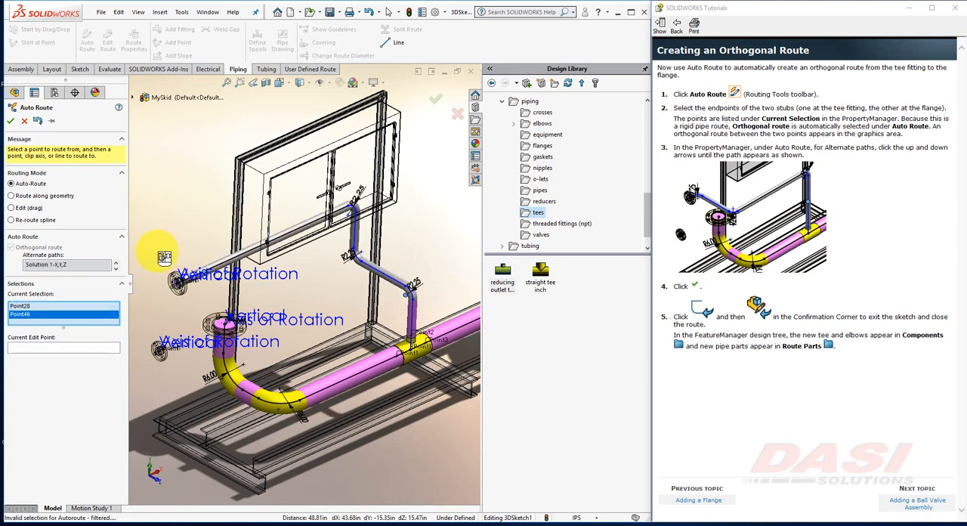
mouse_move(118, 266)
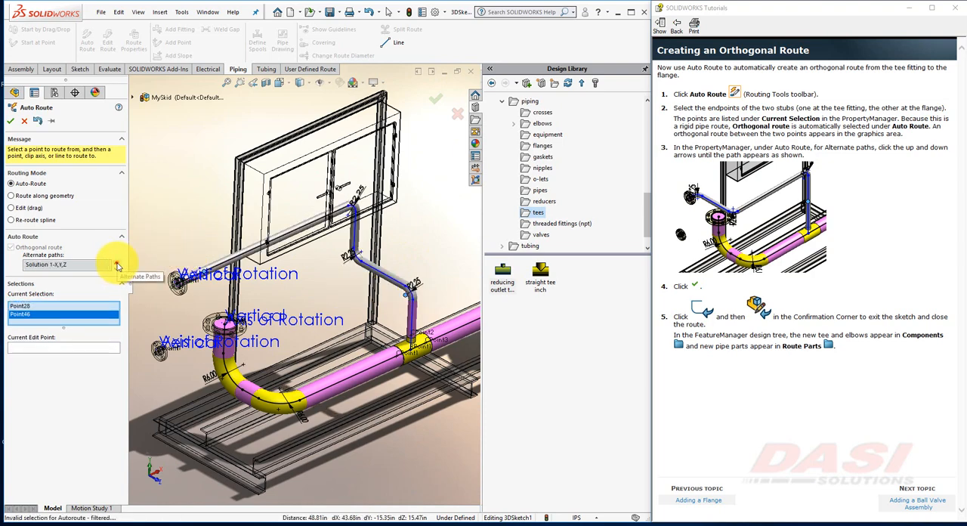
click(118, 265)
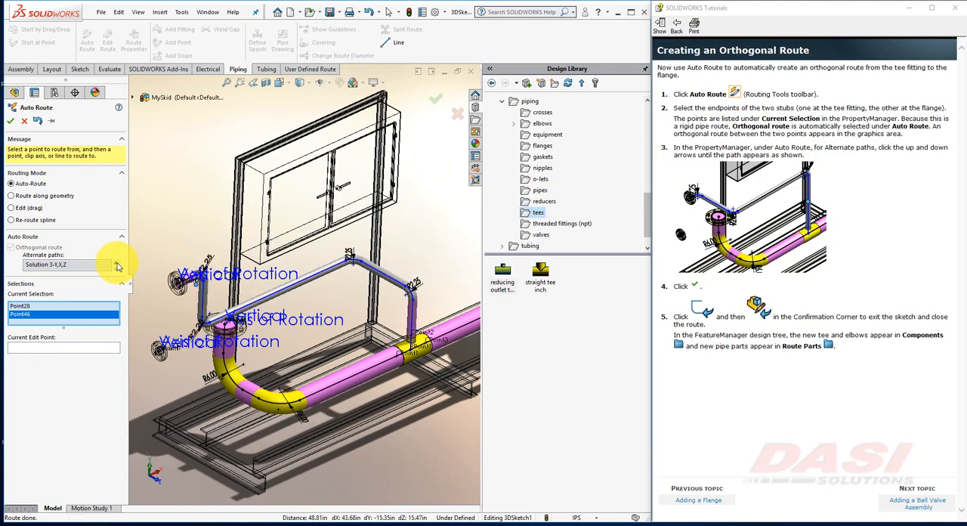
click(118, 266)
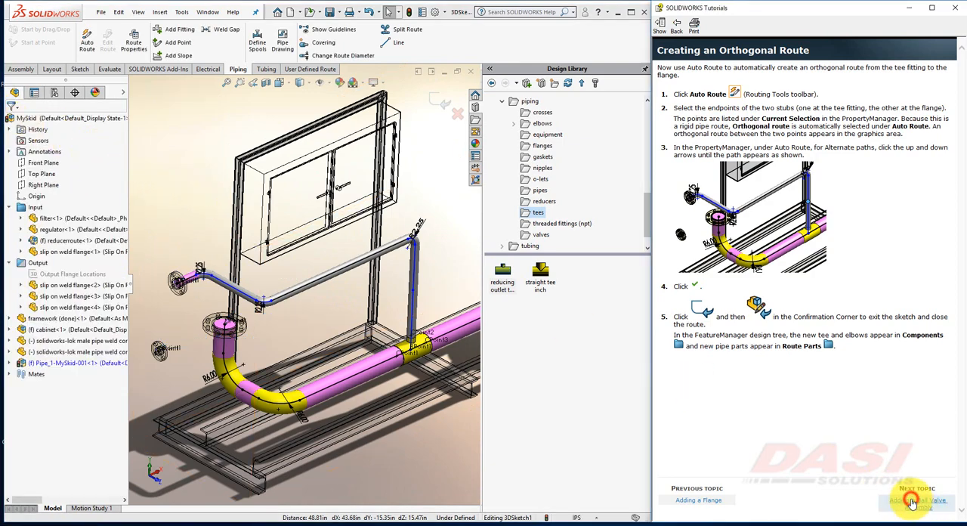
click(916, 499)
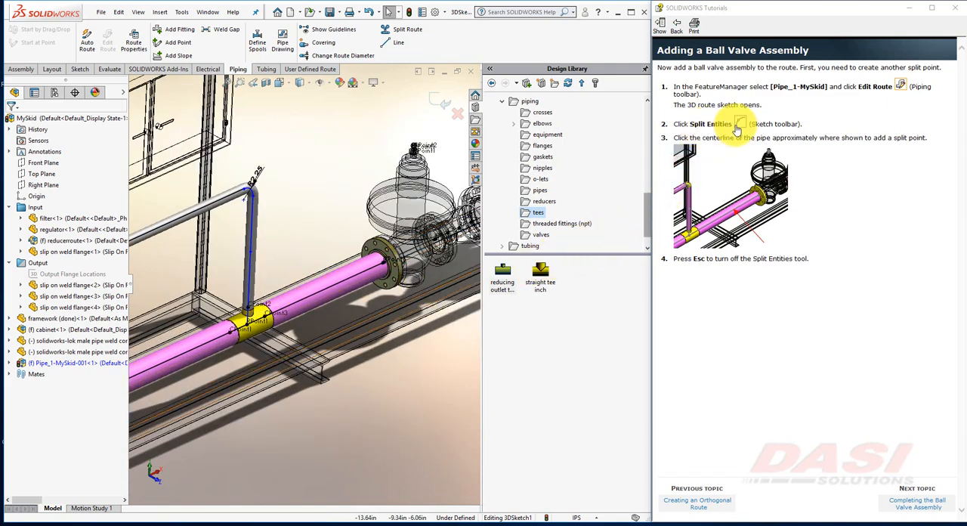
Advance the tutorial to Completing the Ball Valve Assembly
click(916, 488)
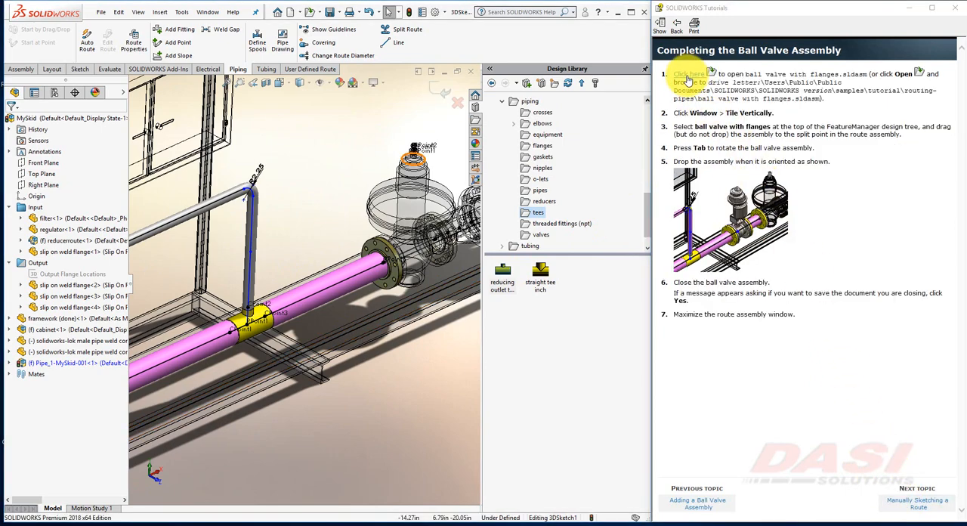
Open ball valve with flanges.sldasm, rebuild it and unsuppress its ACPoint connection point
click(688, 74)
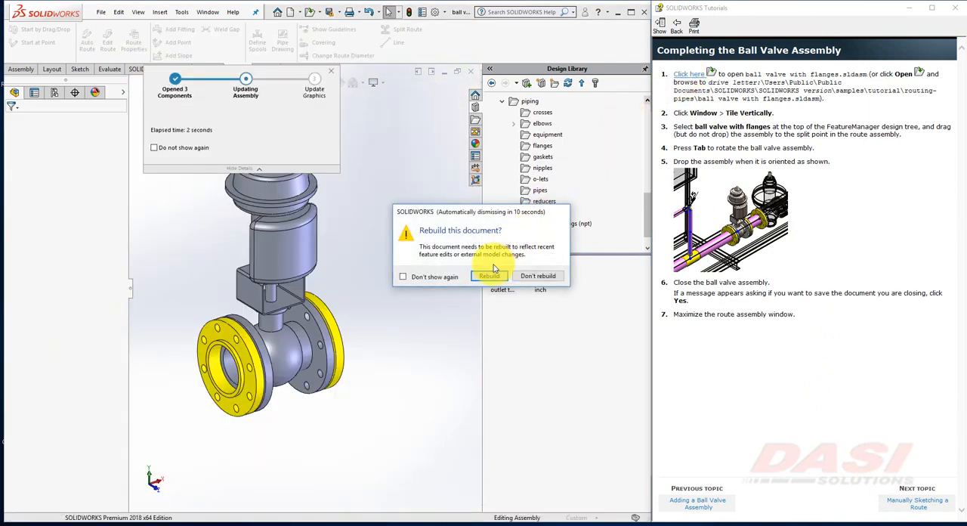
click(490, 276)
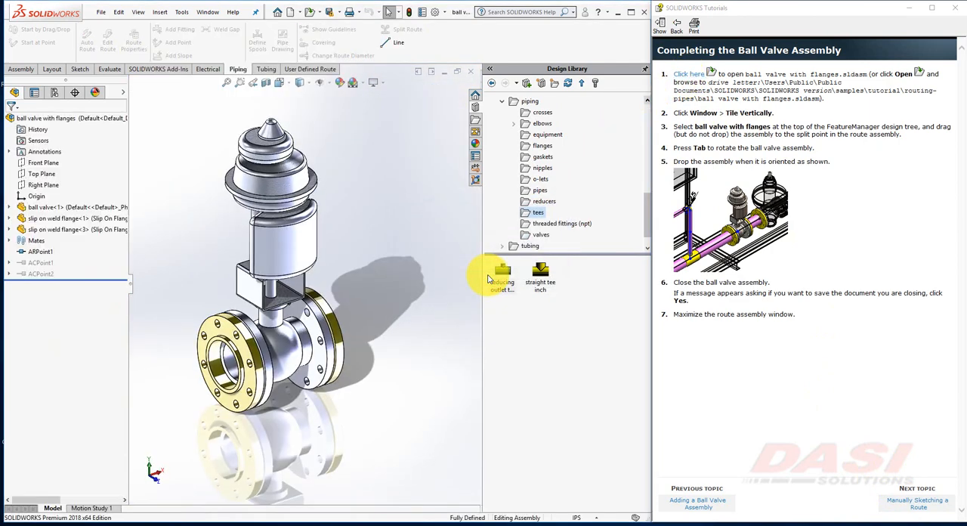
click(38, 263)
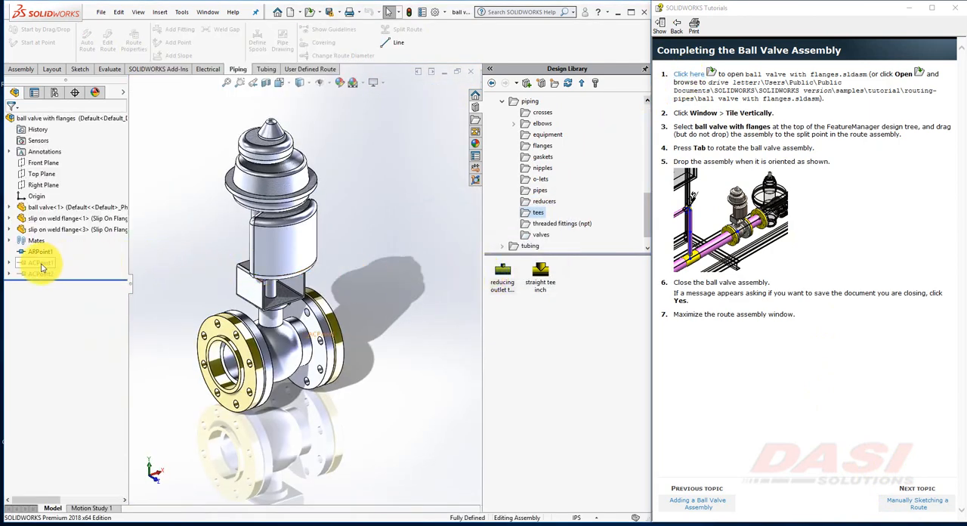
right_click(37, 263)
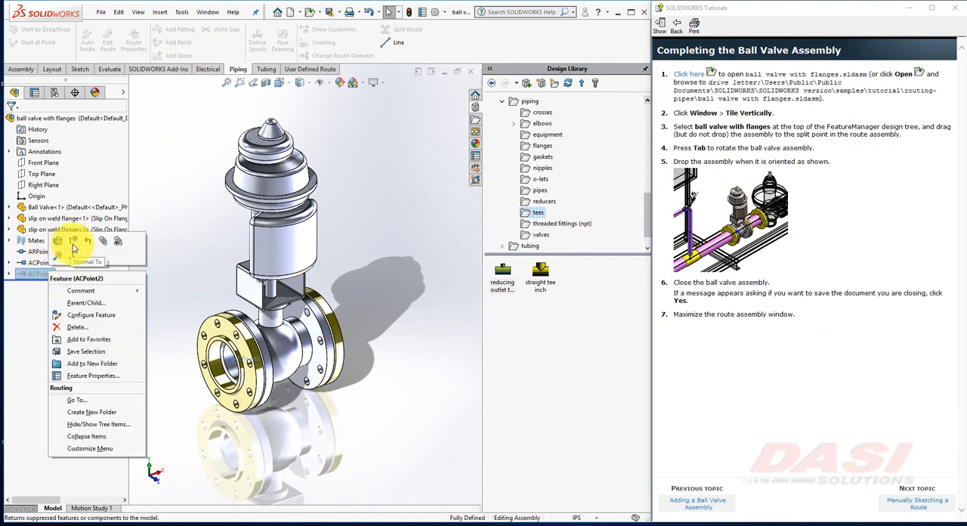
click(207, 12)
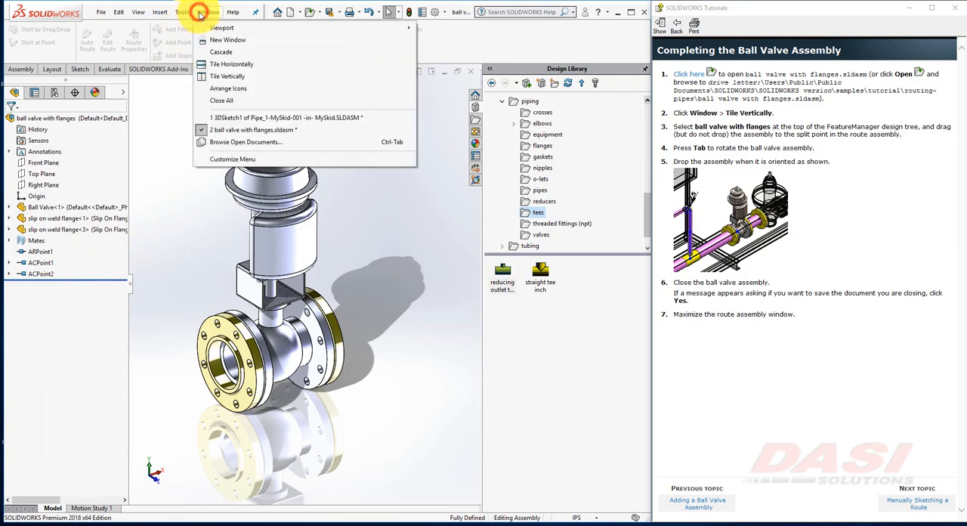
Tile the valve window beside MySkid, place the valve, then close and save the valve assembly
click(226, 75)
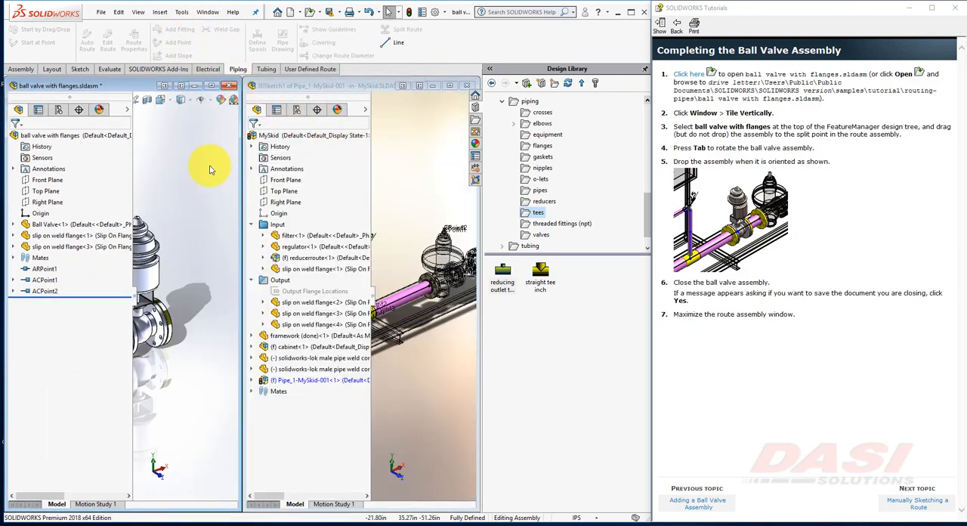
click(209, 12)
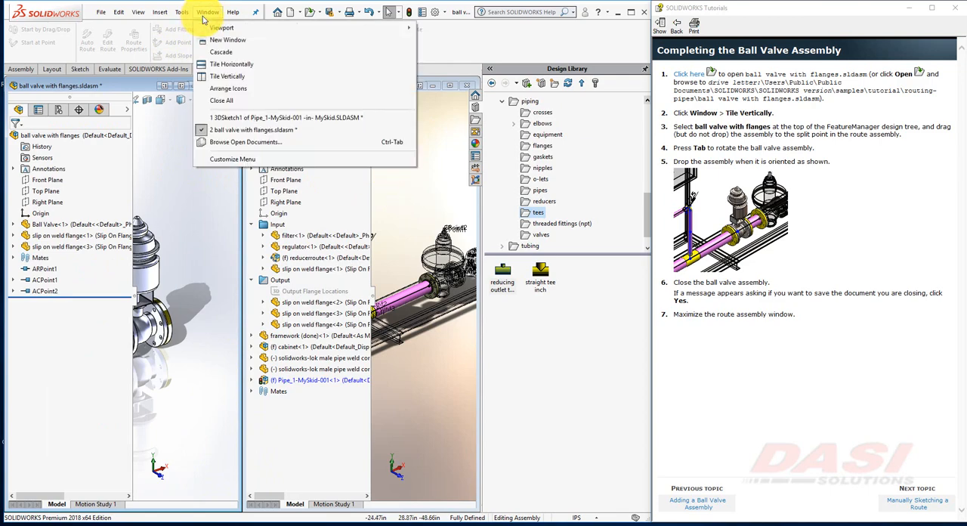
click(227, 75)
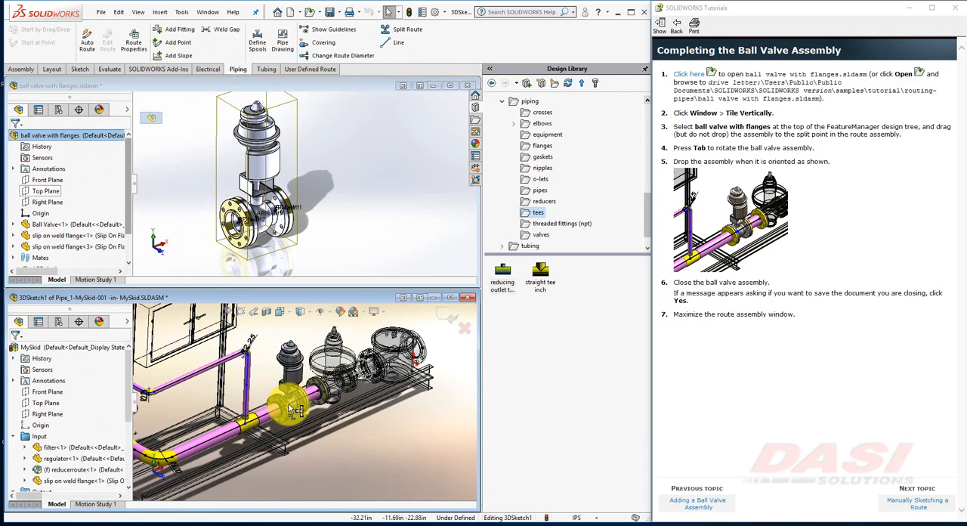
click(467, 84)
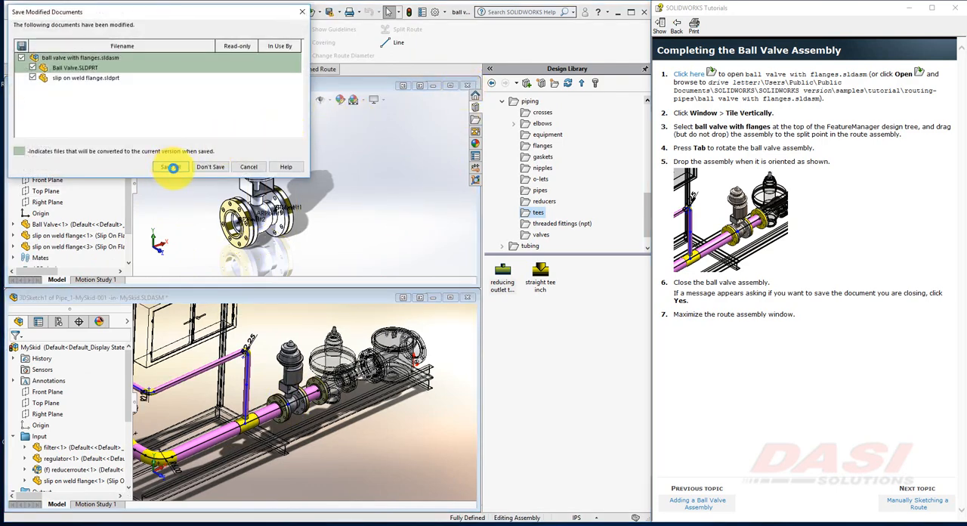
click(169, 166)
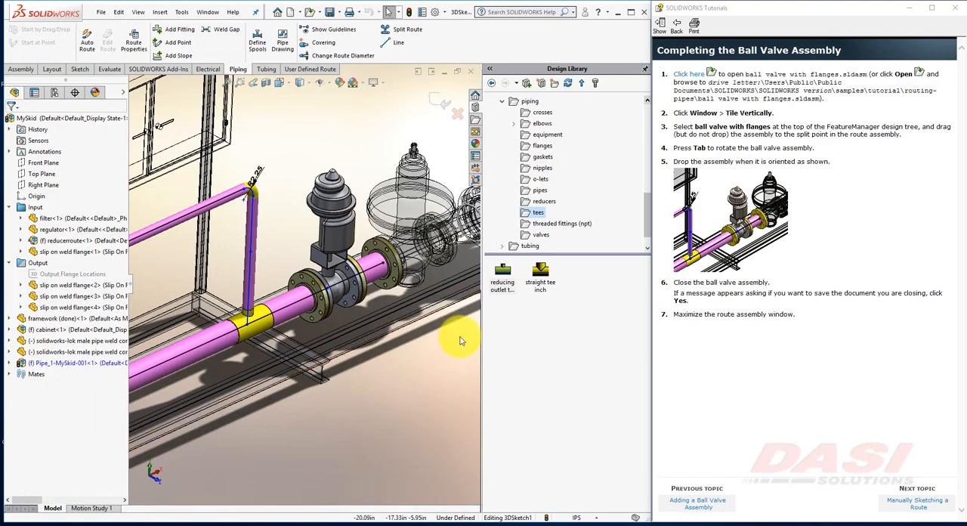
Start a manual route at the lower flange's connection point and draw a line toward the larger pipe
click(916, 502)
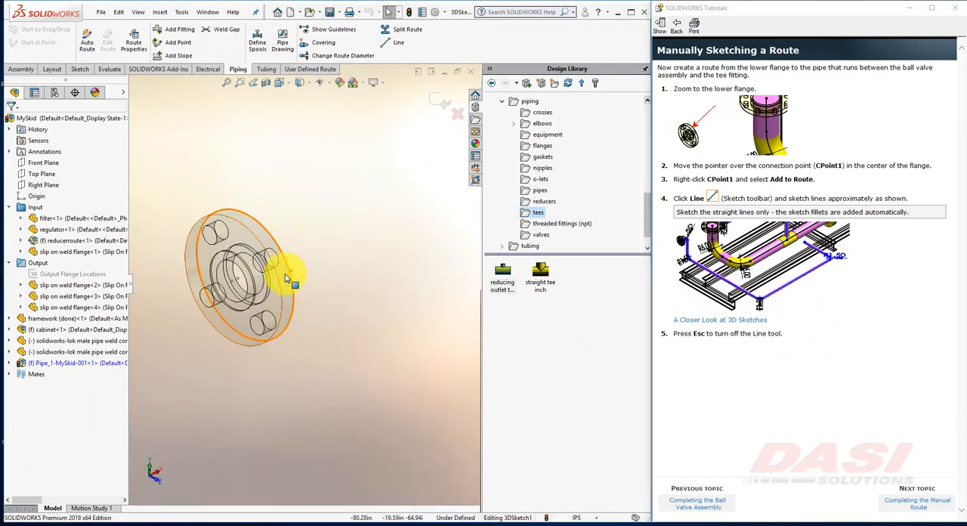
right_click(291, 275)
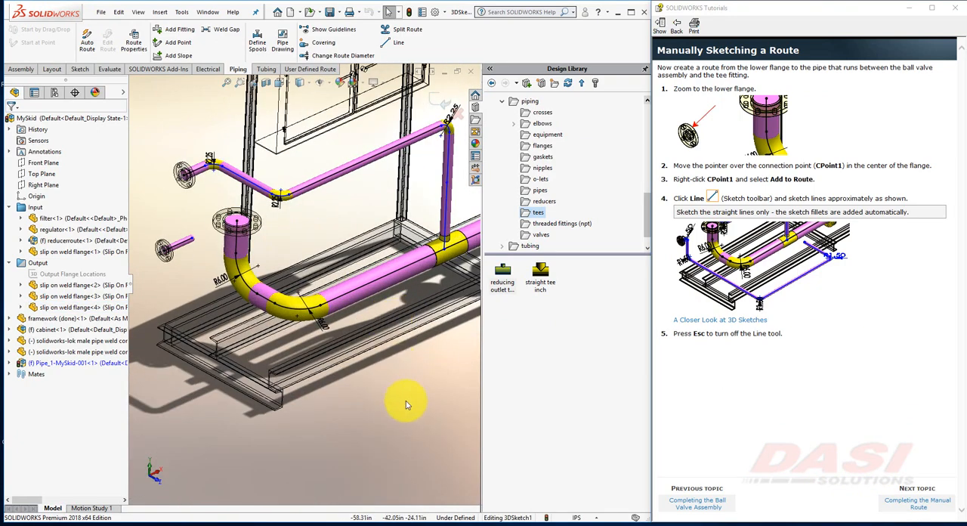
click(399, 43)
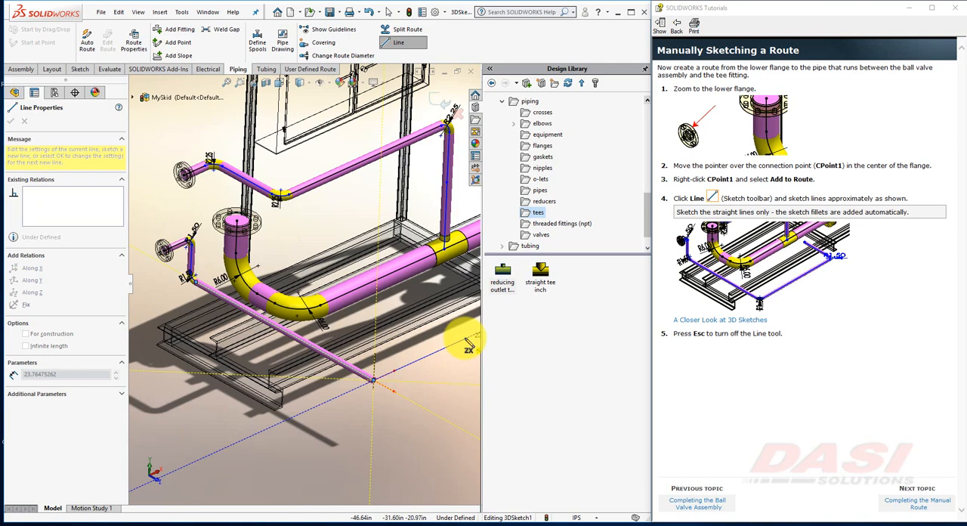
drag(466, 348, 371, 378)
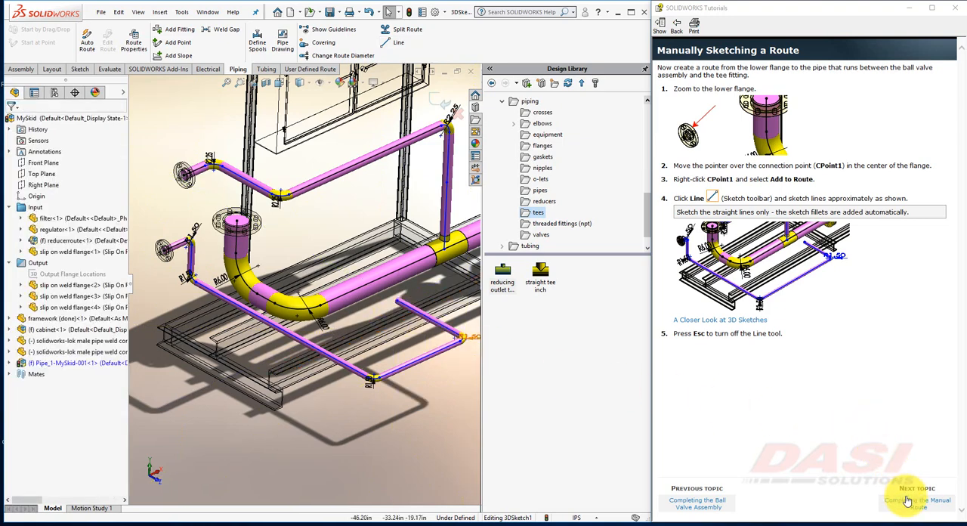
Make the route endpoint coincident with the larger pipe's centerline and add the penetration there
click(916, 502)
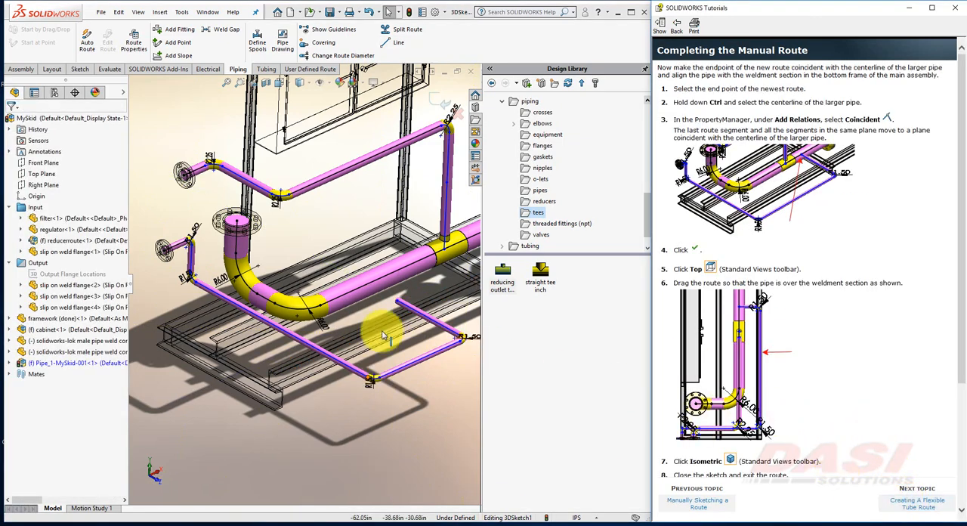
click(393, 275)
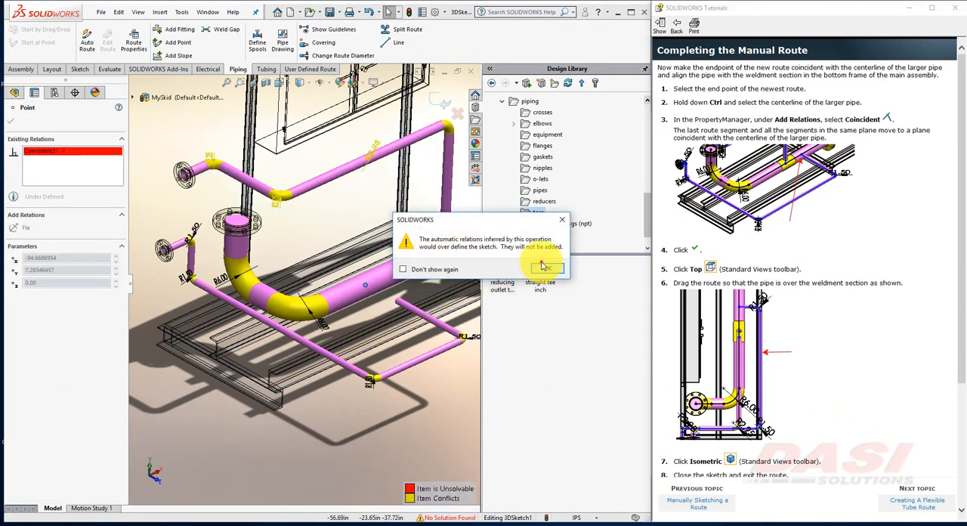
click(544, 268)
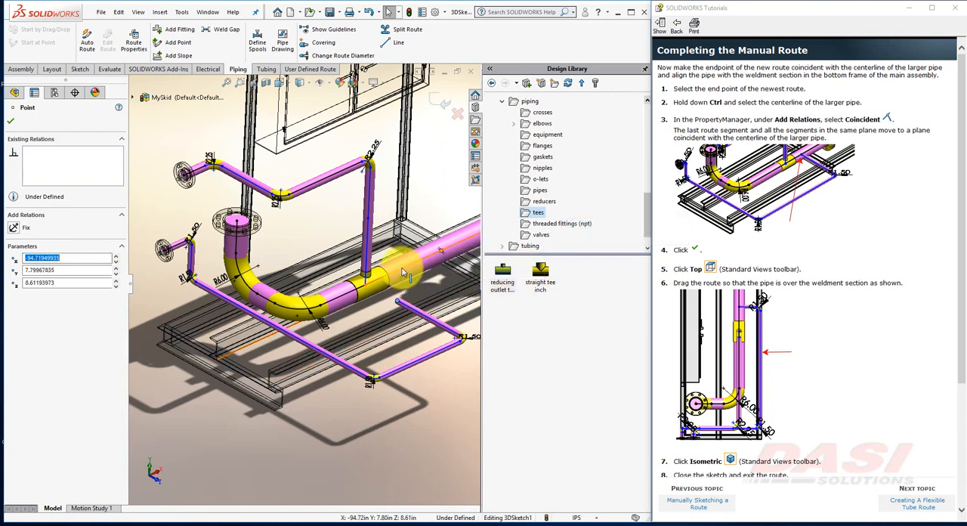
click(408, 272)
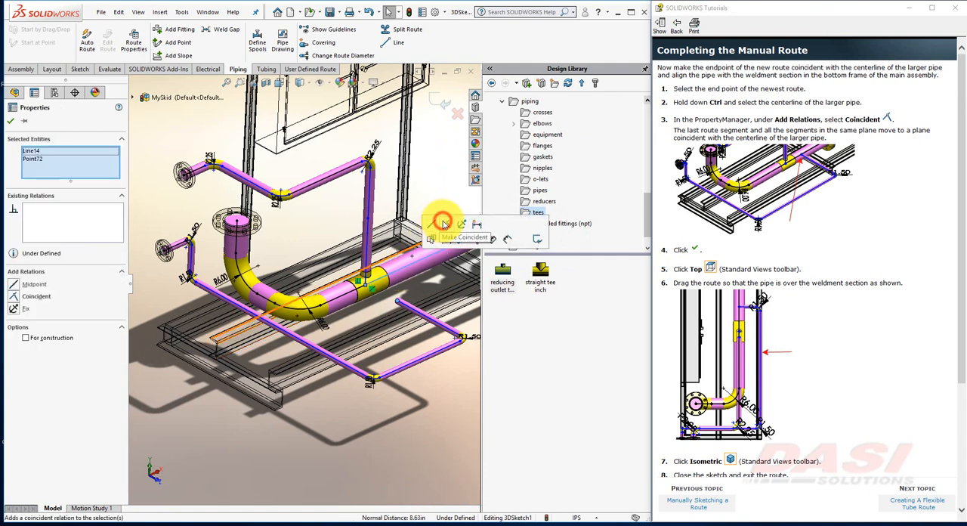
click(441, 224)
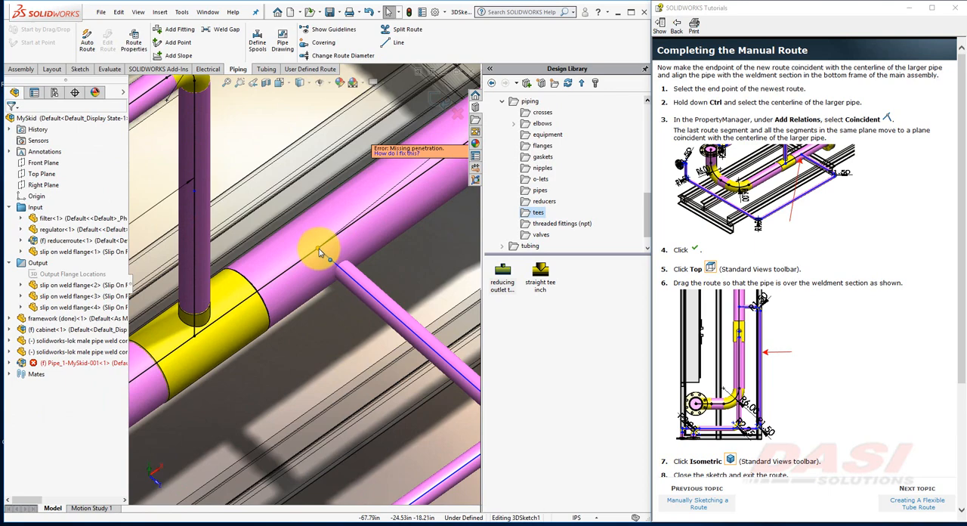
right_click(321, 245)
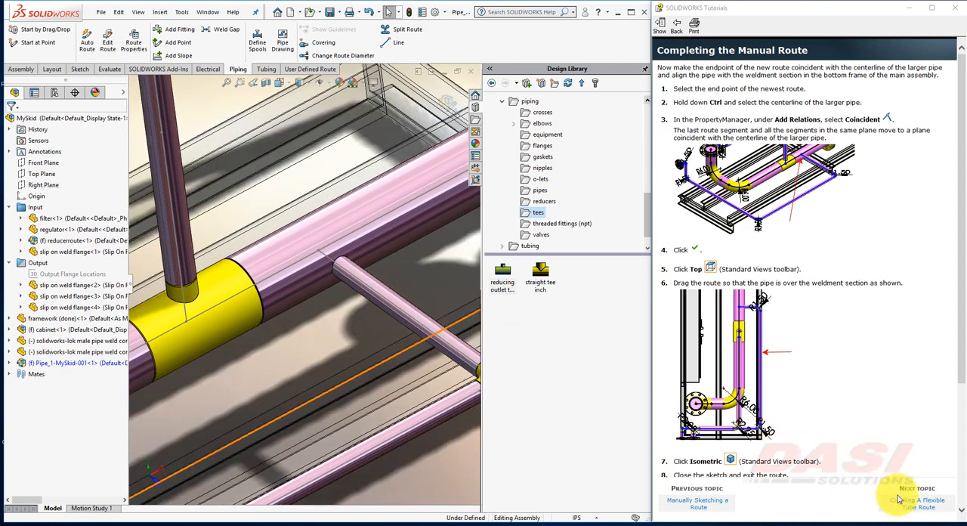
Start a new route from CPoint2 on the regulator's top fitting
click(916, 501)
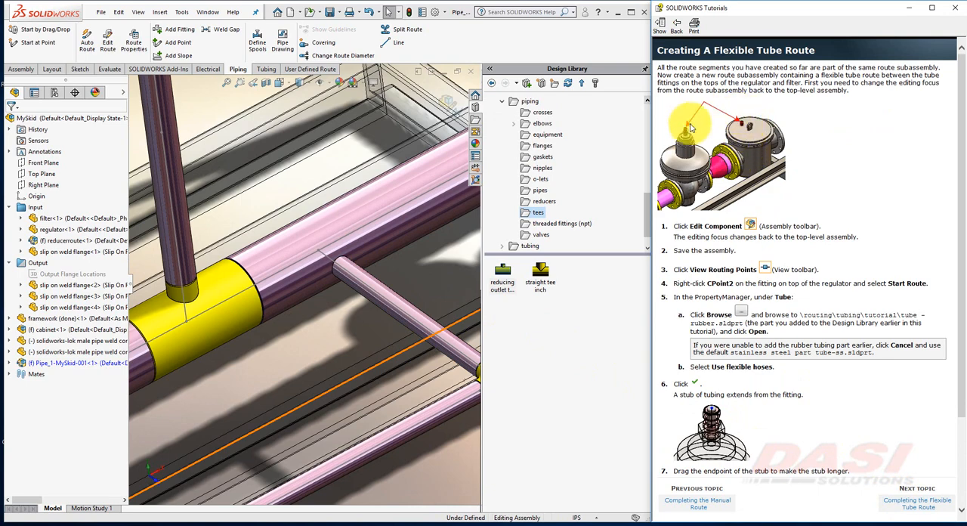
mouse_move(719, 118)
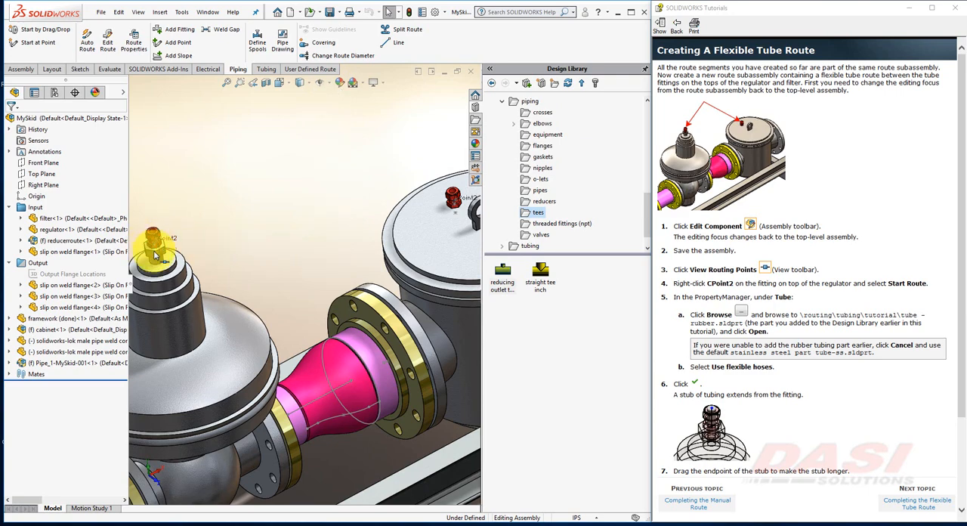
right_click(159, 241)
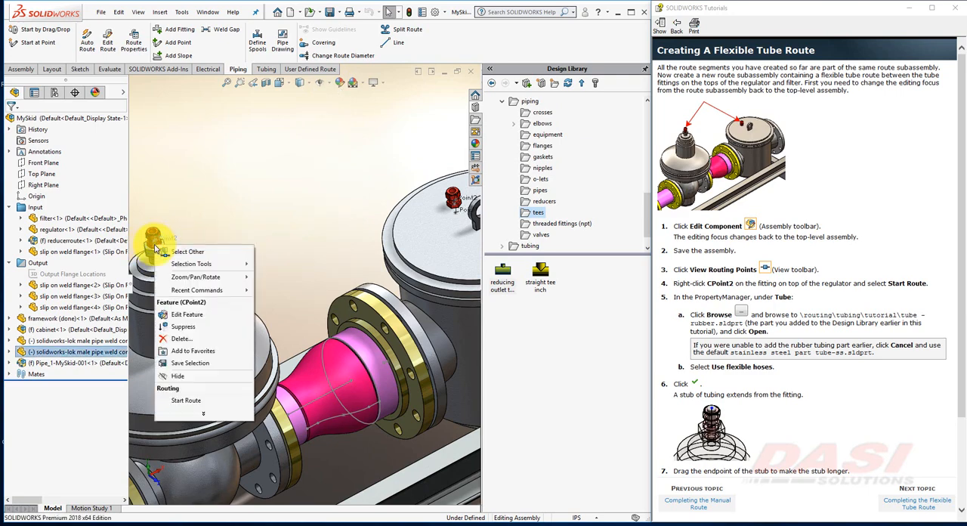
mouse_move(186, 399)
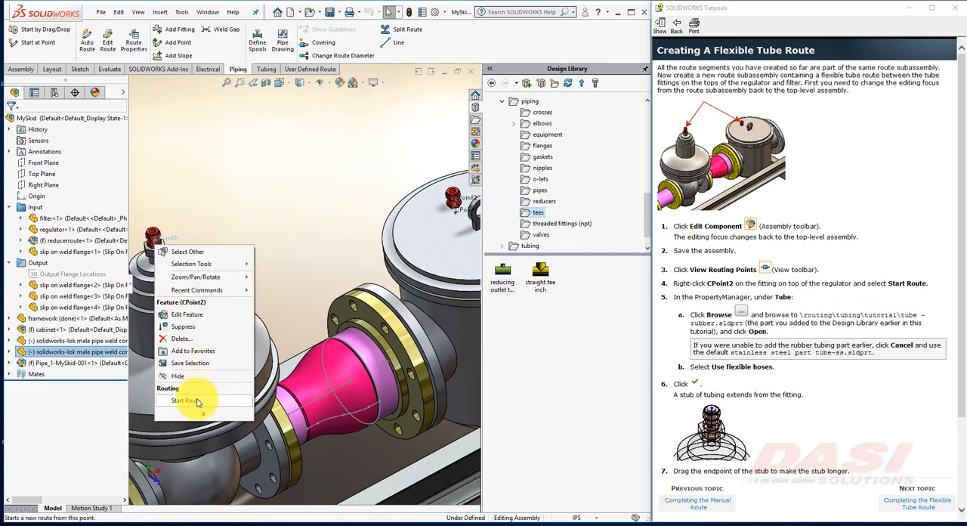
click(185, 400)
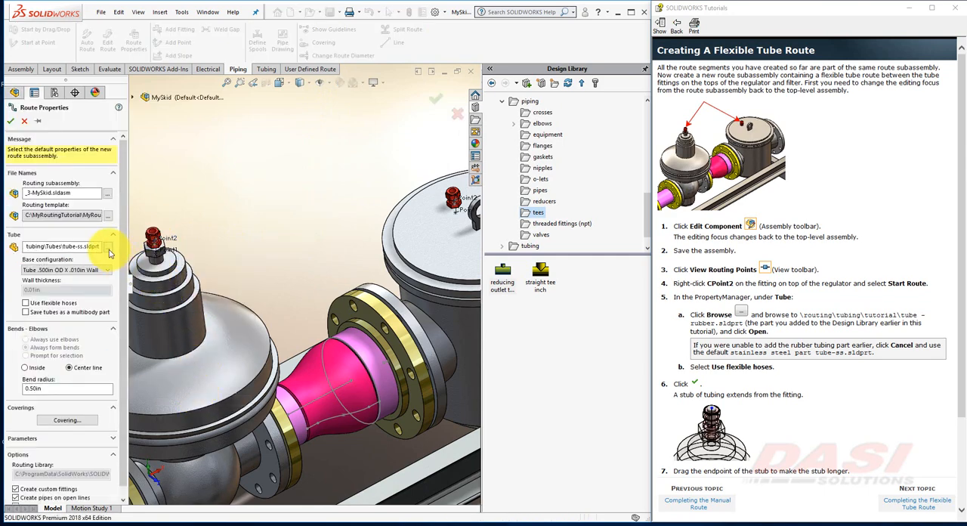
Browse the tubing tutorial folder and load tube - rubber.sldprt as the route's tube part
click(108, 246)
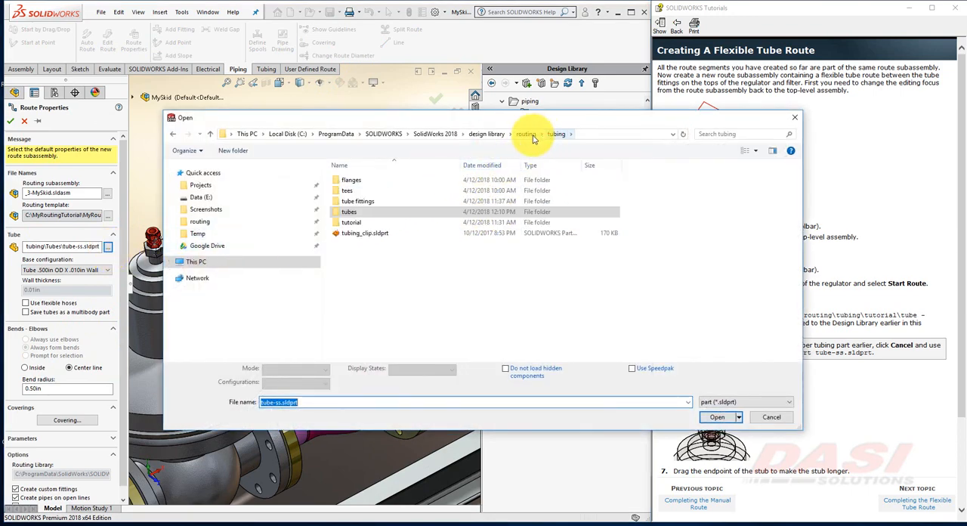
double_click(351, 222)
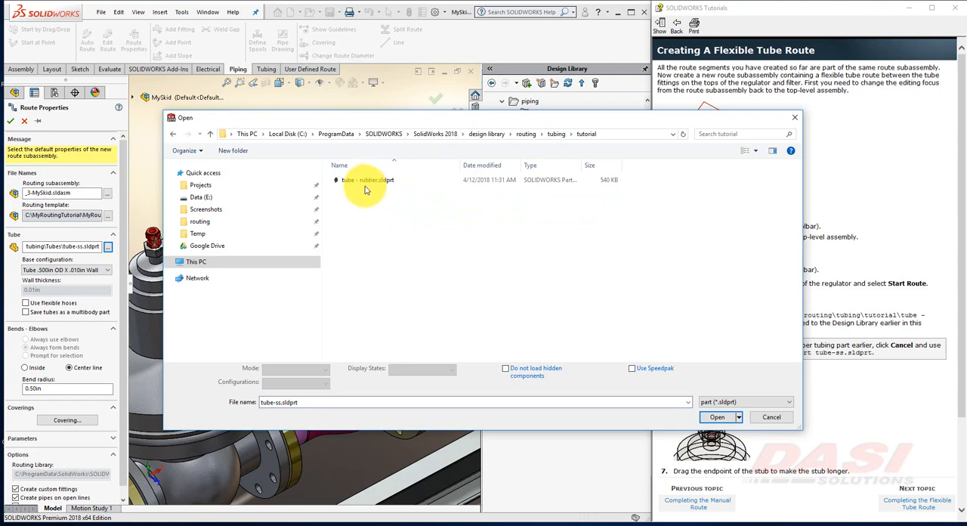
click(367, 180)
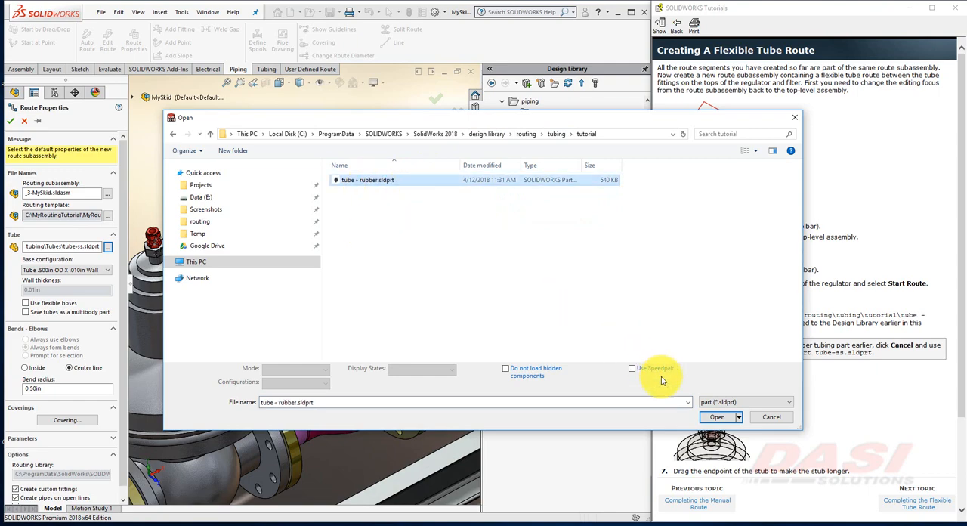
click(716, 417)
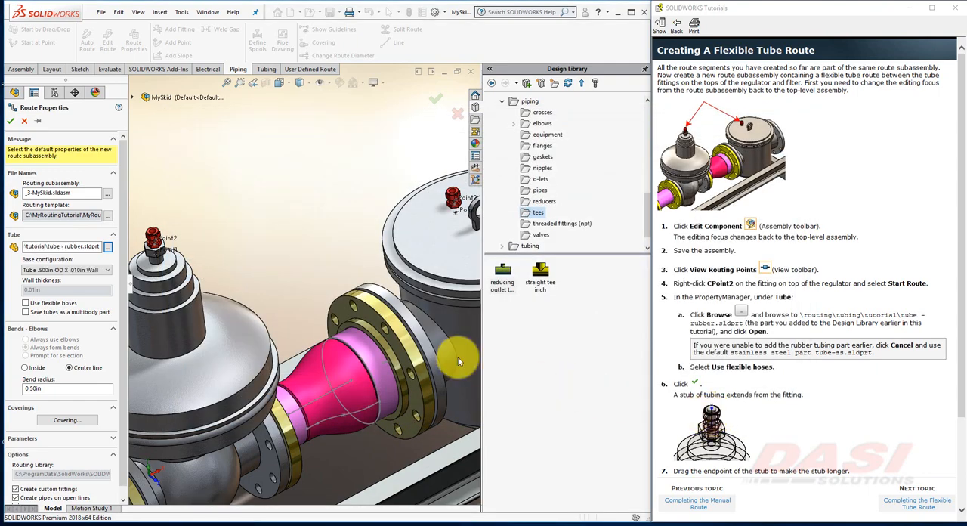
Accept Route Properties, then Auto Route a flexible tube between the two stub endpoints
click(26, 302)
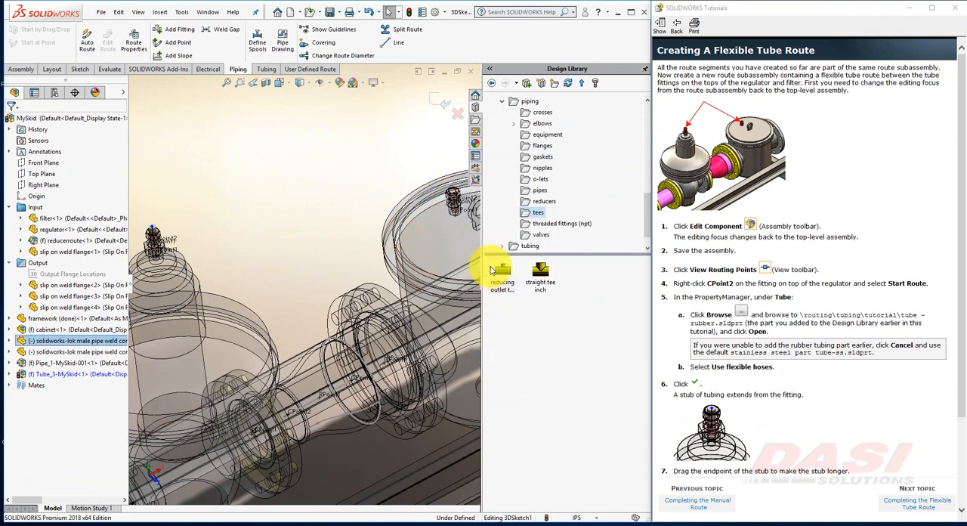
click(88, 37)
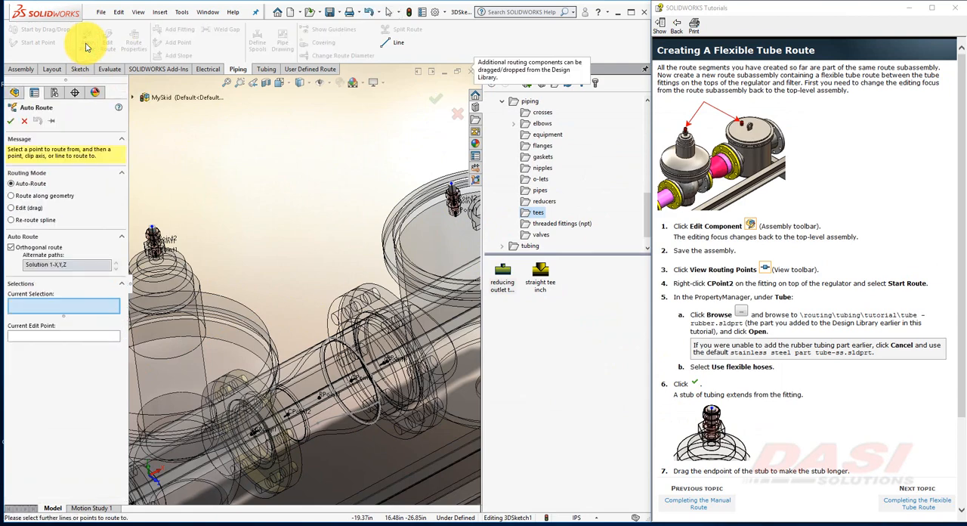
click(180, 219)
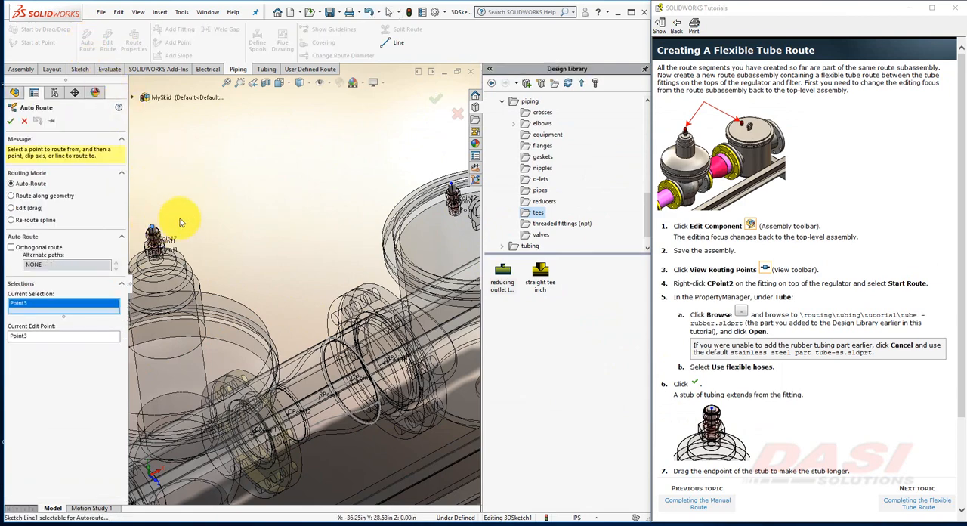
click(453, 189)
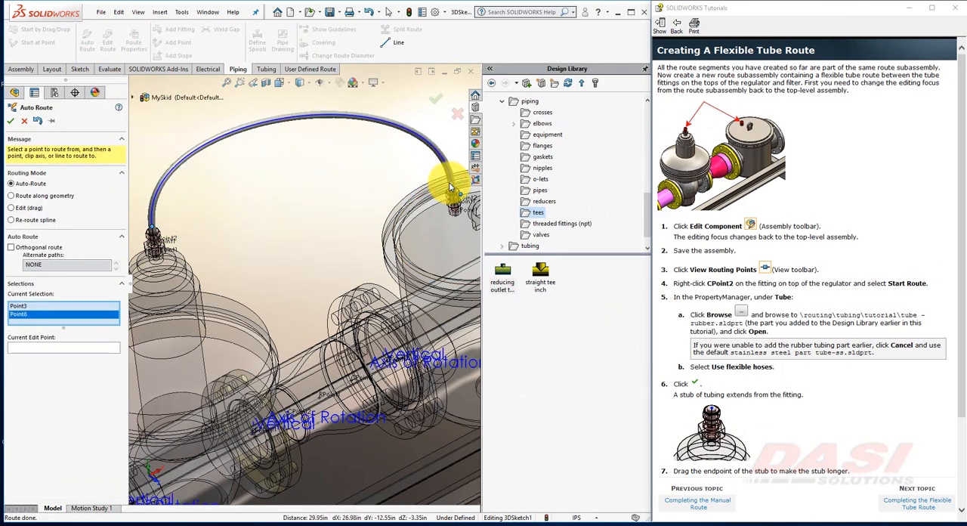
click(10, 121)
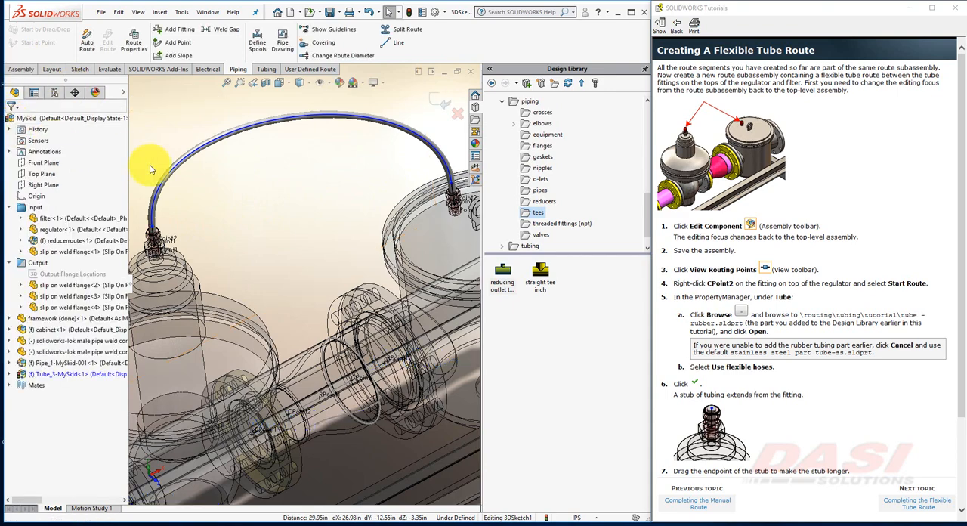
scroll(down, 3)
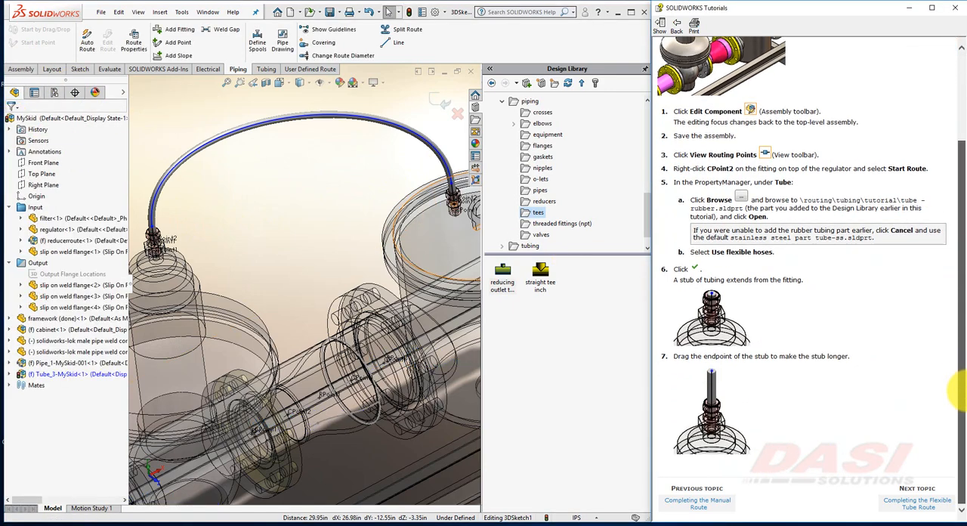
click(917, 504)
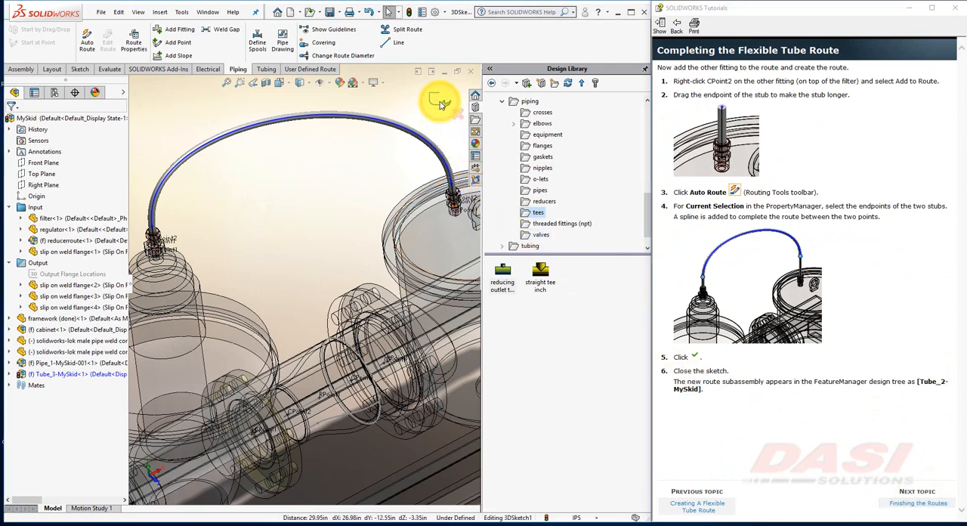
Exit the tube route sketch and save MySkid with rebuild, keeping virtual components internal
click(441, 100)
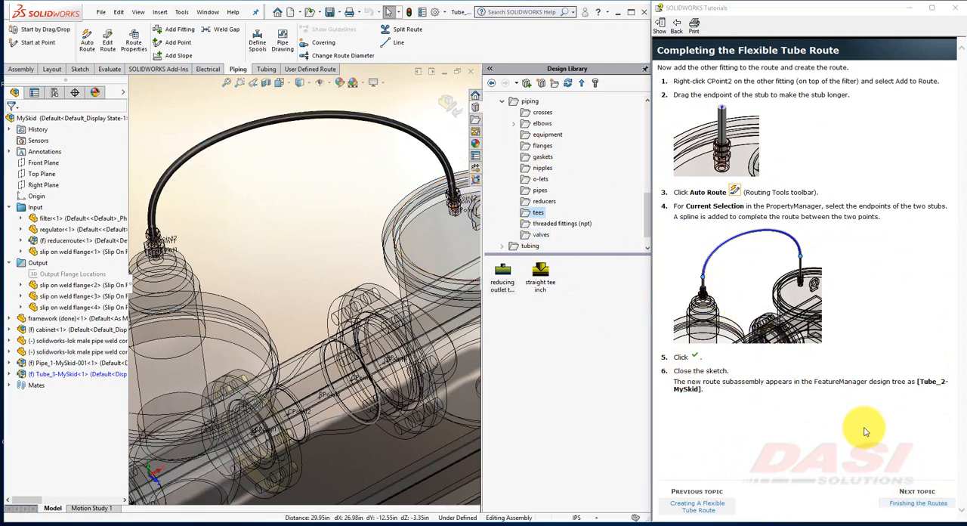
click(918, 502)
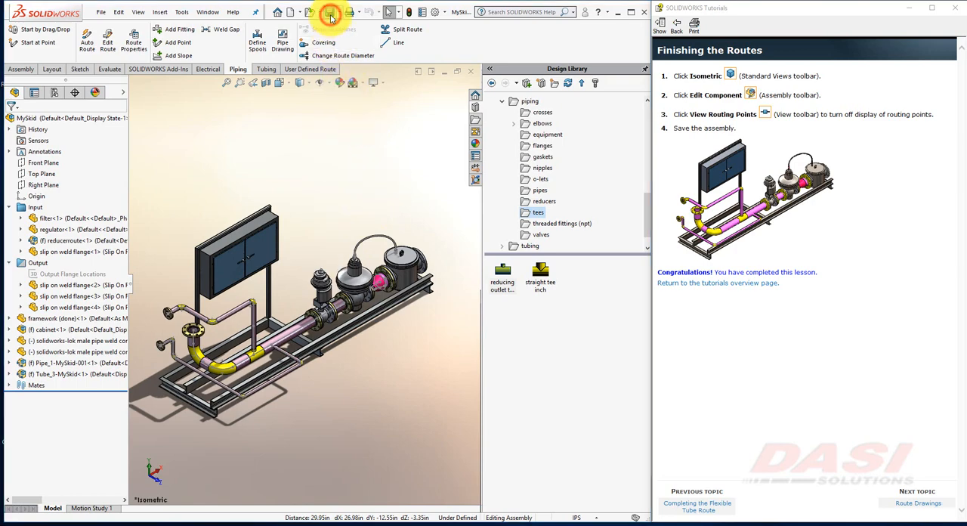
click(330, 13)
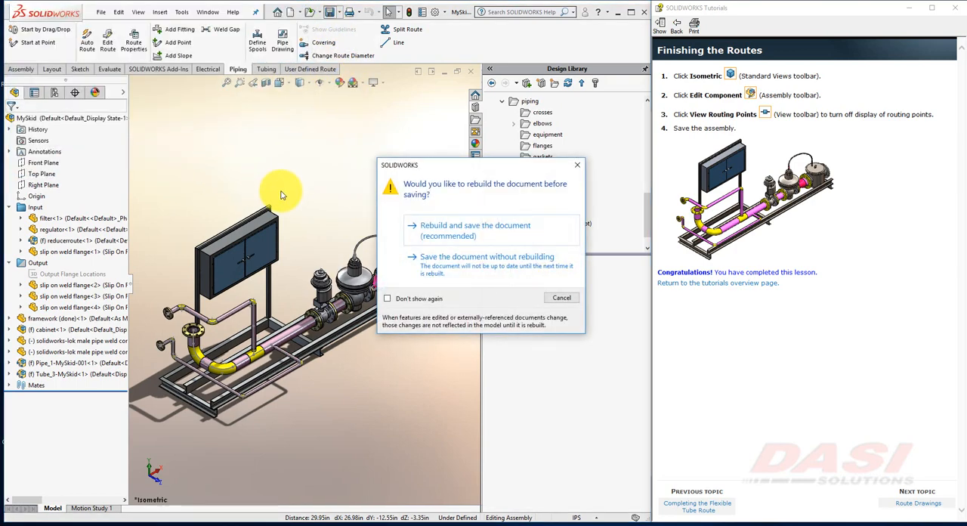
click(475, 229)
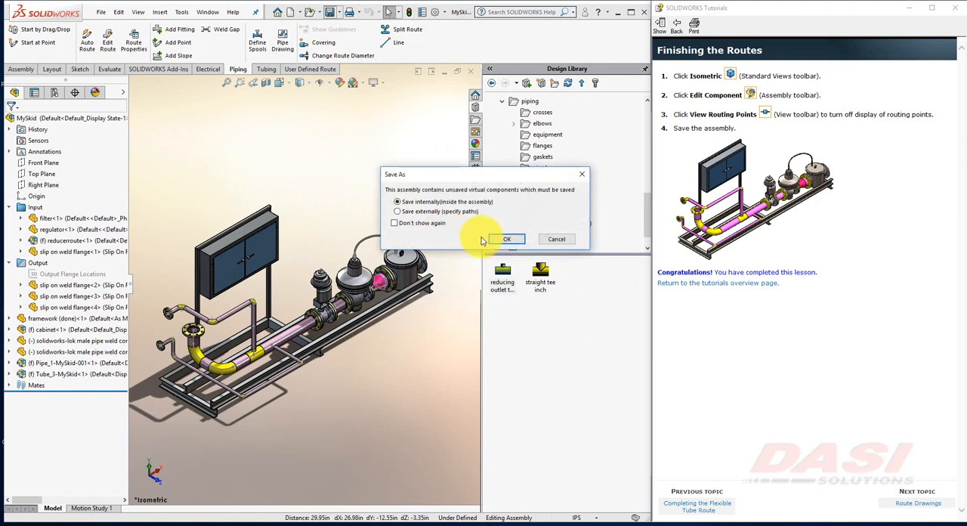
click(508, 239)
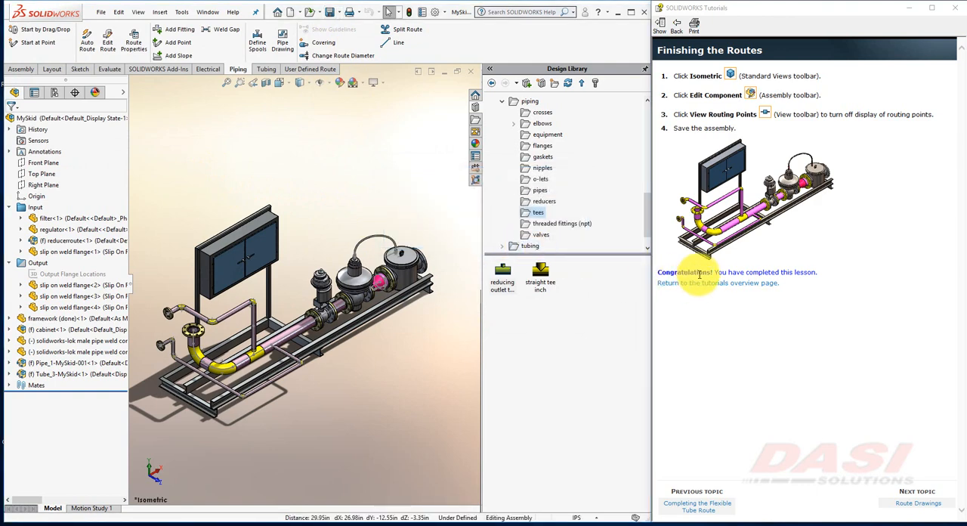